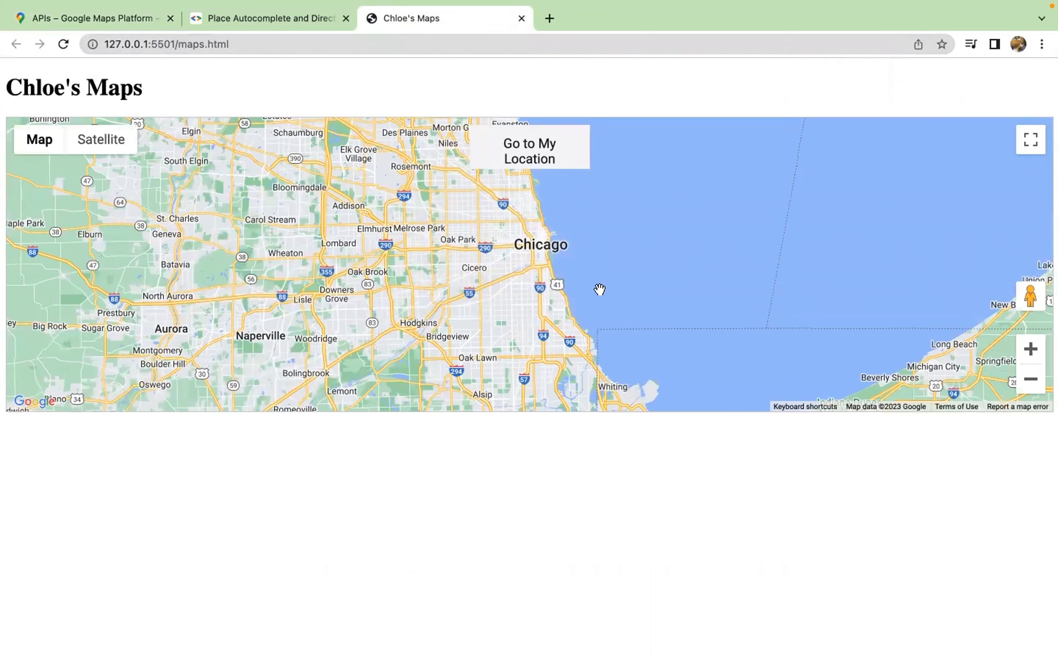
mouse_move(644, 292)
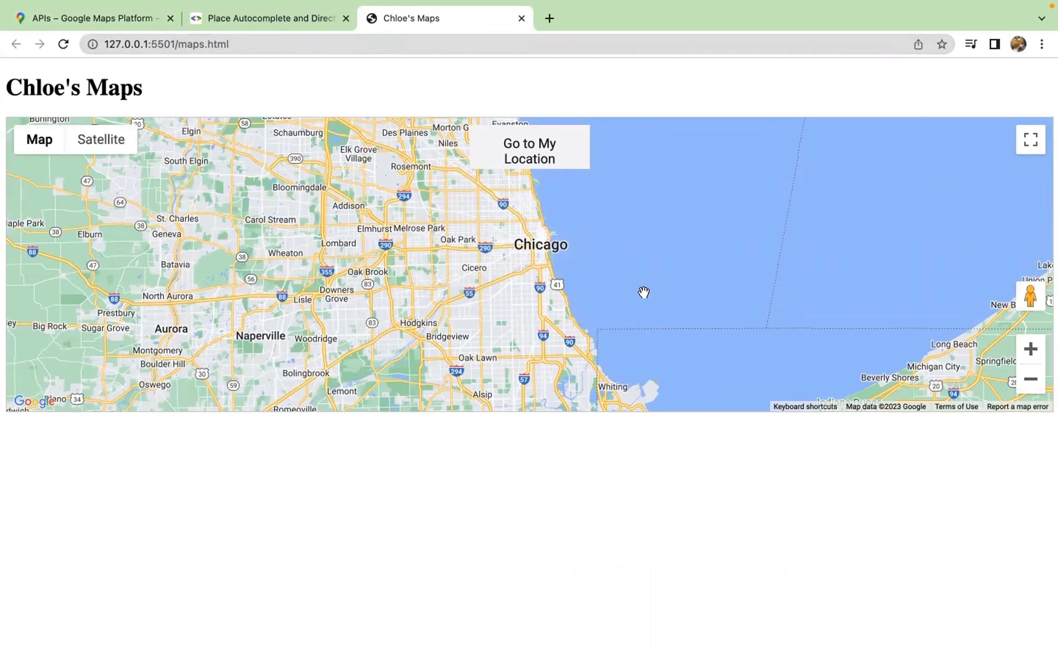
mouse_move(270, 174)
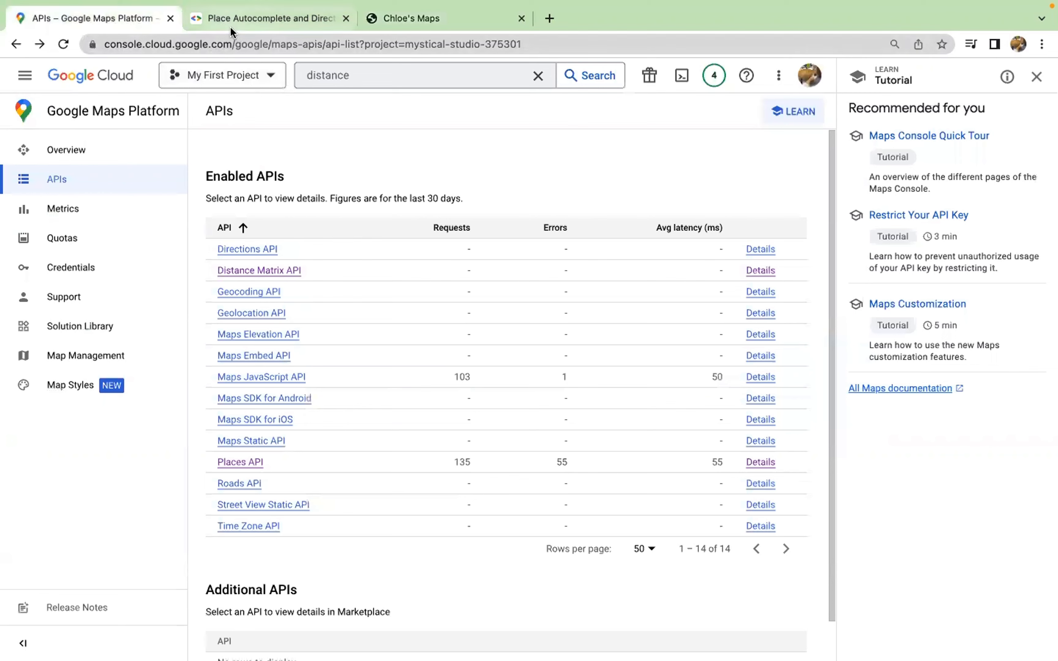
mouse_move(327, 179)
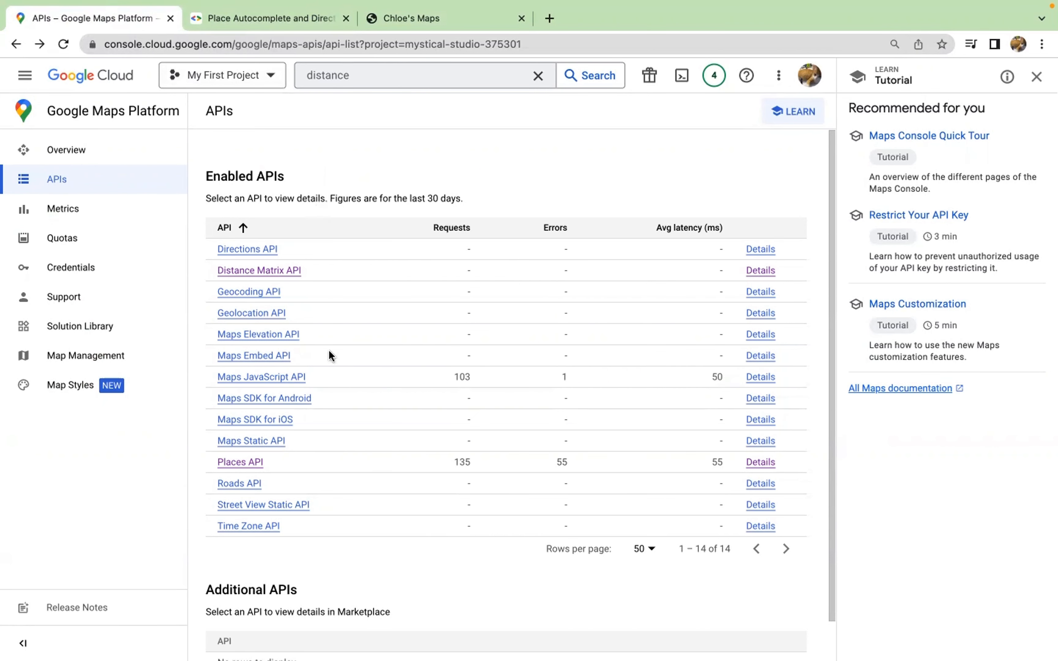
mouse_move(244, 473)
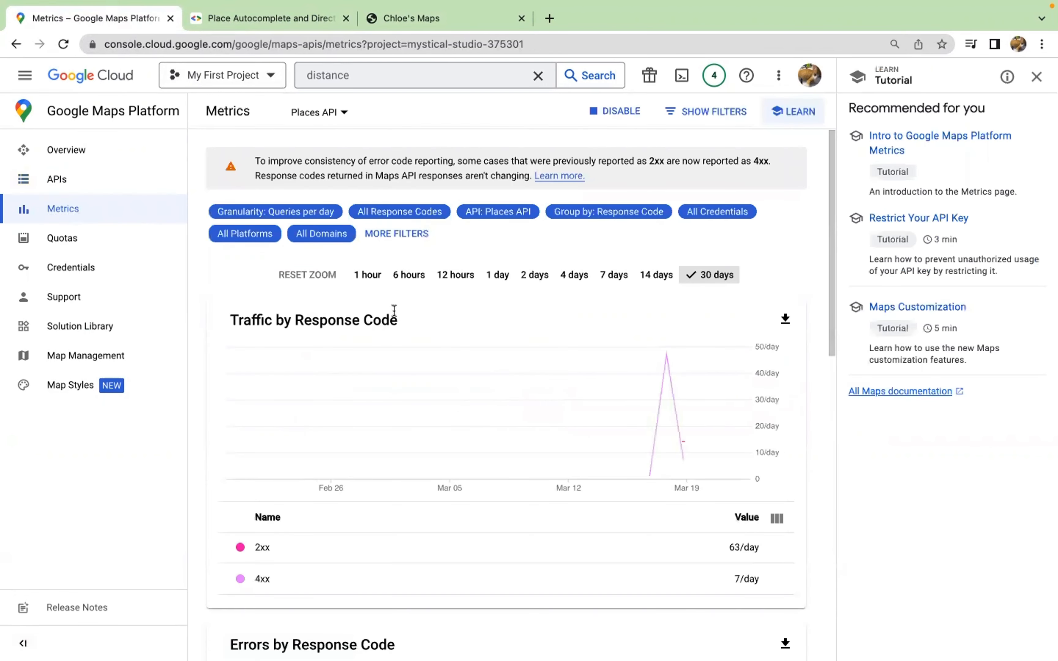
mouse_move(412, 292)
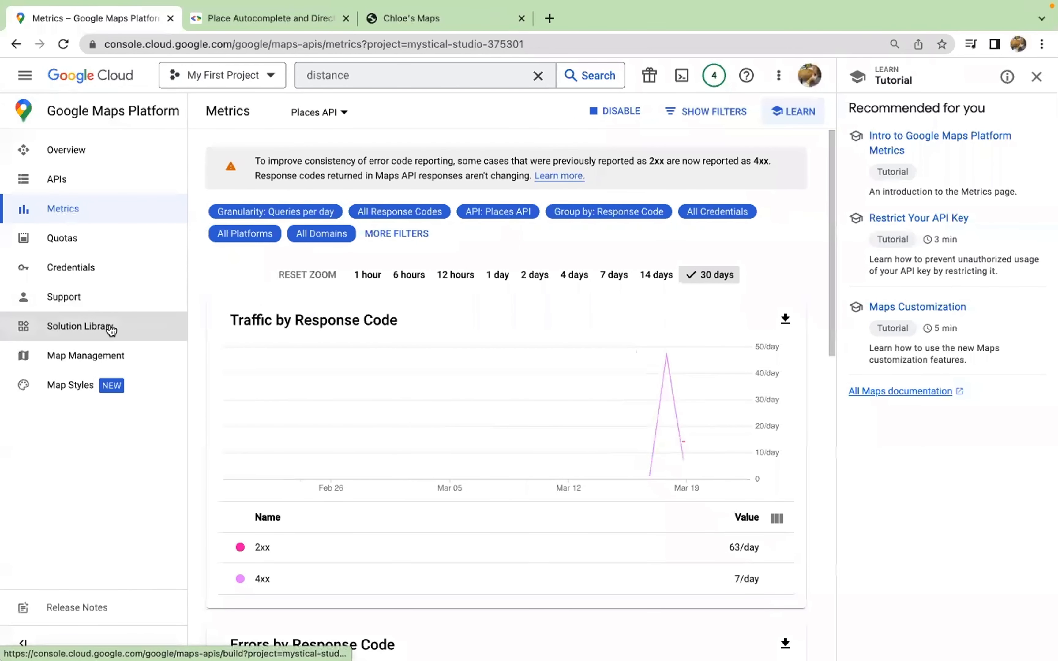
Show the Solution Library and scroll down through the Explore solutions list.
click(79, 326)
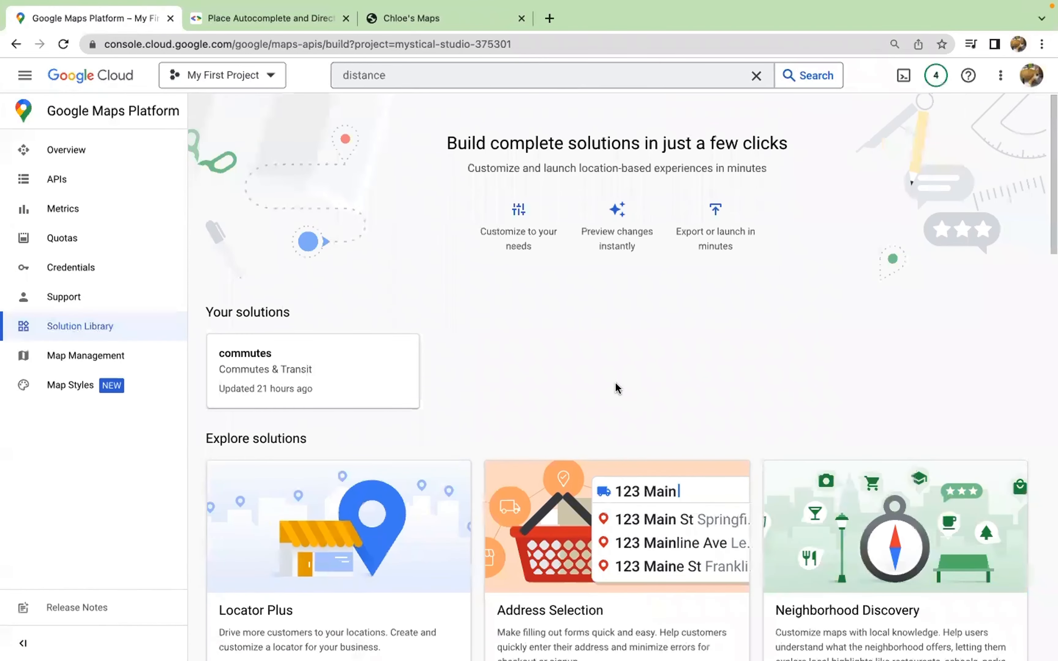
mouse_move(577, 389)
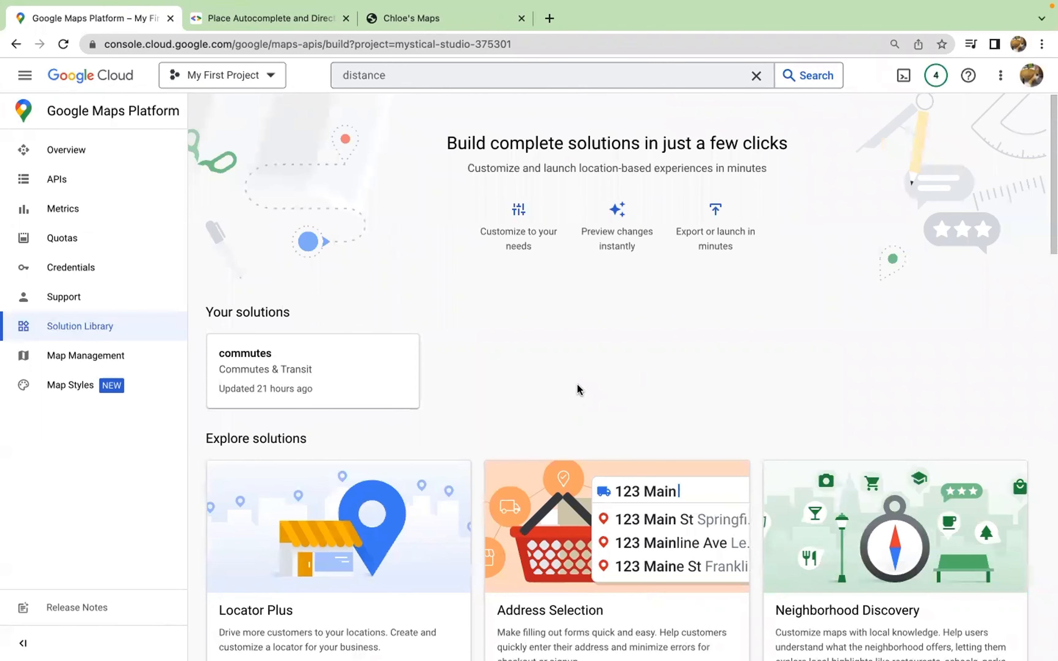
scroll(down, 3)
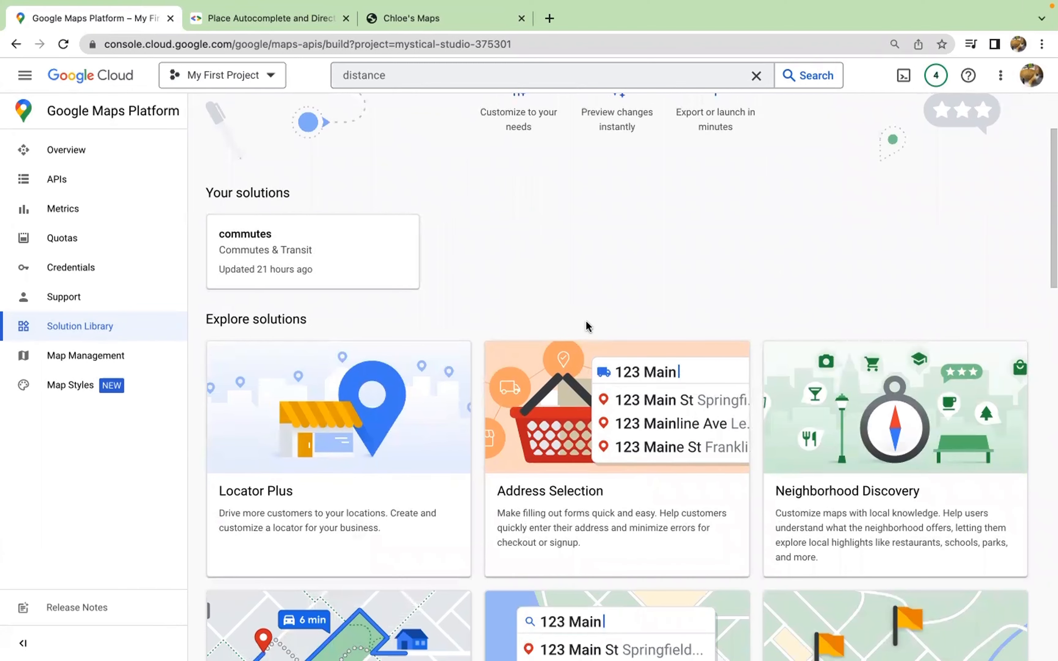
scroll(down, 3)
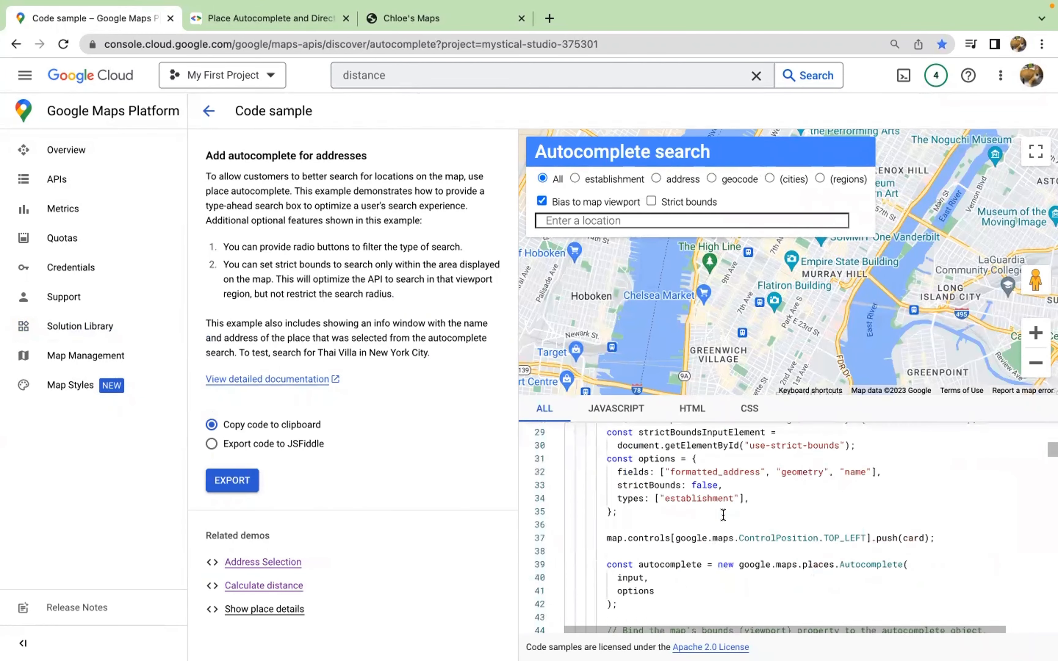
Try the demo's Autocomplete search by entering 'mamberson' and trimming it to see suggestions.
scroll(down, 3)
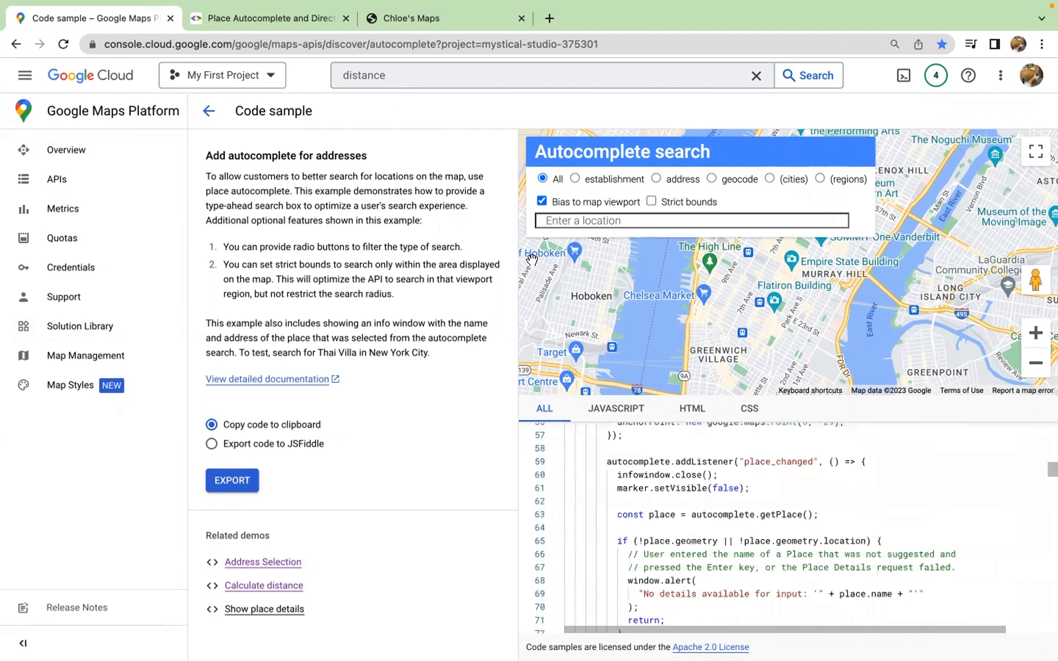
text(m)
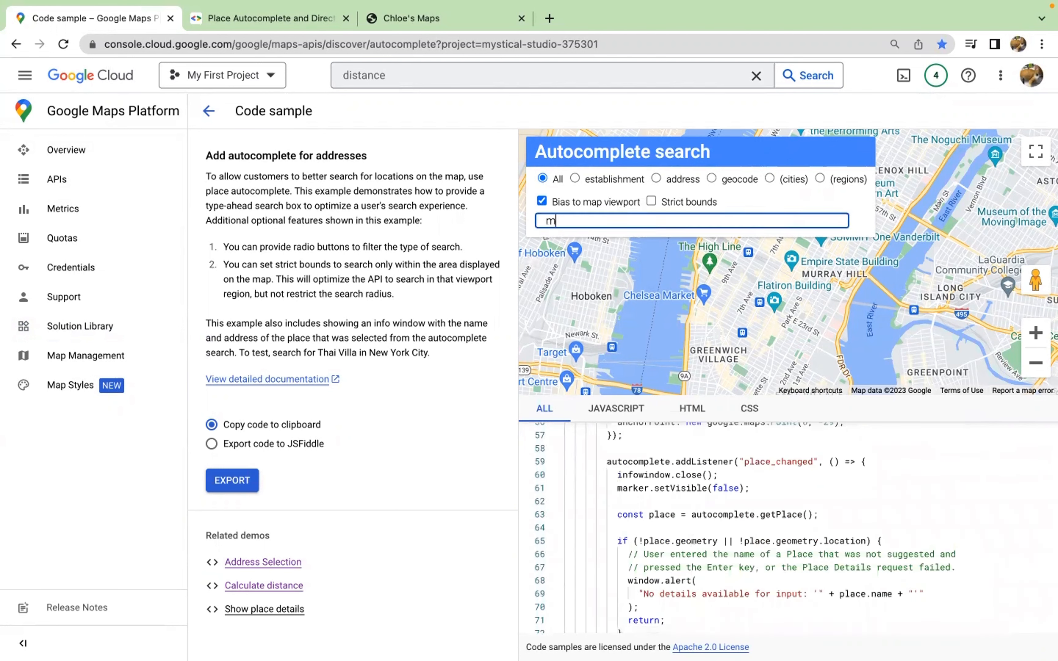
text(amberson)
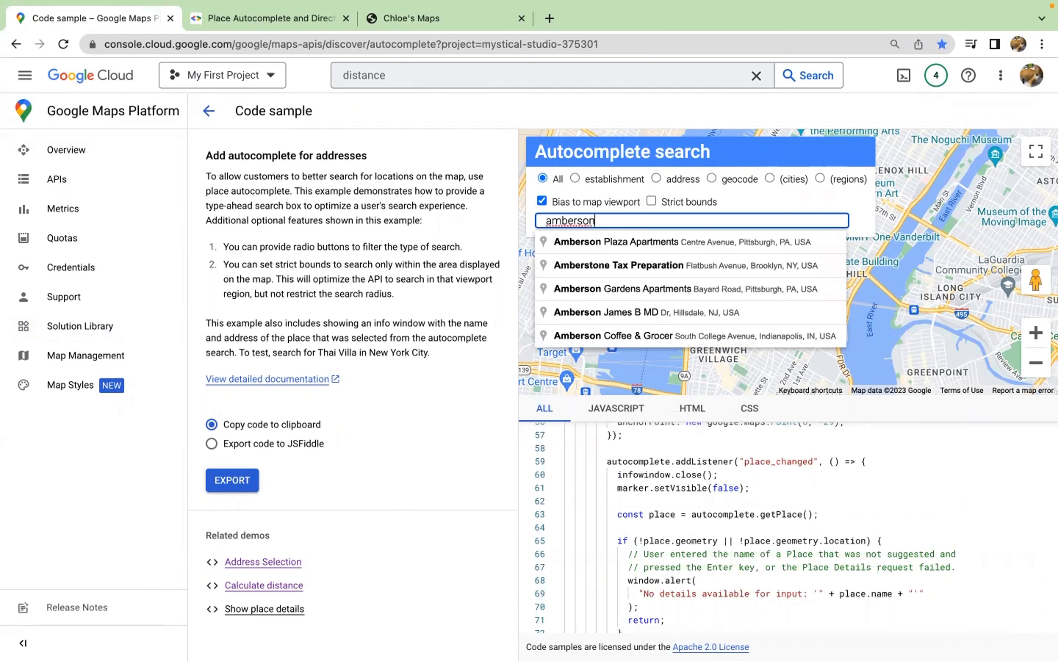
key(Backspace)
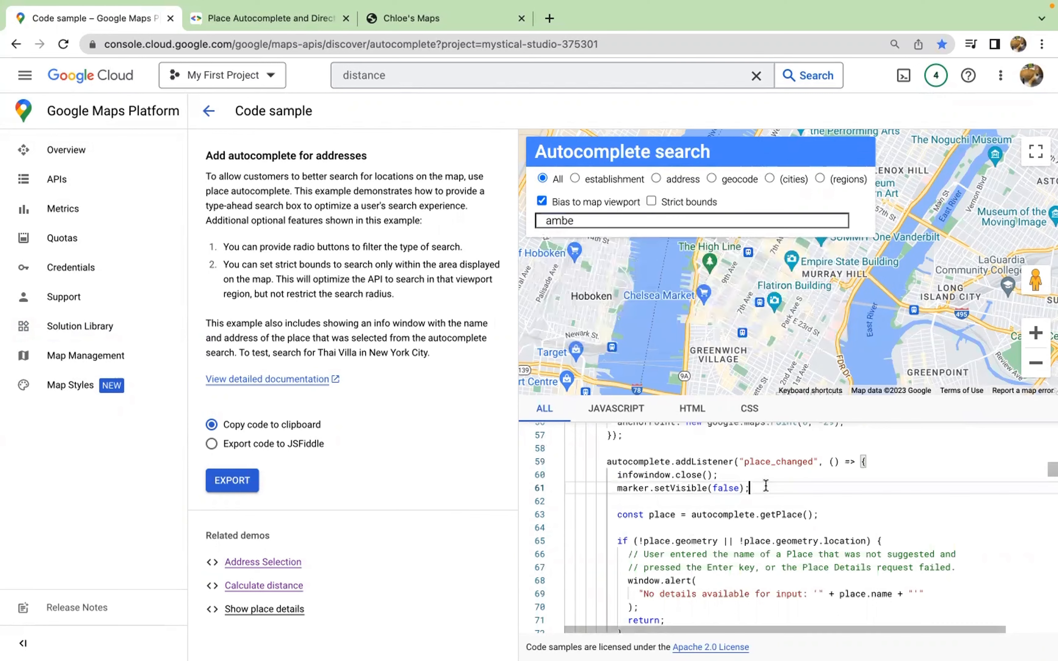
Scroll the sample's code down to the place_changed listener.
scroll(down, 3)
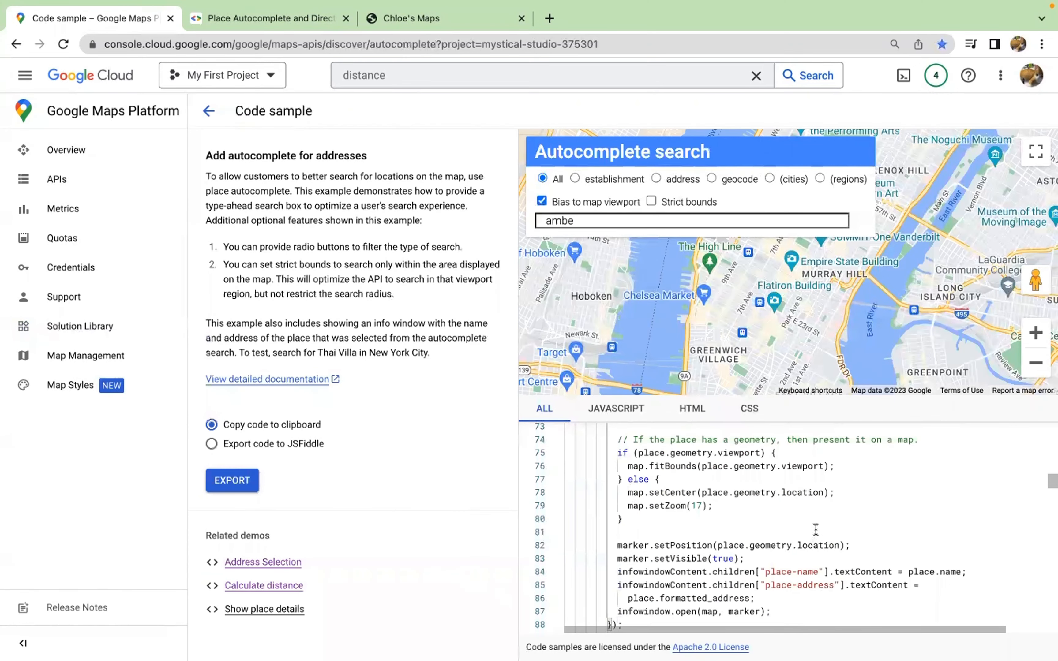
scroll(down, 3)
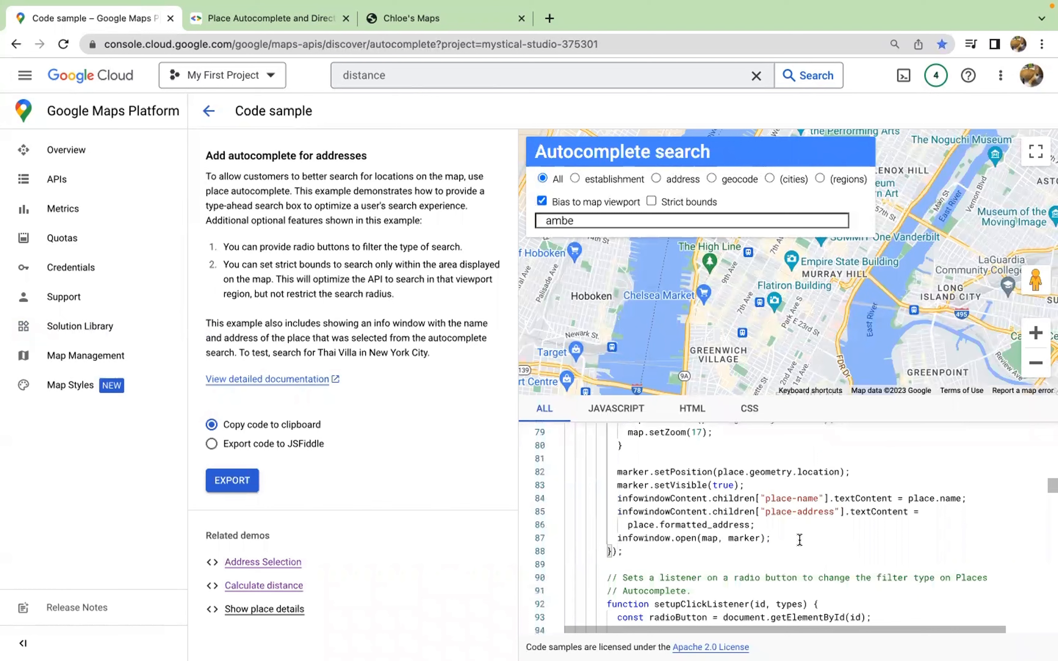
mouse_move(844, 338)
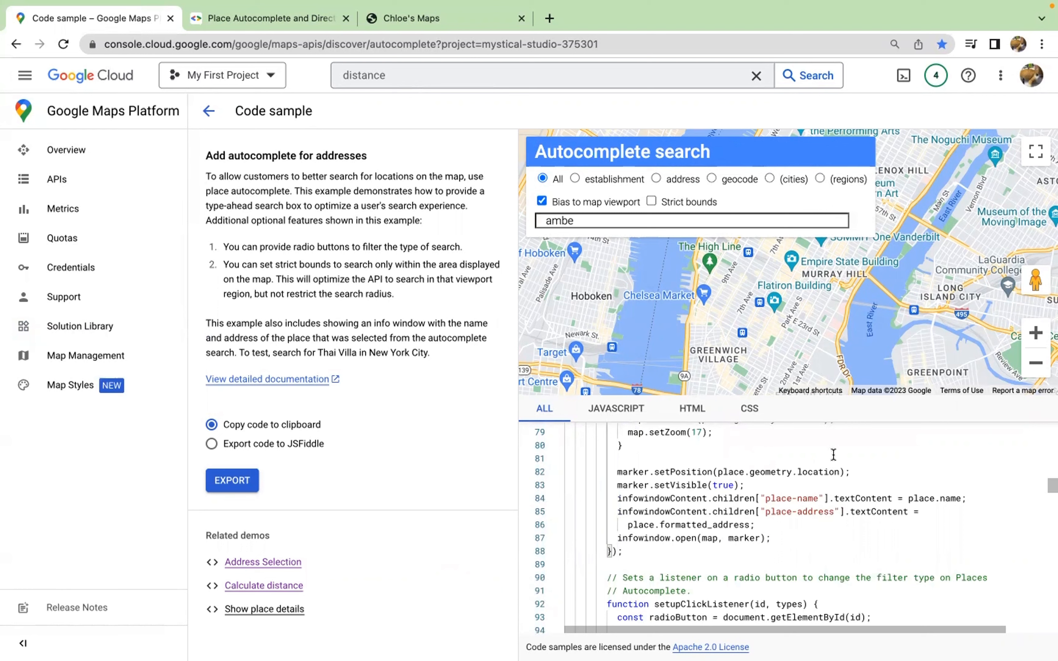
mouse_move(812, 439)
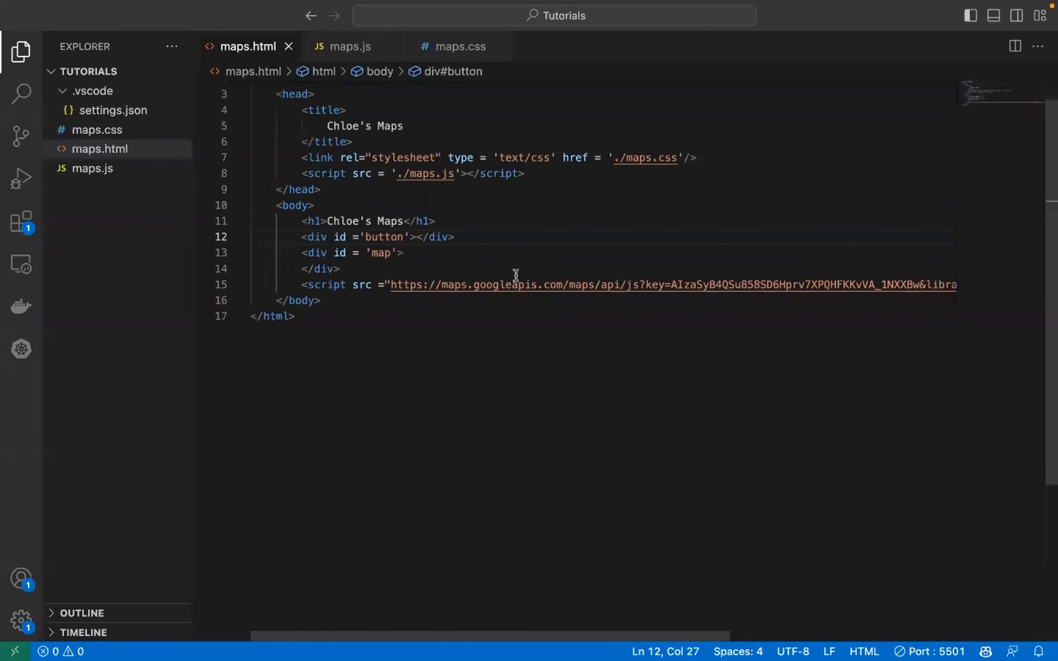
click(350, 46)
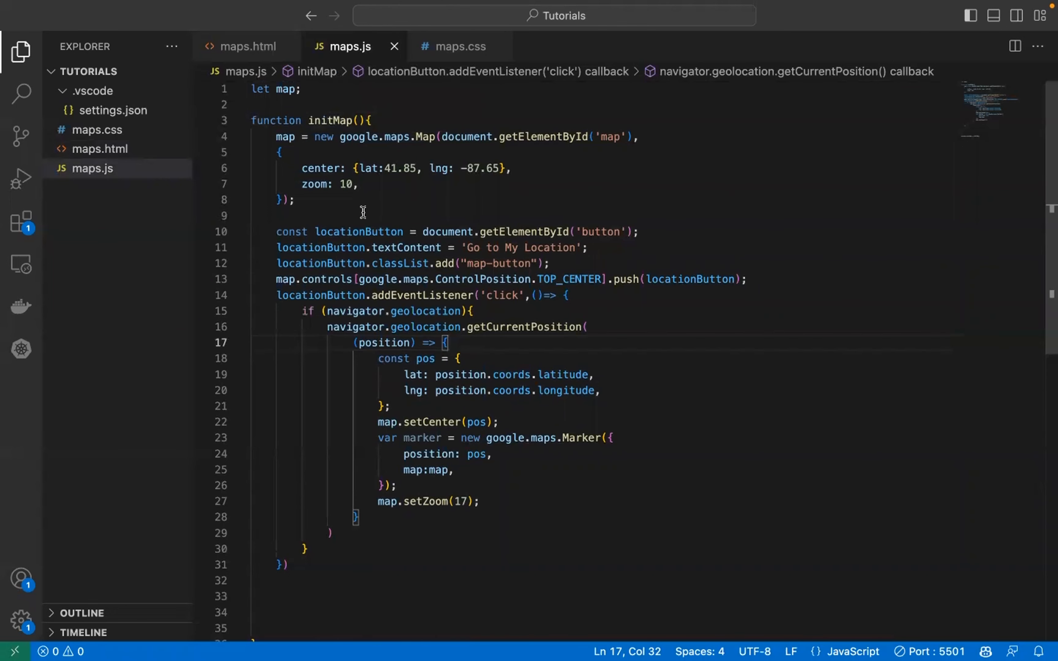
mouse_move(330, 564)
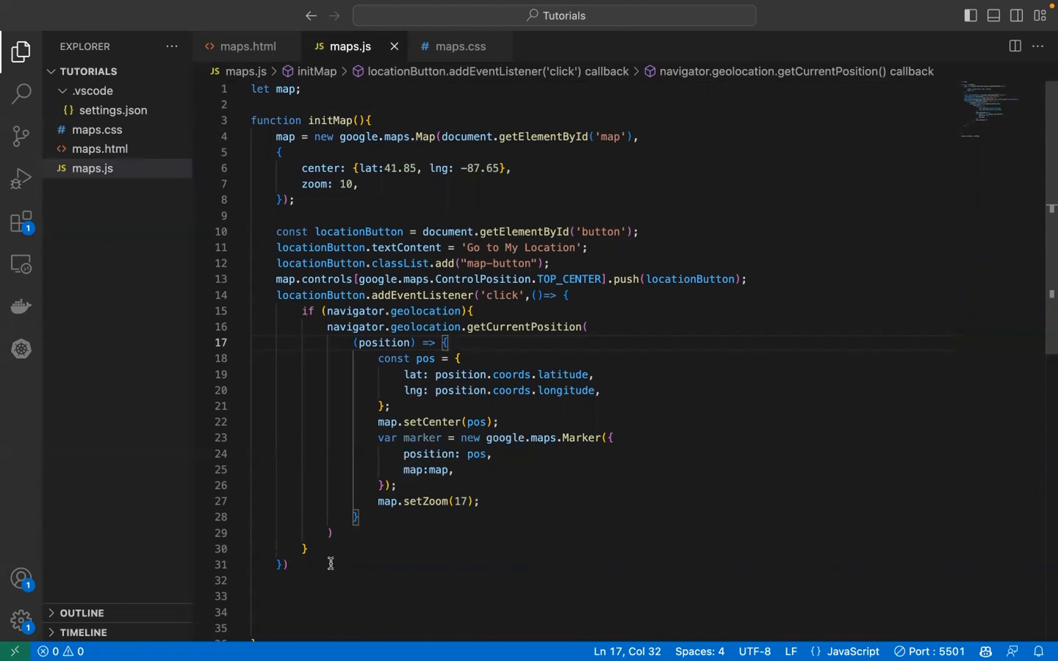
mouse_move(226, 46)
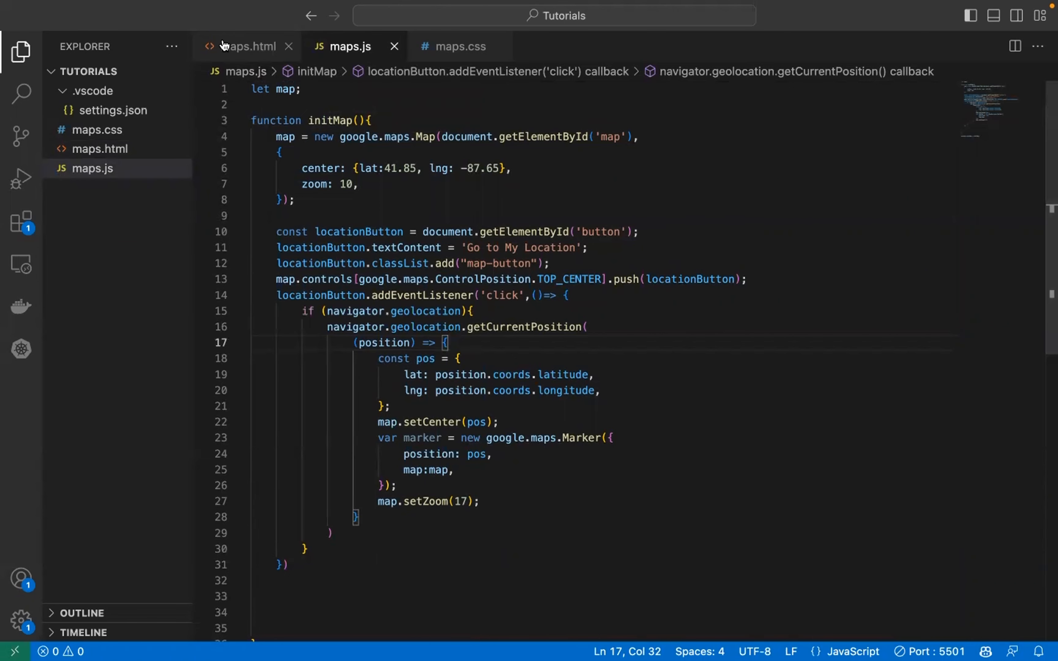
click(247, 46)
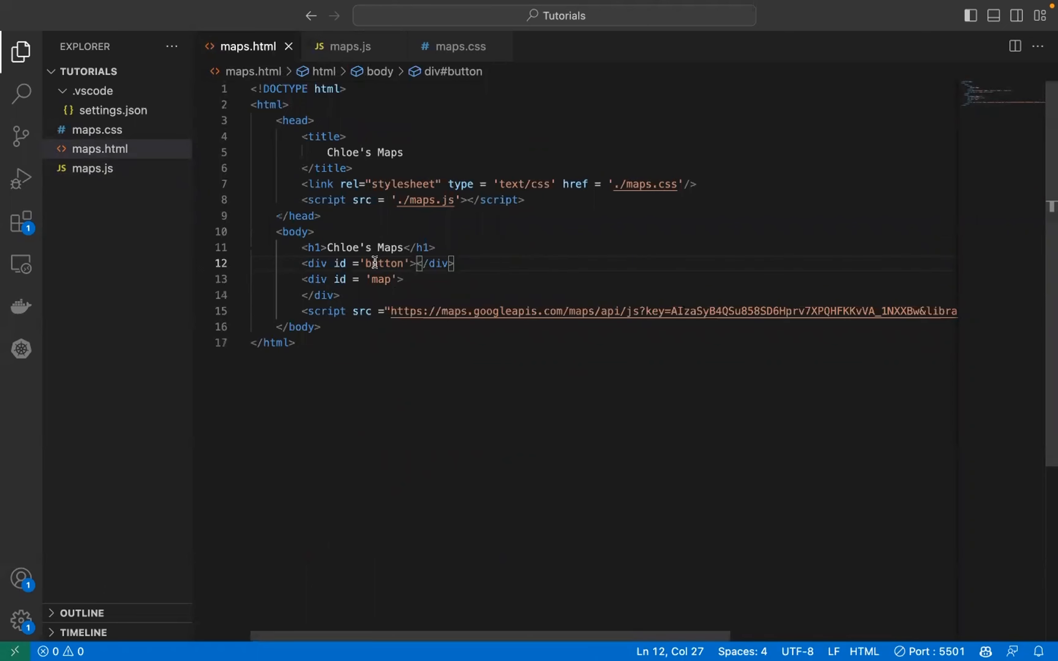
mouse_move(485, 257)
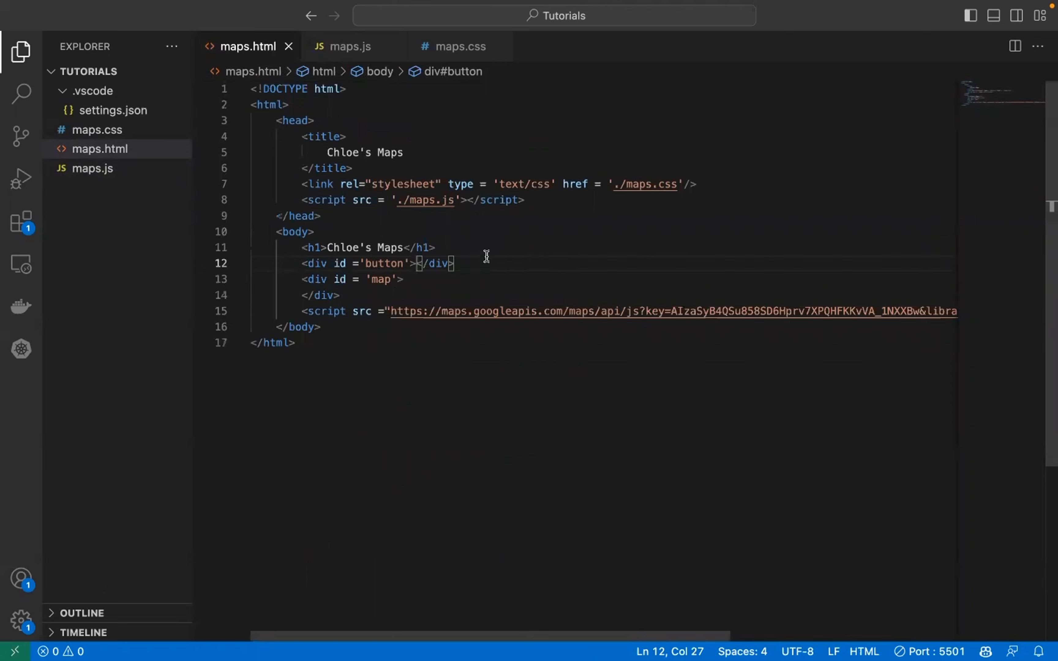
Add a div with id 'autocomplete' below the Chloe's Maps heading in maps.html.
click(437, 247)
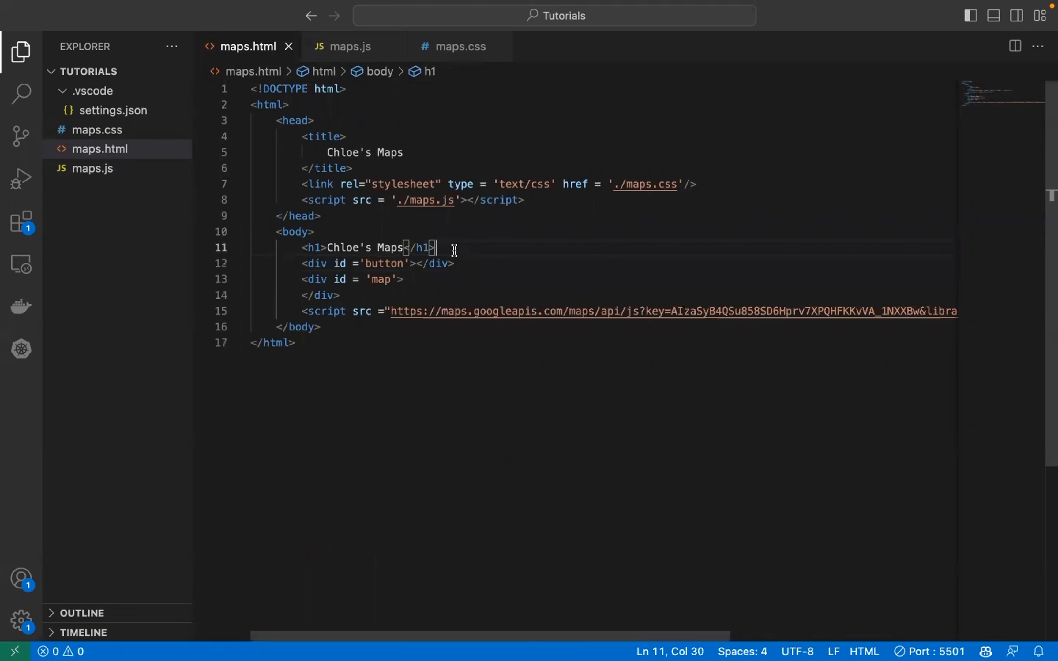
key(Enter)
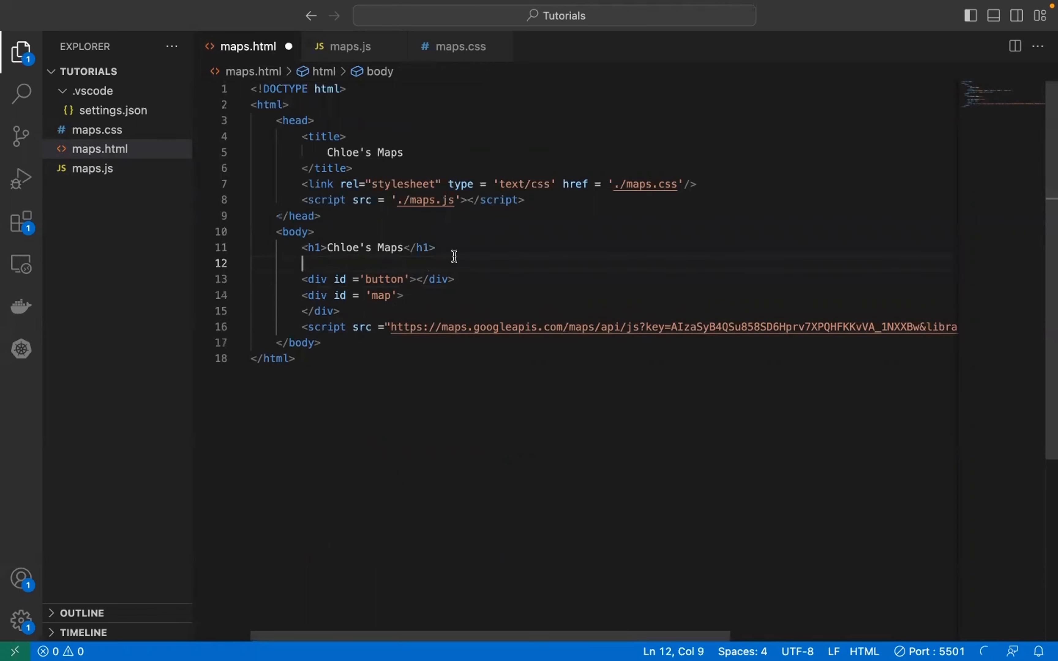
text(<DIV)
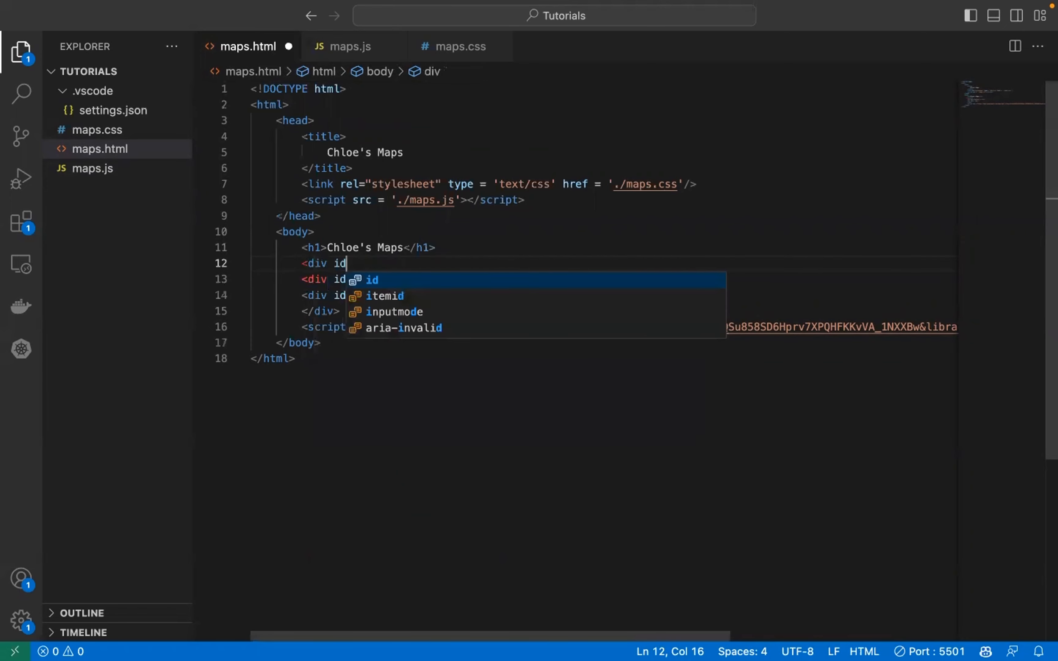
text(= 'autoco)
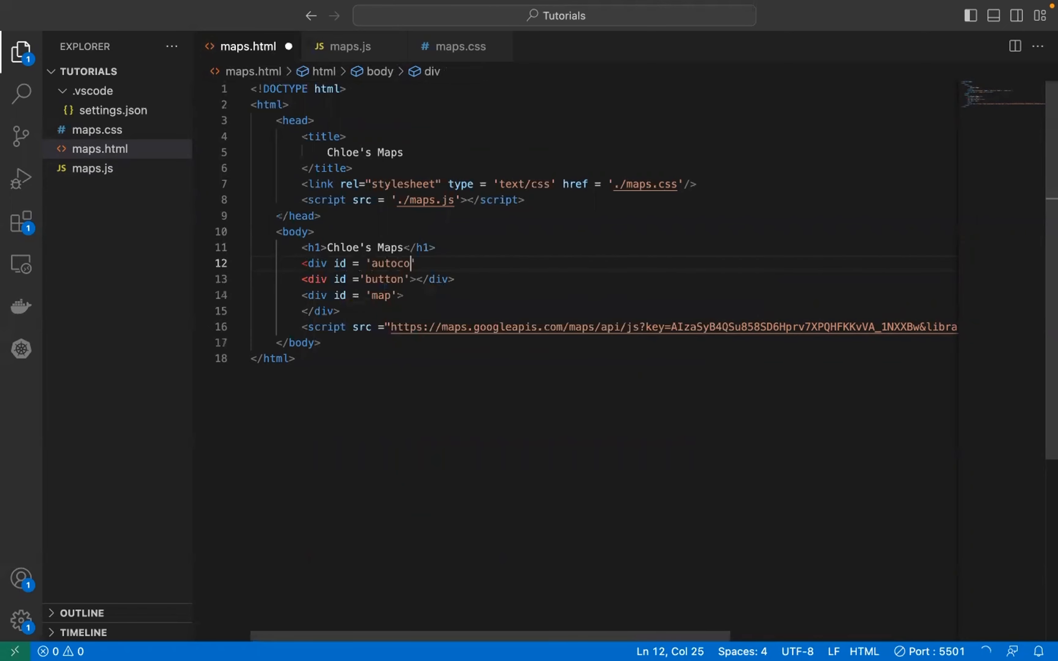
text(mplete')
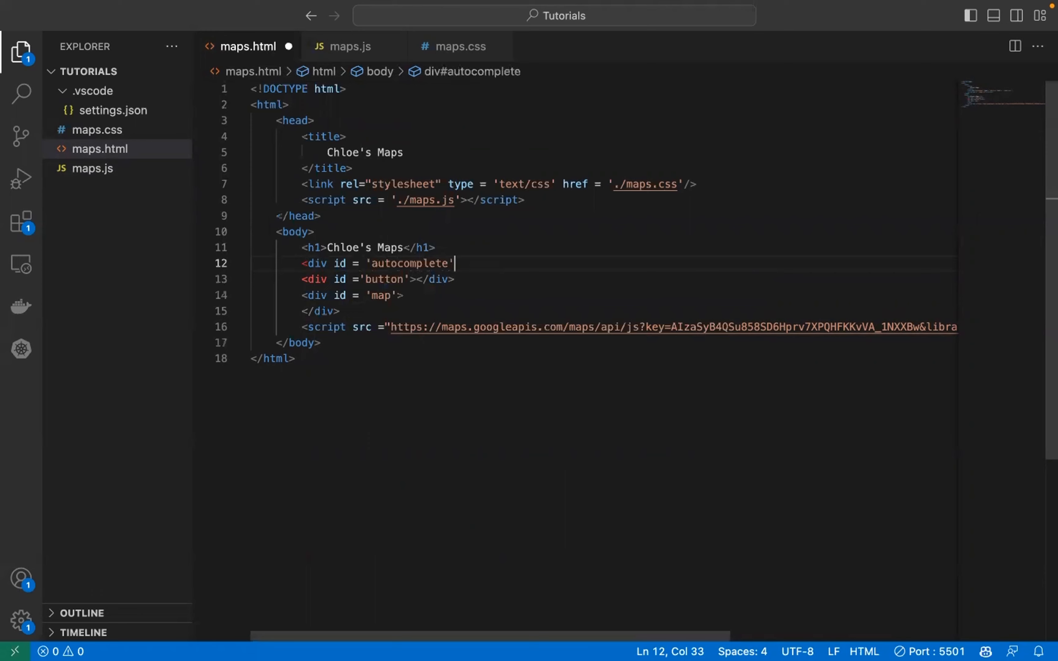
text(>)
text(<)
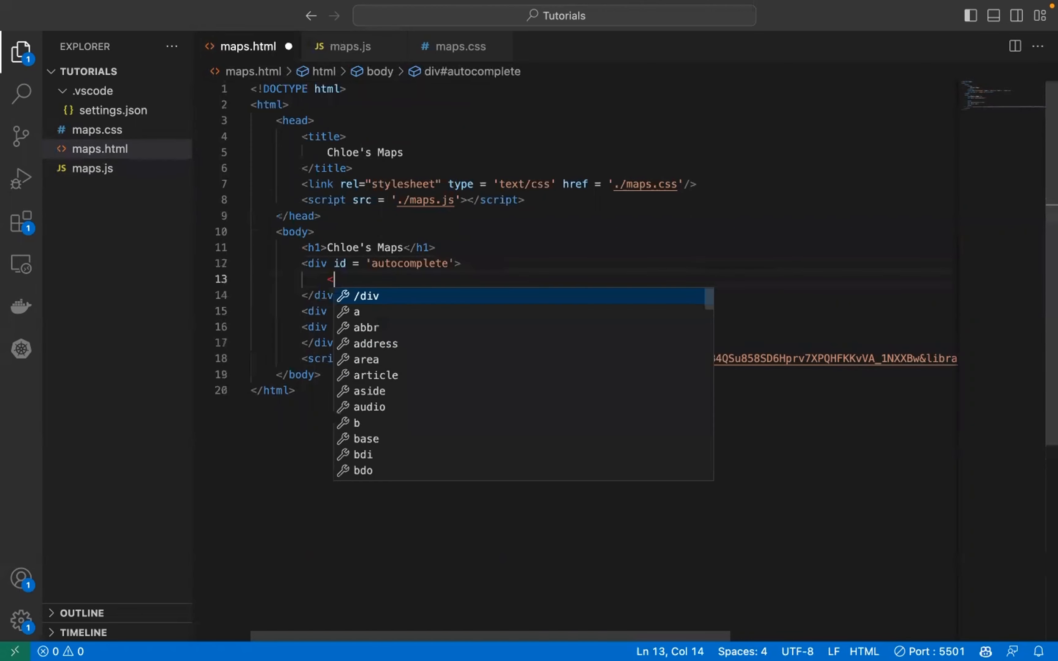
Inside it add input#search-box with placeholder 'Search for a place...' and a Search button.
text(input id =)
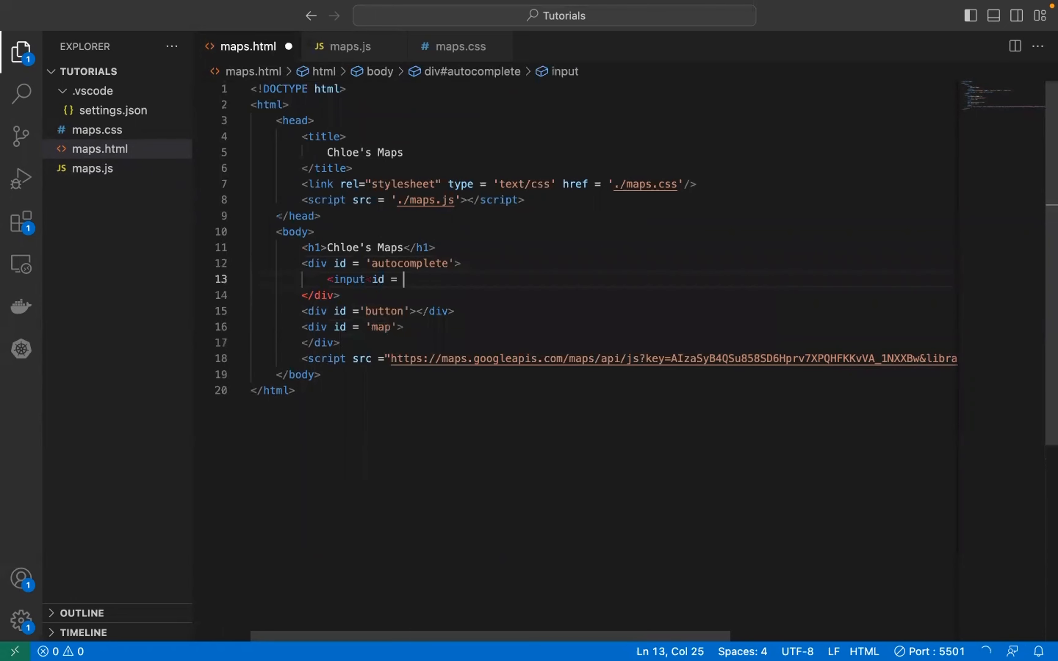
text('search-box')
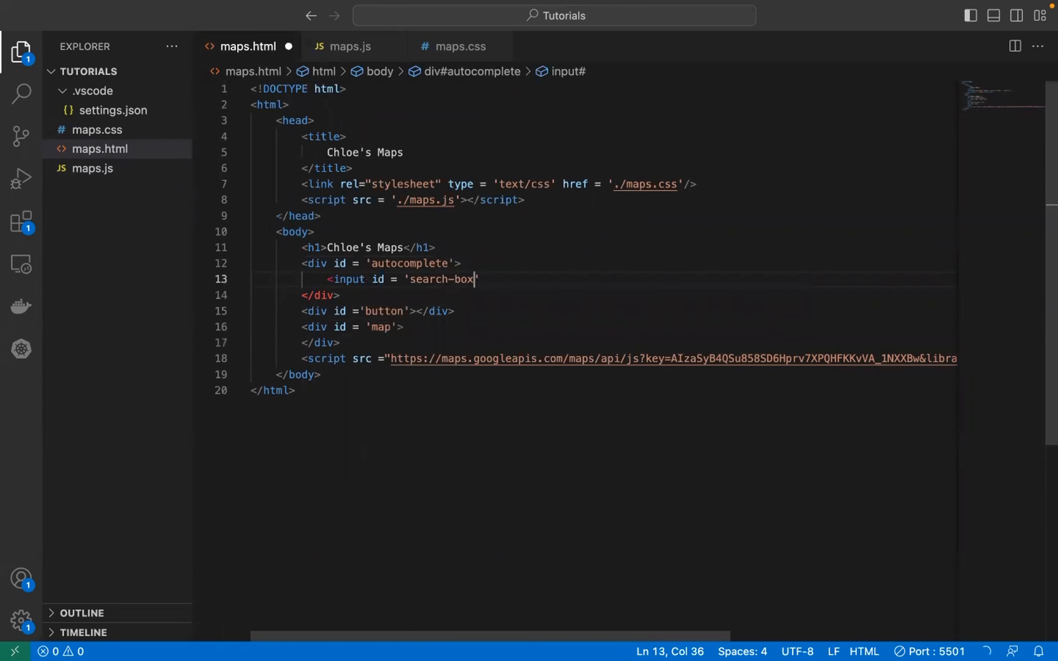
text(type = ')
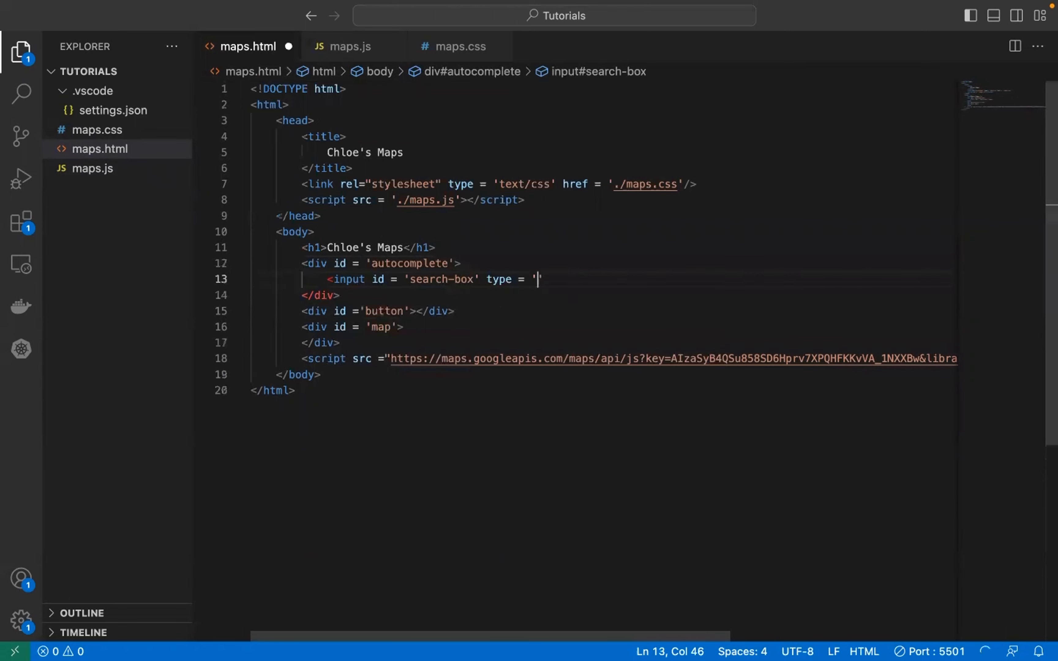
text(text' placeholder = 'Search for a place...'/>)
text(<)
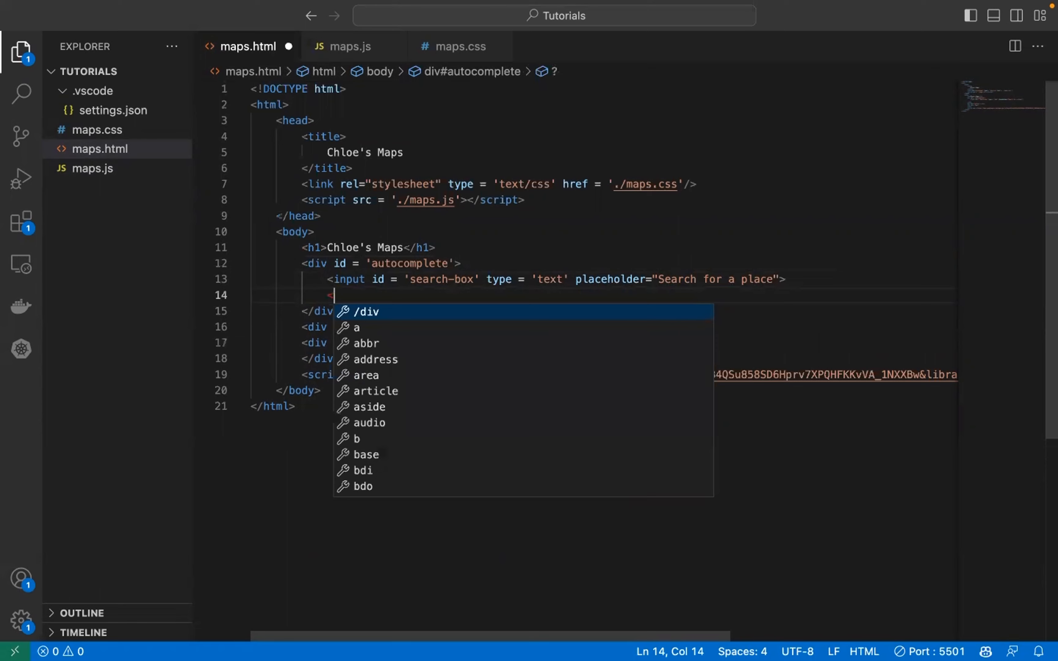
text(but)
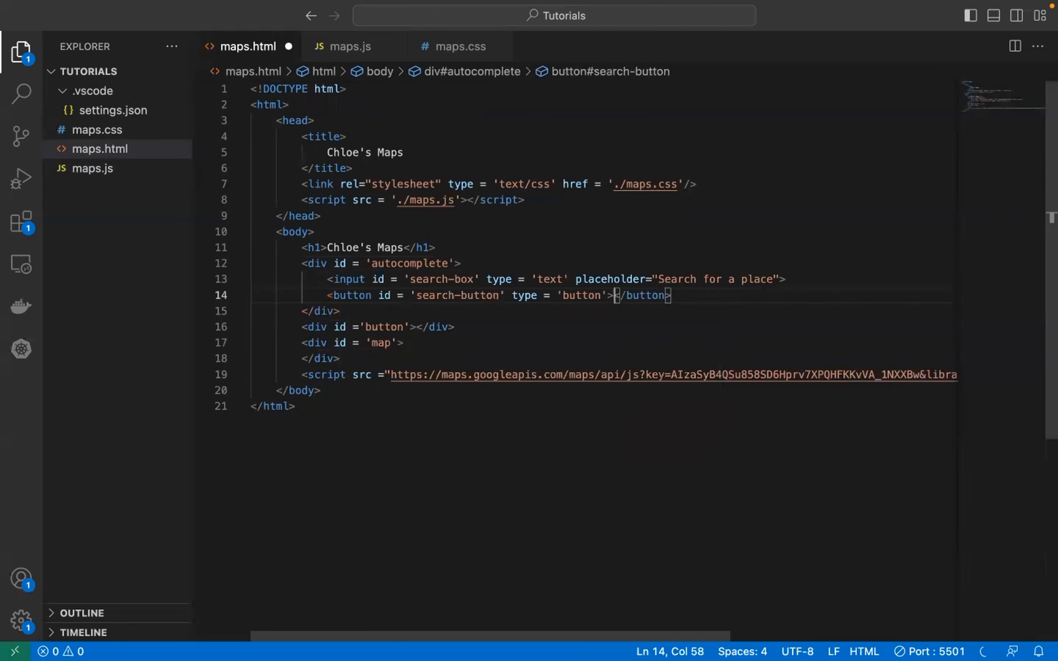
text(Search)
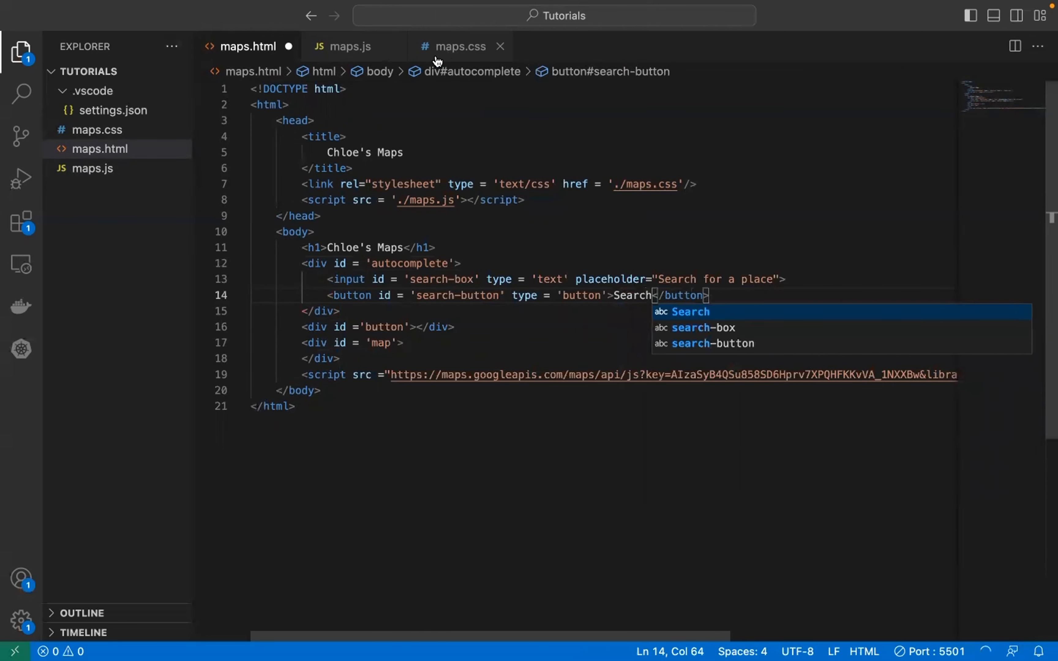
click(460, 46)
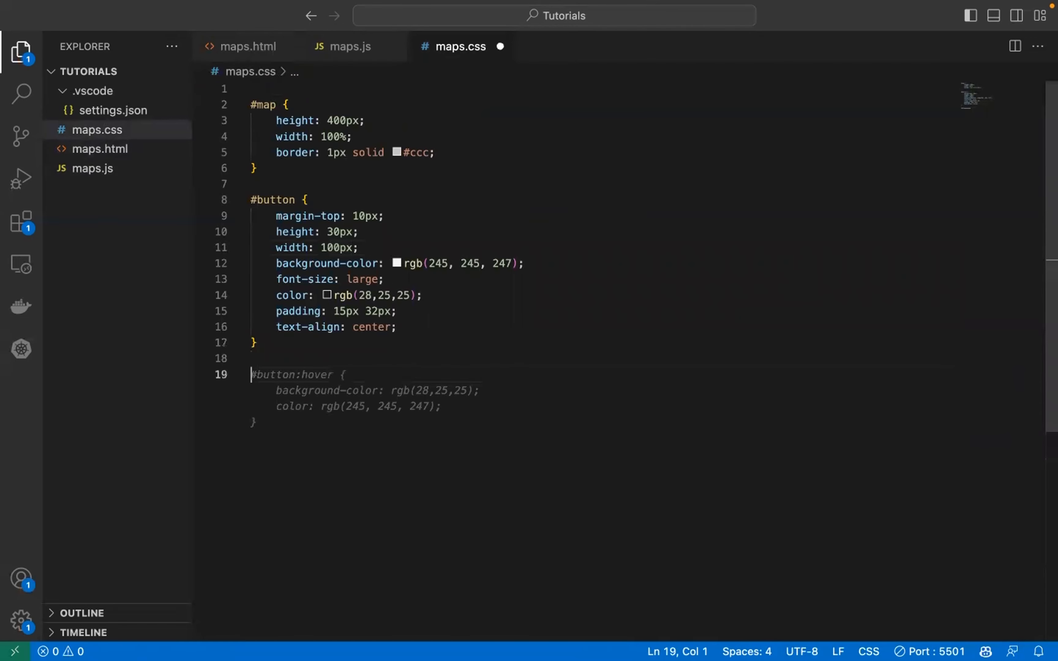
Begin a new selector rule in maps.css for the autocomplete container.
text(#s)
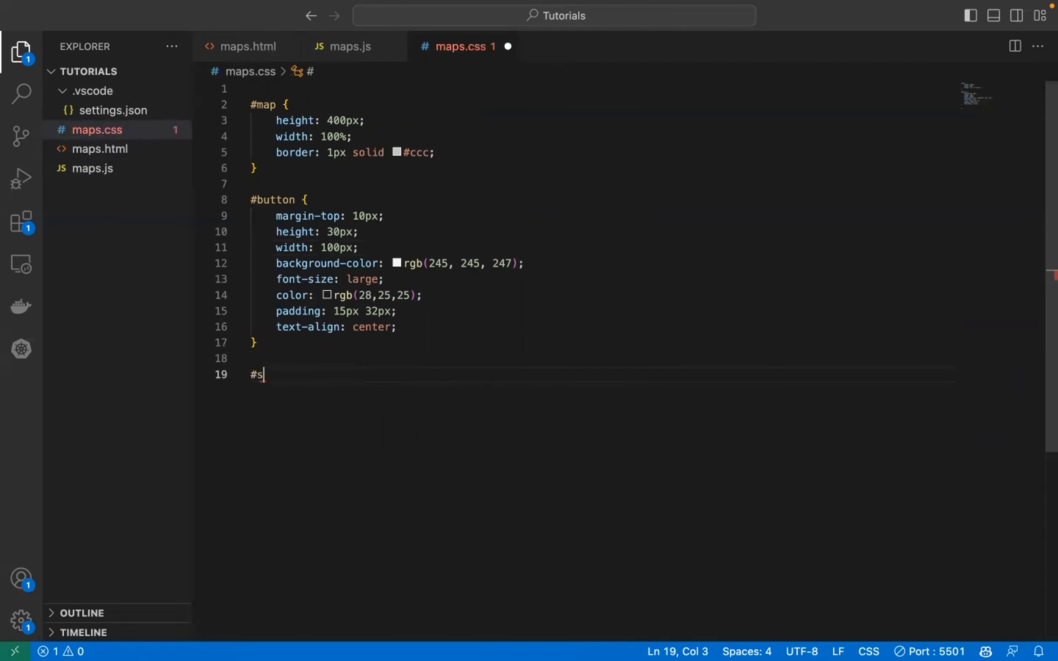
text(u)
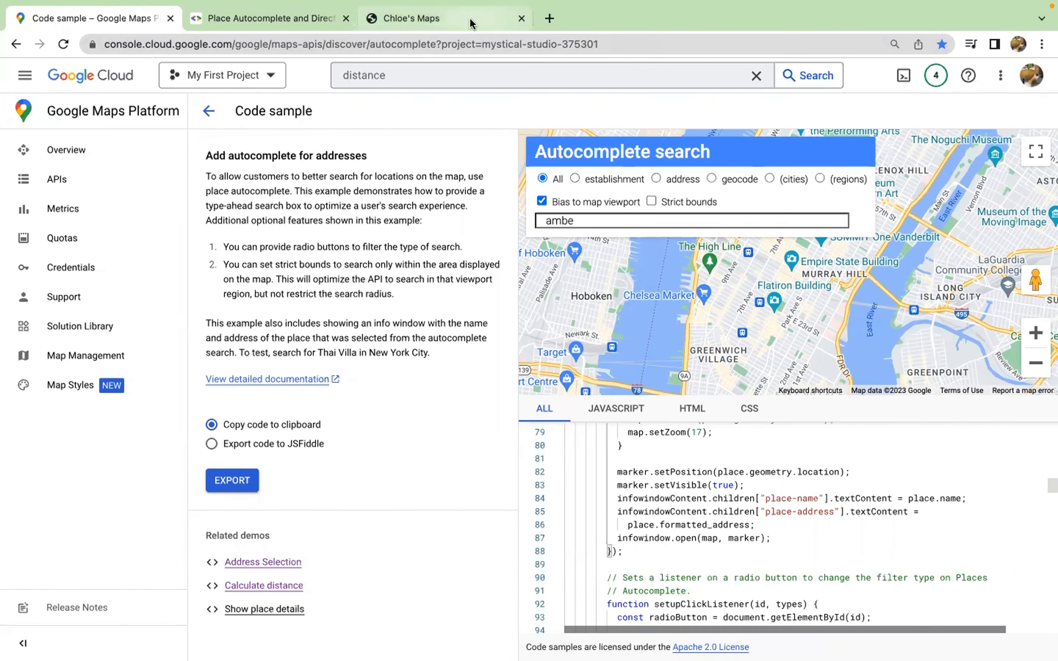
View the Chloe's Maps tab showing the new search box and Search button above the map.
click(411, 19)
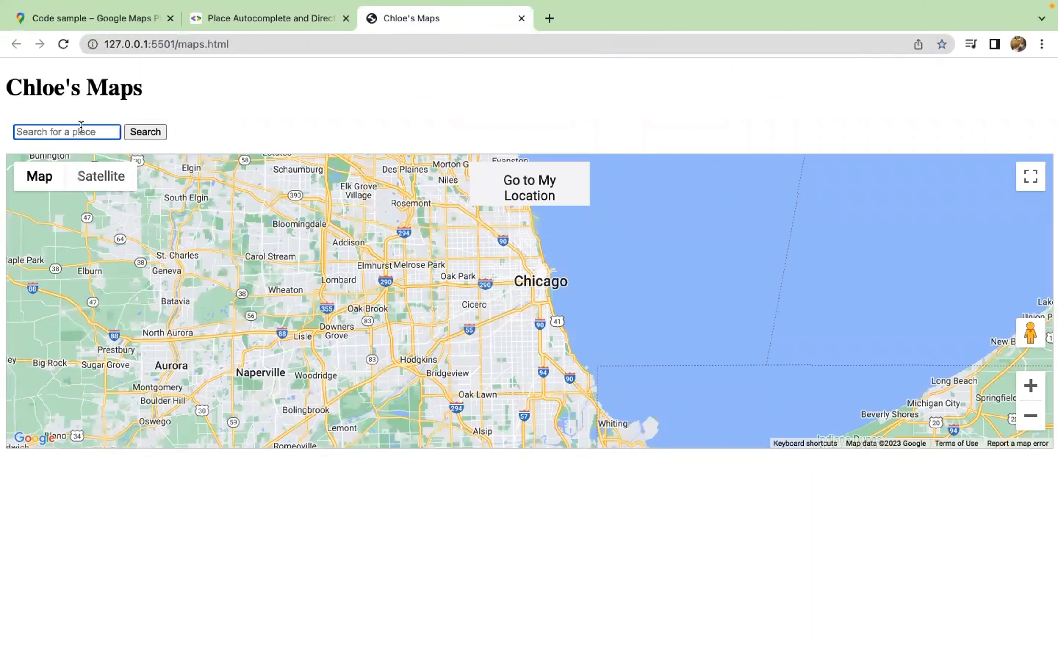
mouse_move(361, 113)
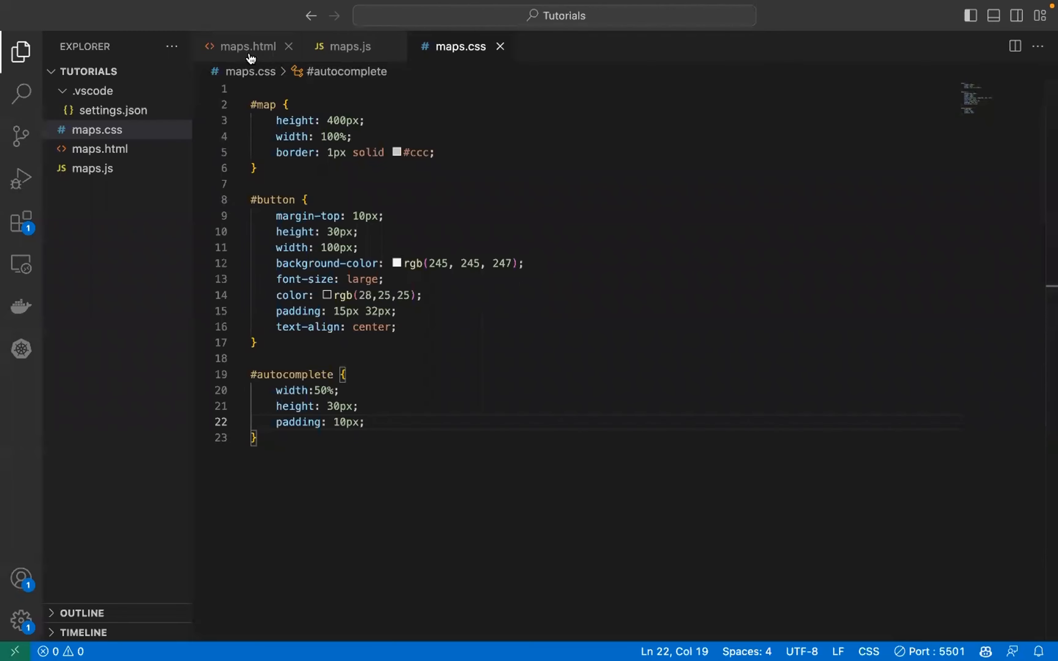
In maps.js write an empty function AutoComplete(){} above window.intiMap.
click(349, 46)
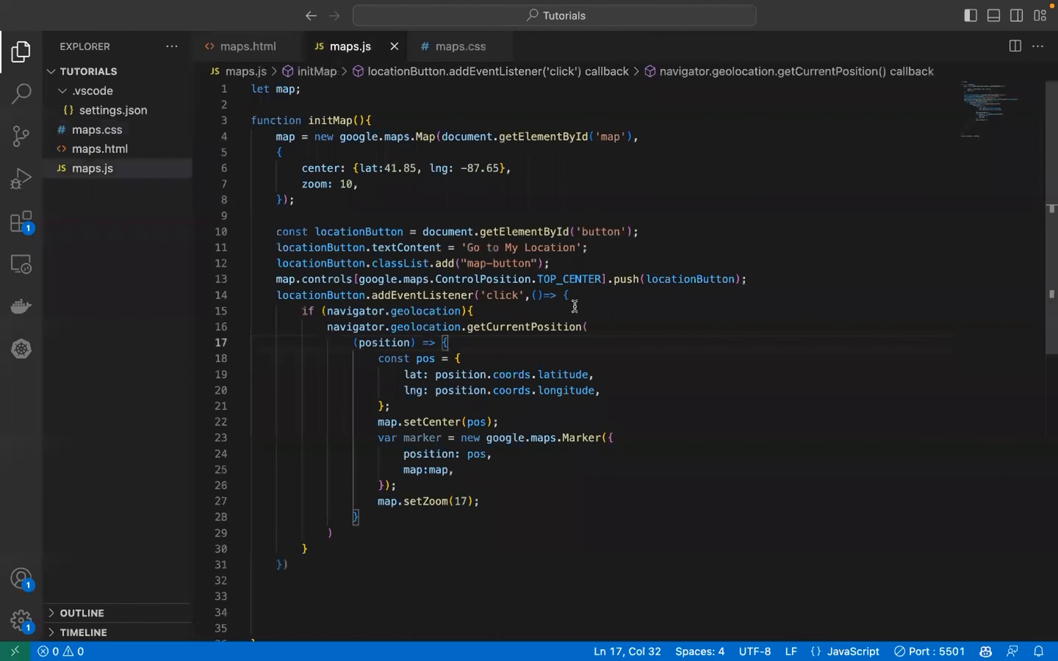
mouse_move(526, 304)
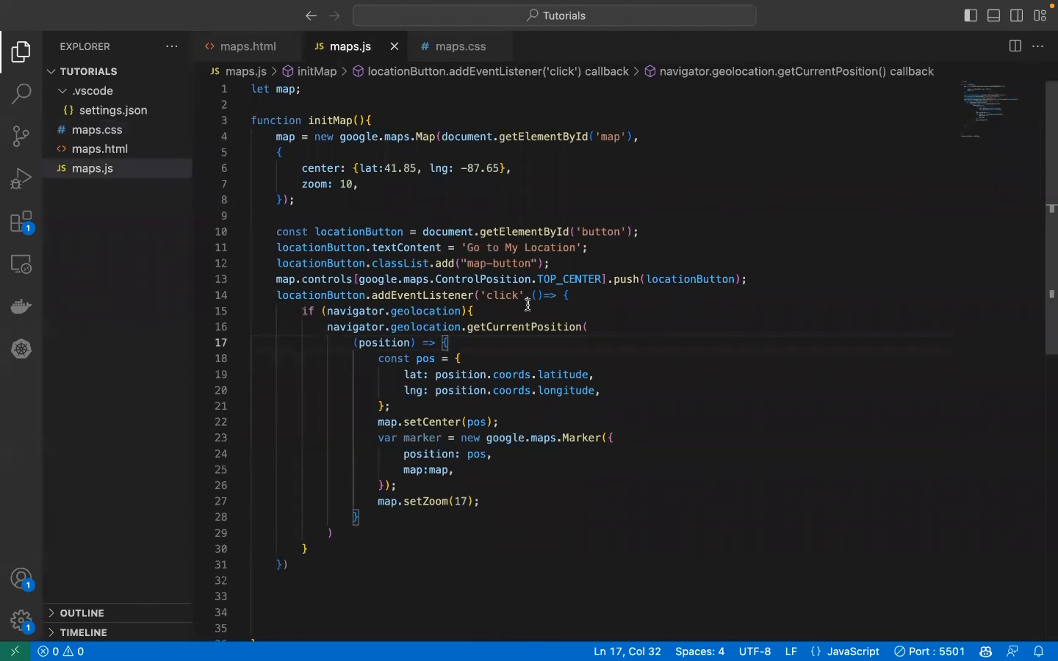
mouse_move(369, 297)
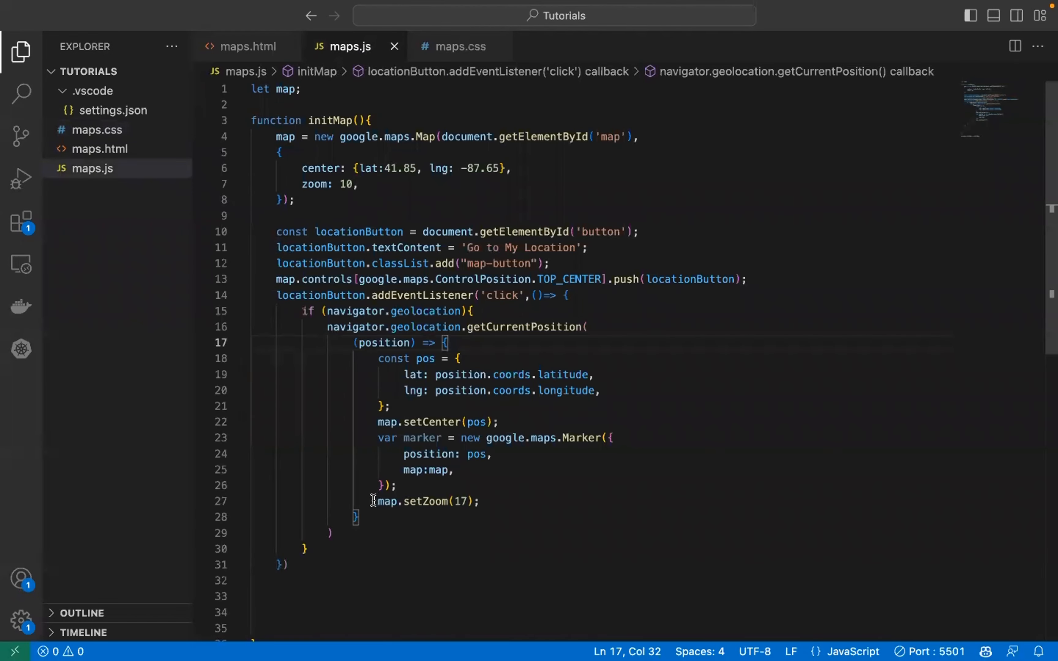
scroll(down, 3)
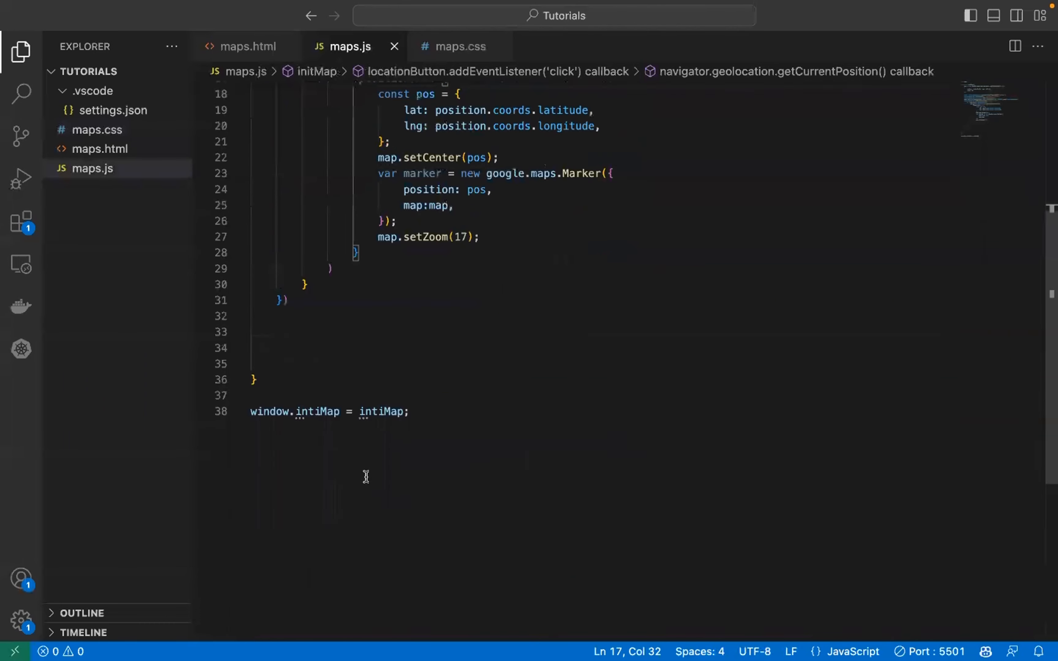
scroll(up, 3)
text(AutoComplete();)
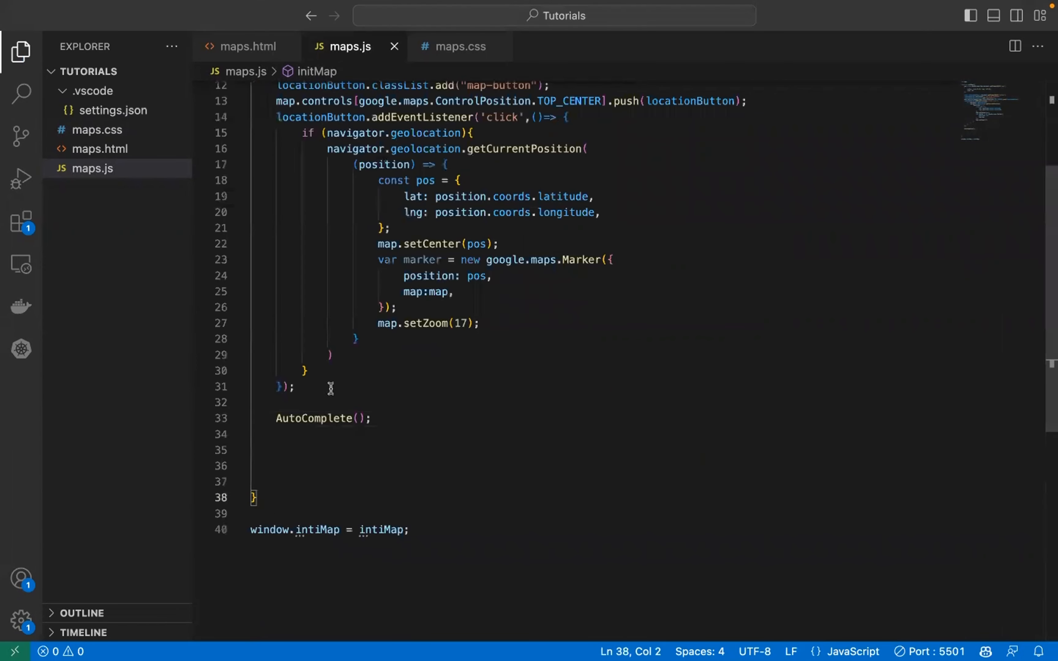
scroll(down, 3)
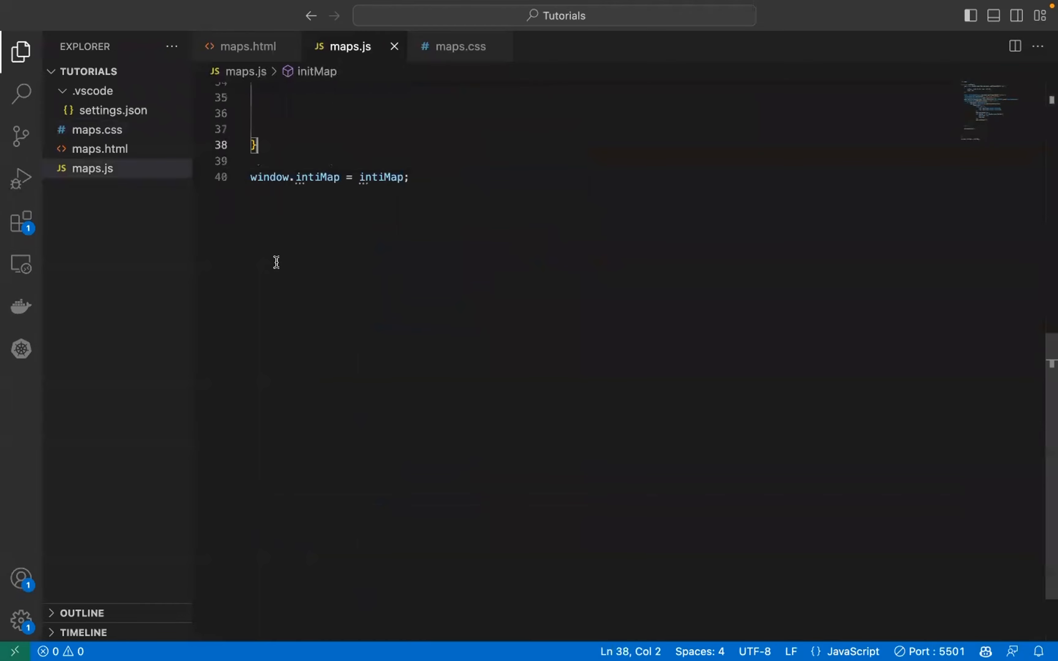
text(function AutoComplete)
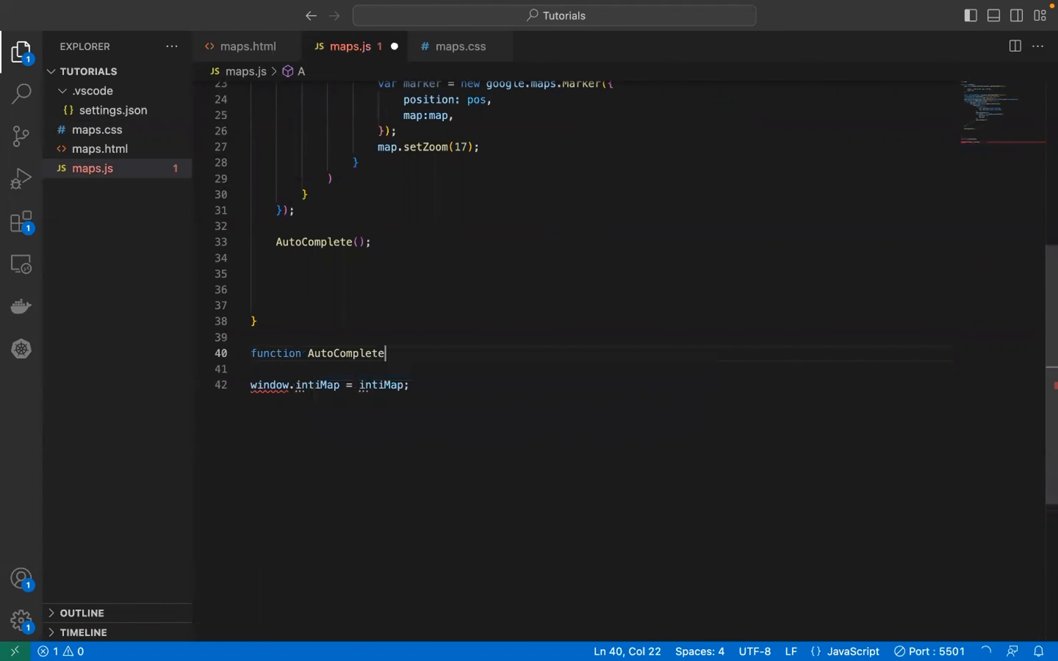
text((){)
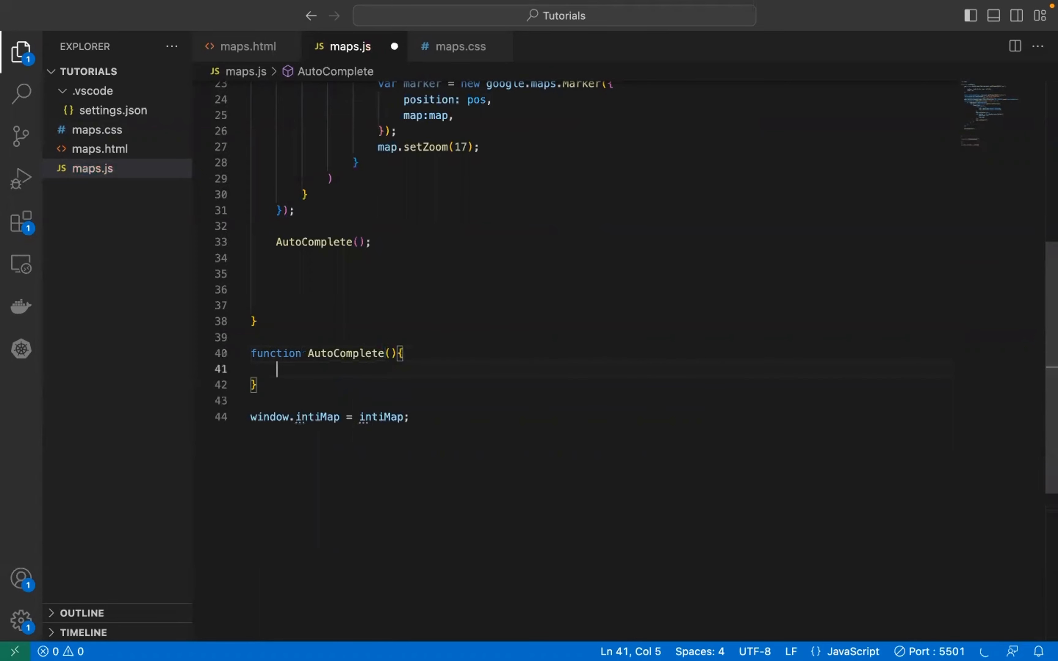
Declare let autocomplete; at the top and start a line inside the AutoComplete function.
scroll(up, 3)
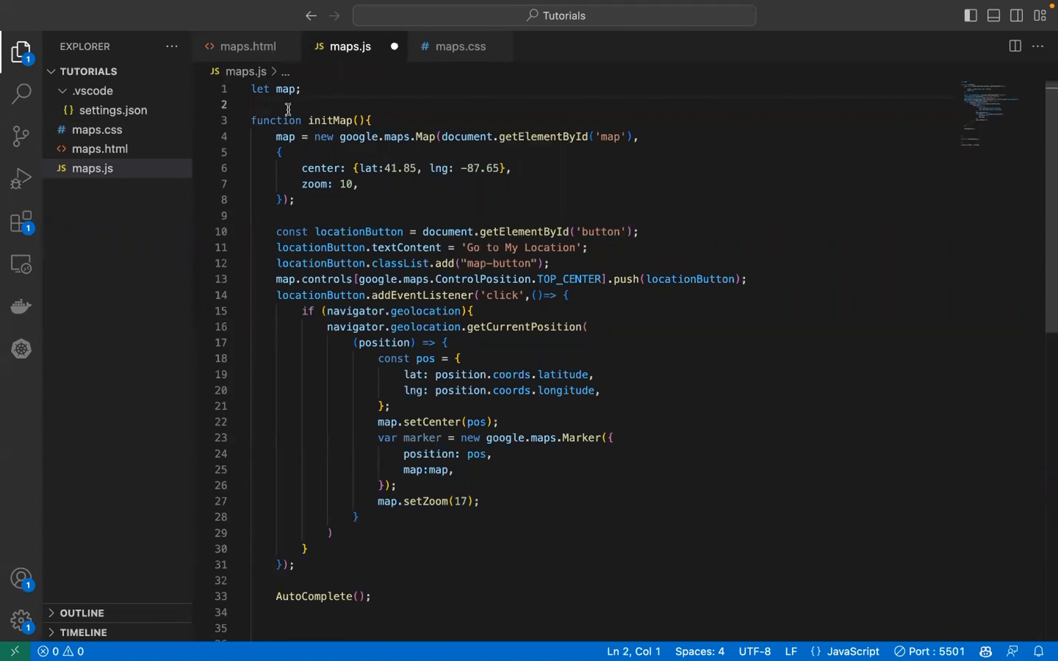
text(let autocomplete;)
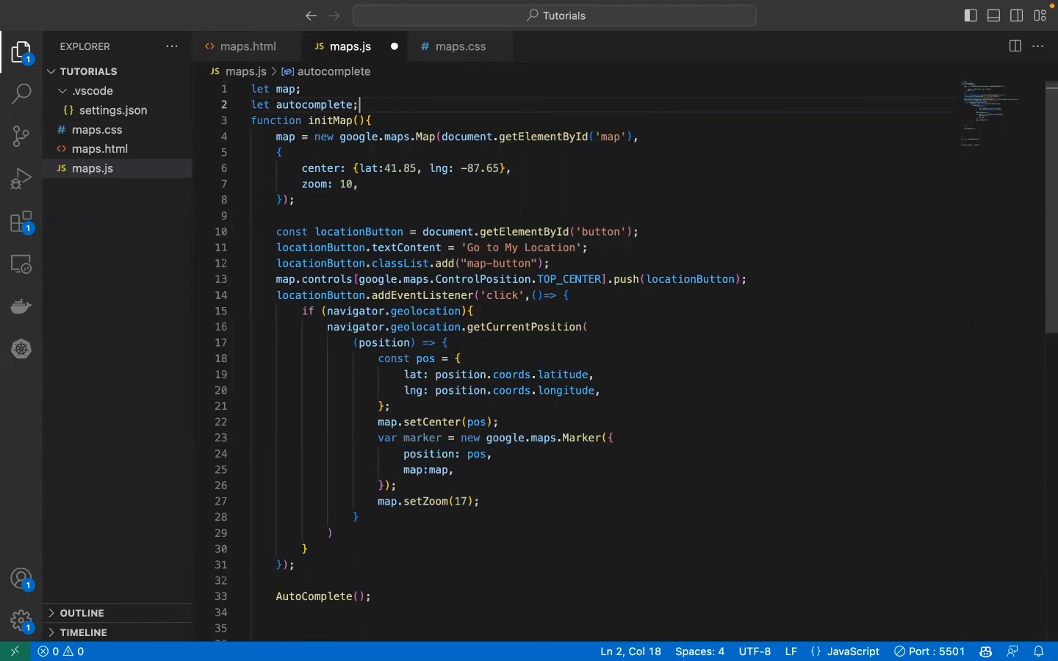
scroll(down, 3)
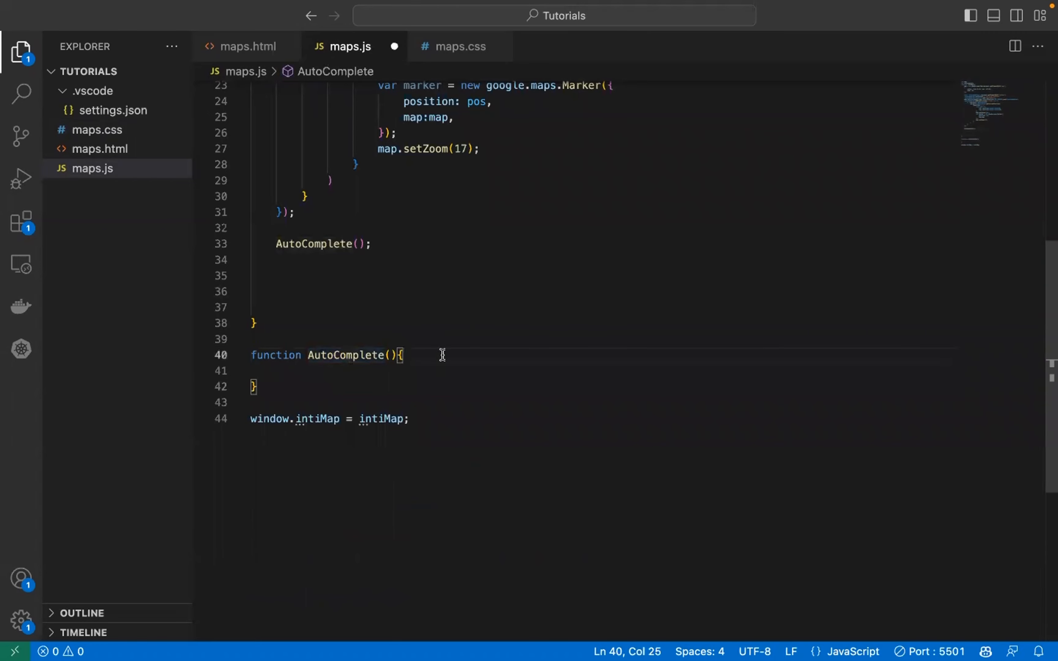
key(enter)
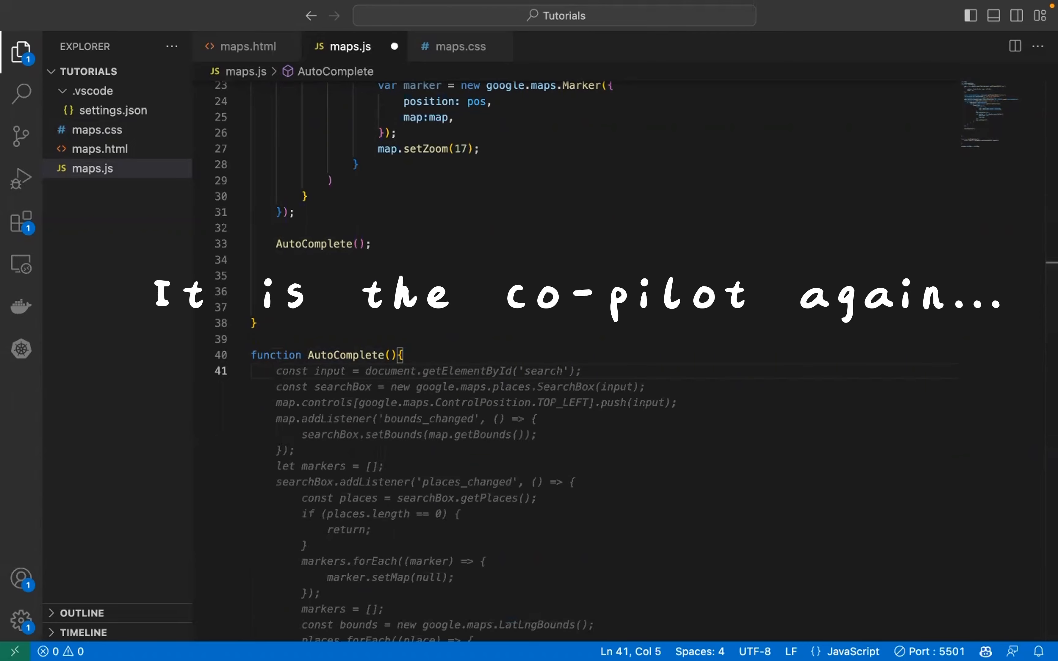
mouse_move(341, 386)
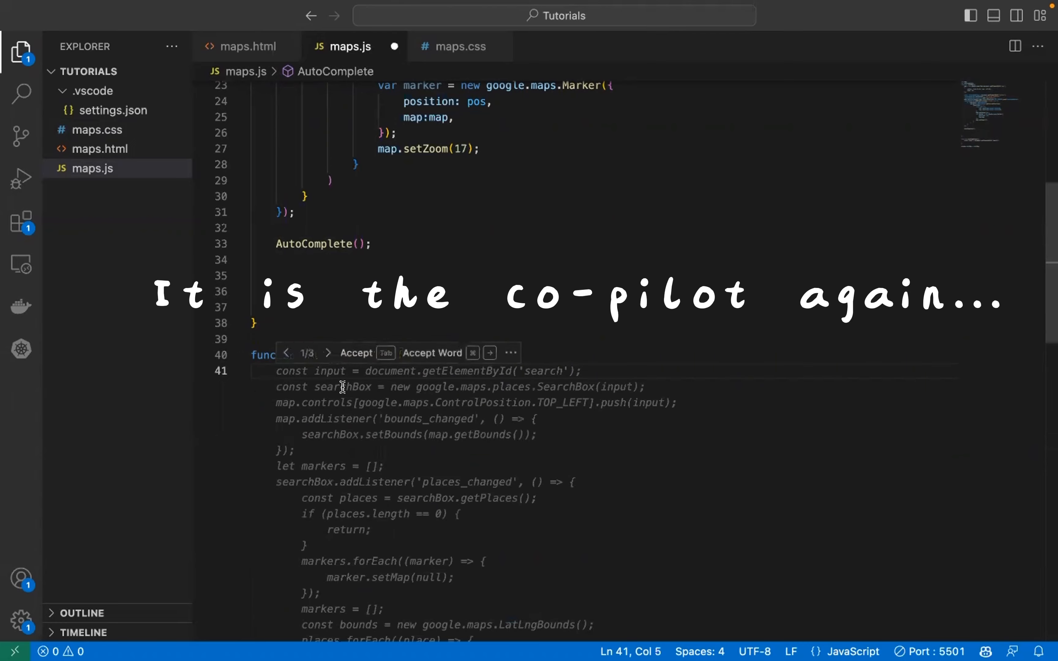
Create a new google.maps.places.Autocomplete on the document's 'autocomplete' element.
text(autocomplete = new google.maps.places.A)
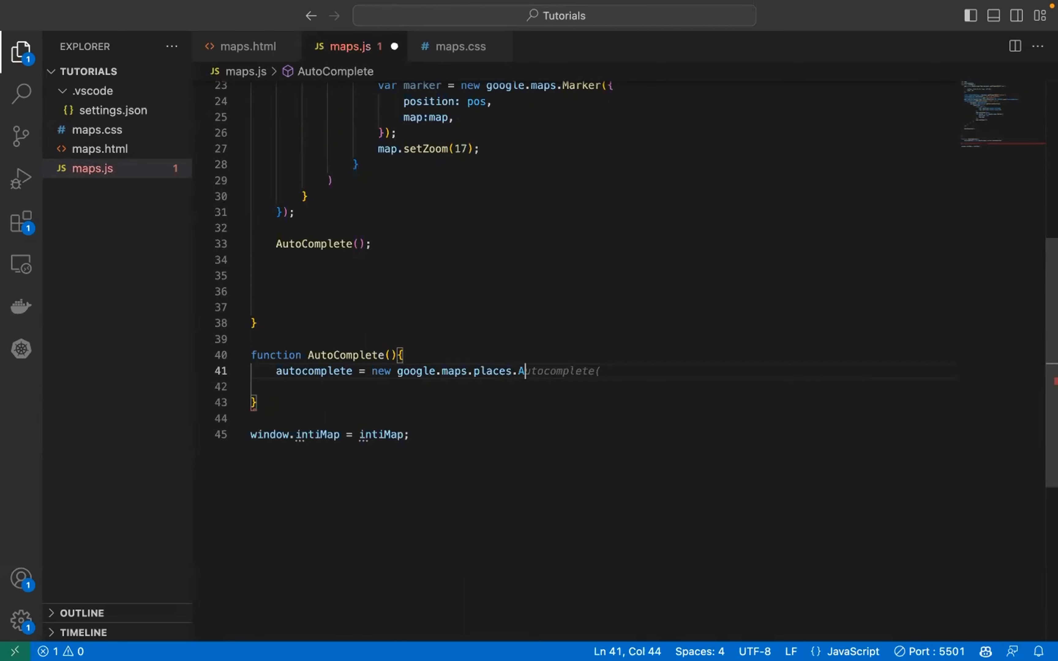
text(utocomplete)
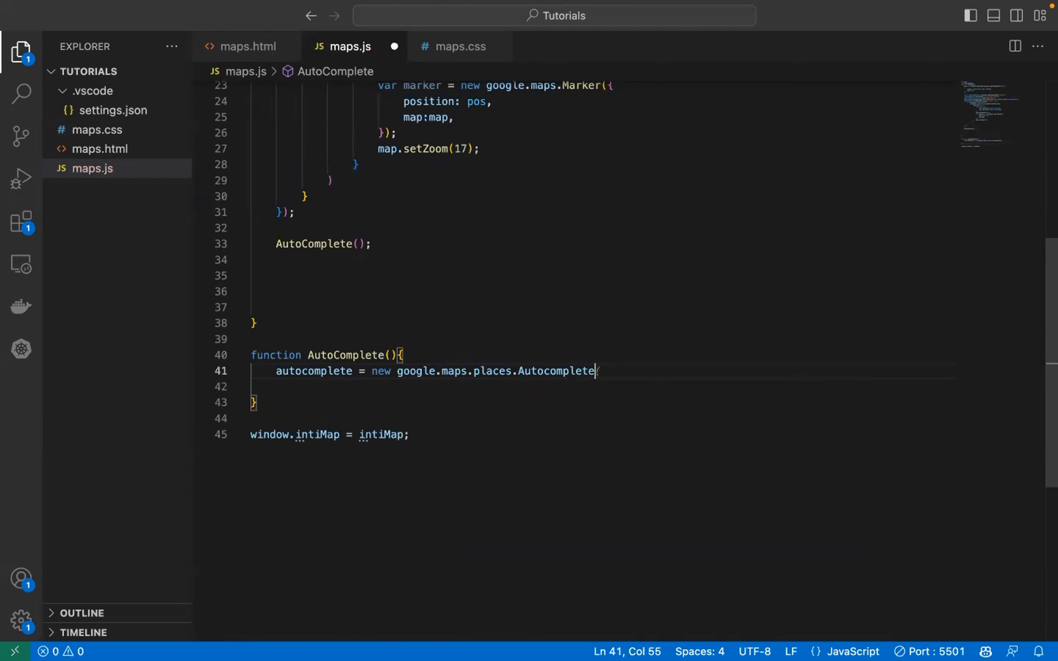
text(()
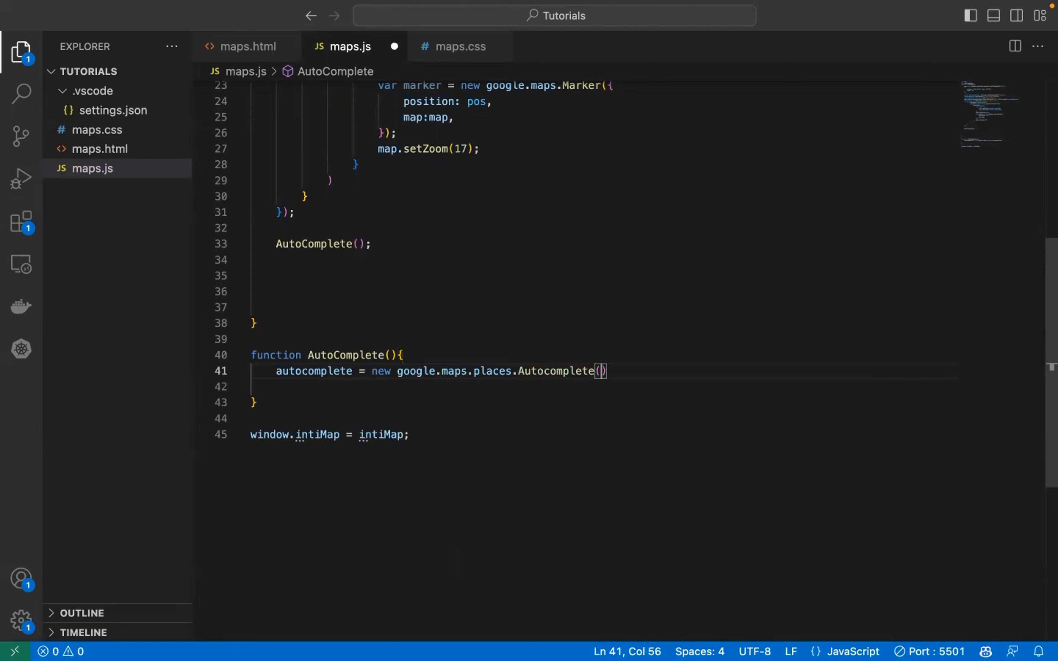
text('do)
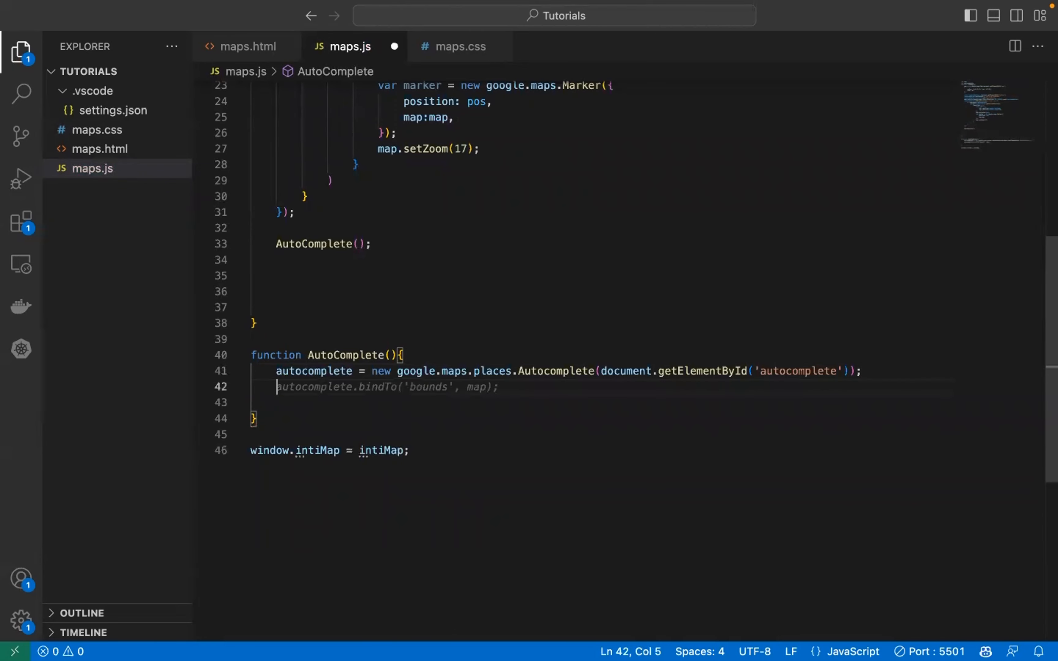
mouse_move(404, 378)
text(autocomple)
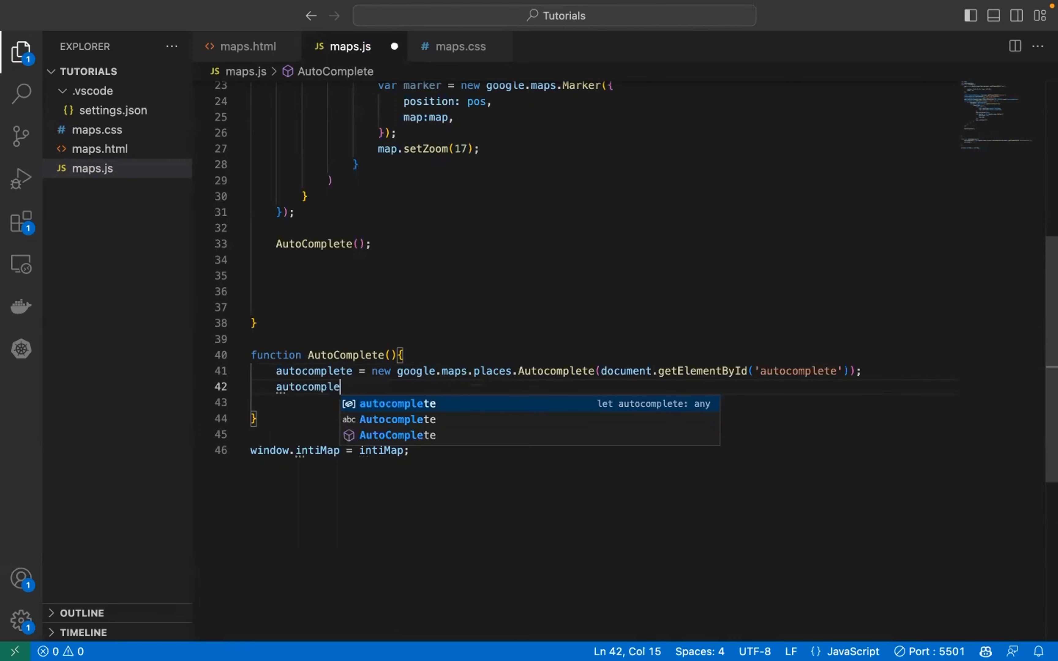
Bind the autocomplete to the map with autocomplete.bindTo('bounds', map);.
text(.b)
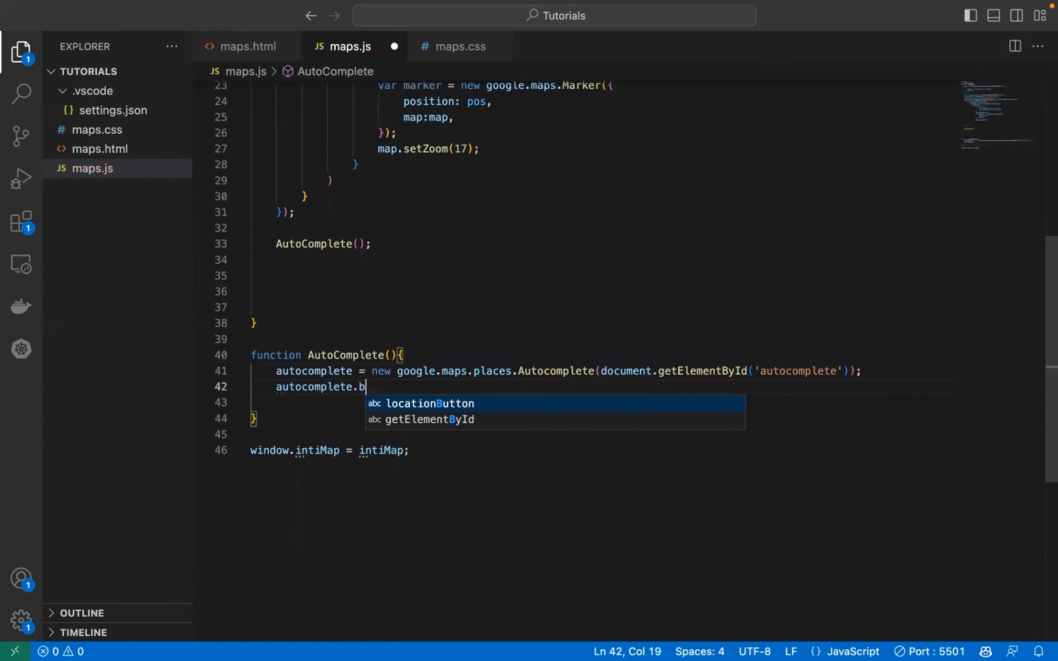
key(Backspace)
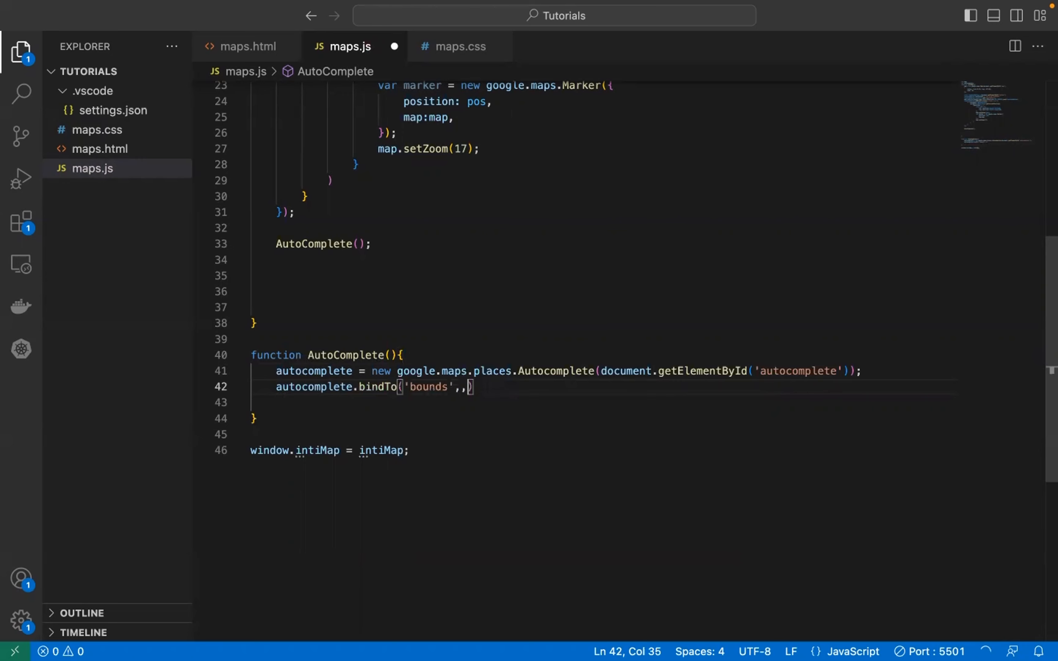
text(map);)
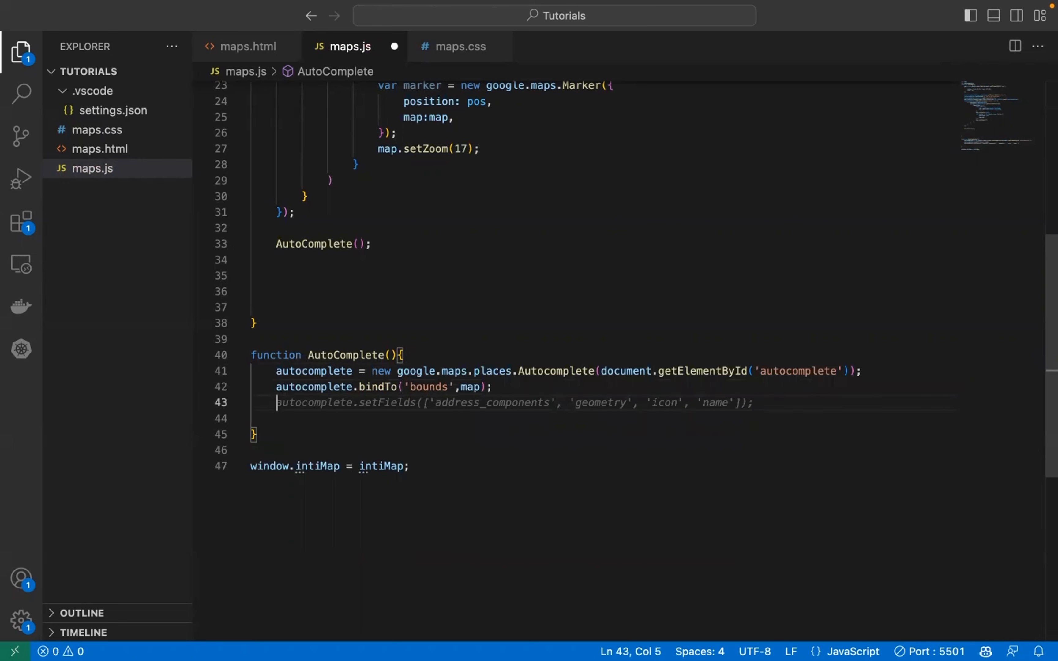
Declare a const infowindow as new google.maps.InfoWindow() and start const auto_marker = new.
text(const)
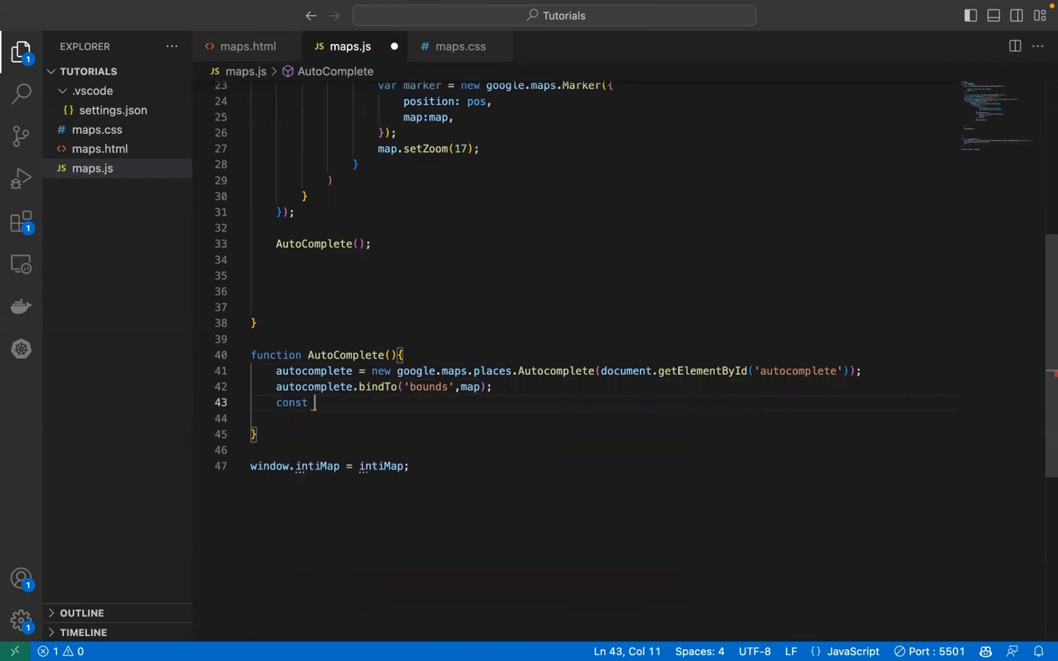
text(infowindow = new google.maps.InfoWindow();)
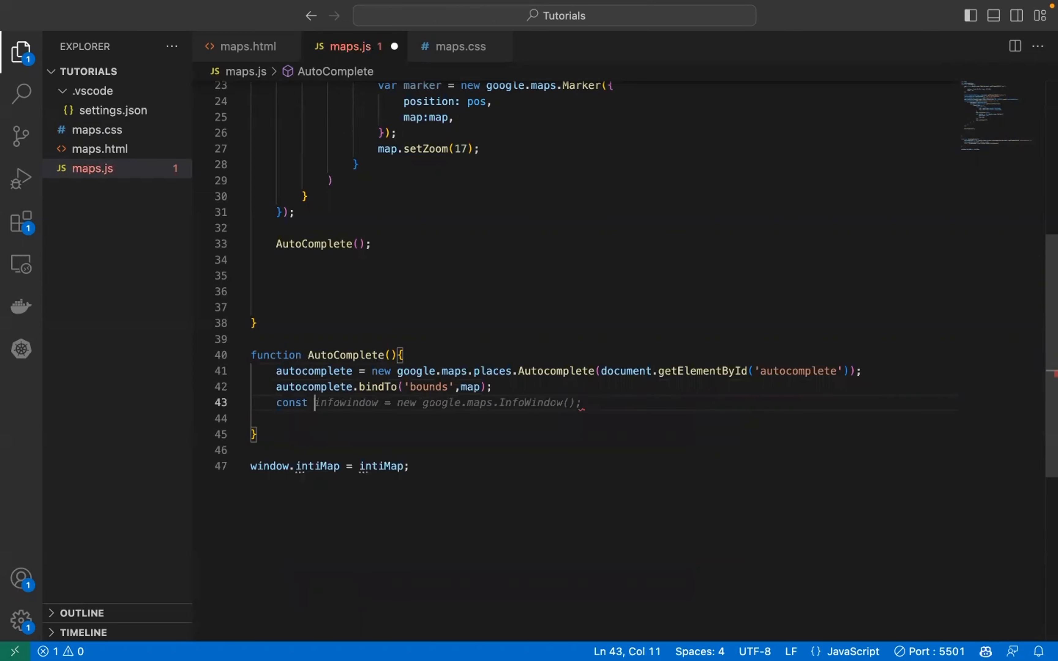
text(auto)
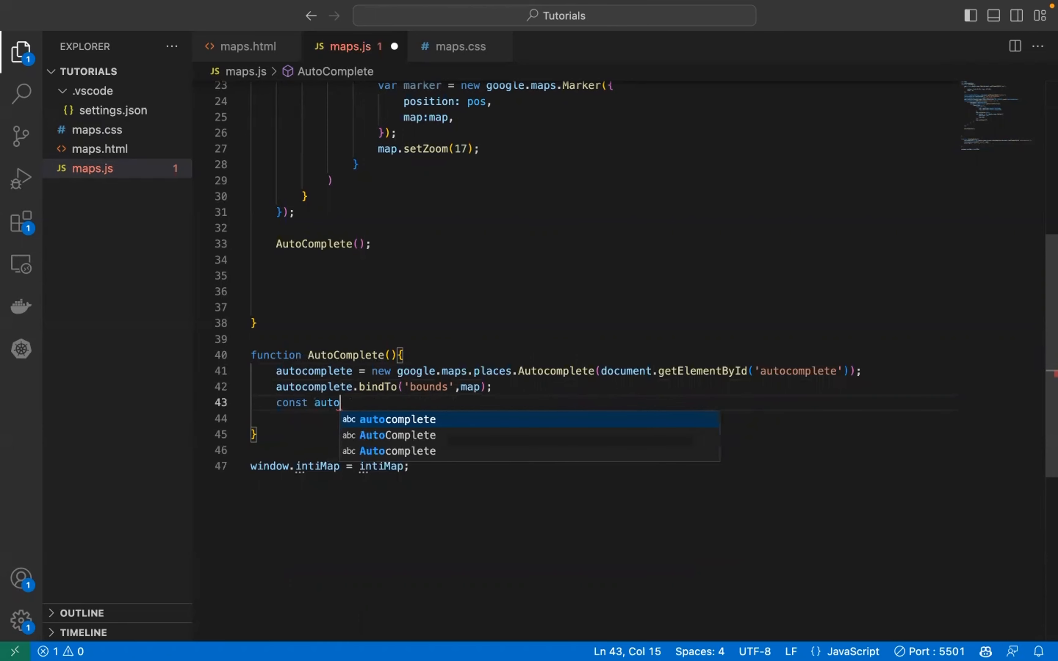
text(_mean)
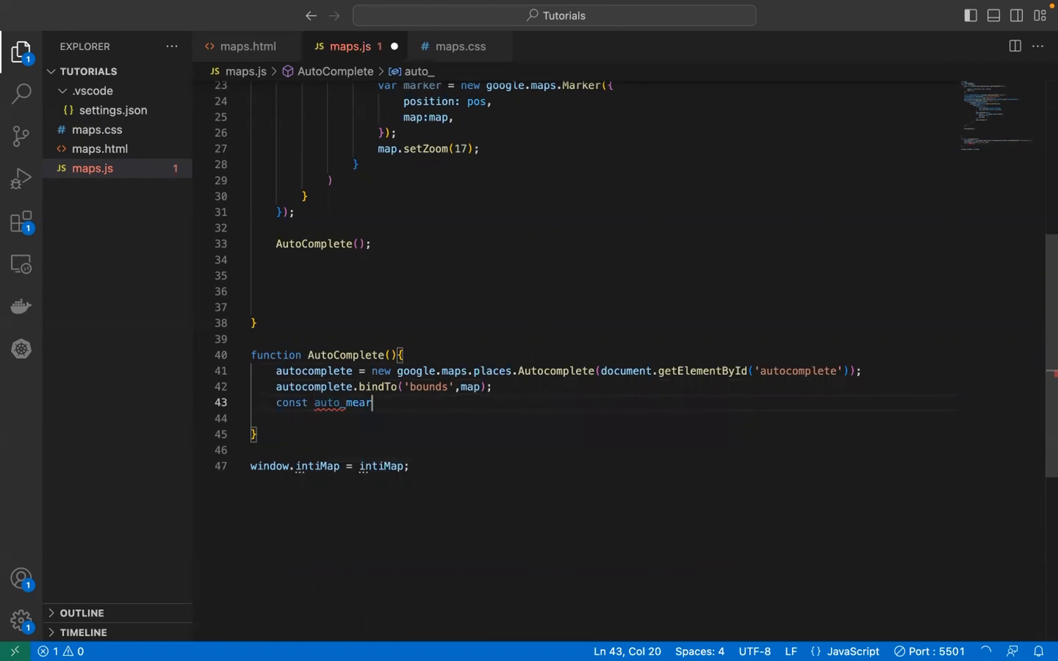
text(ker)
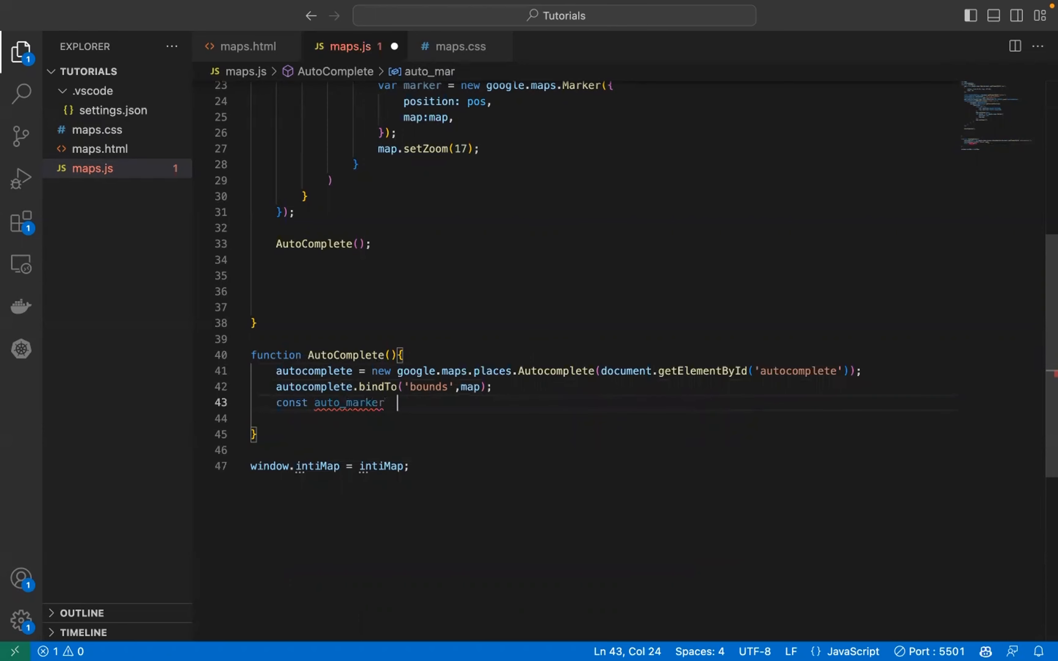
text(= new)
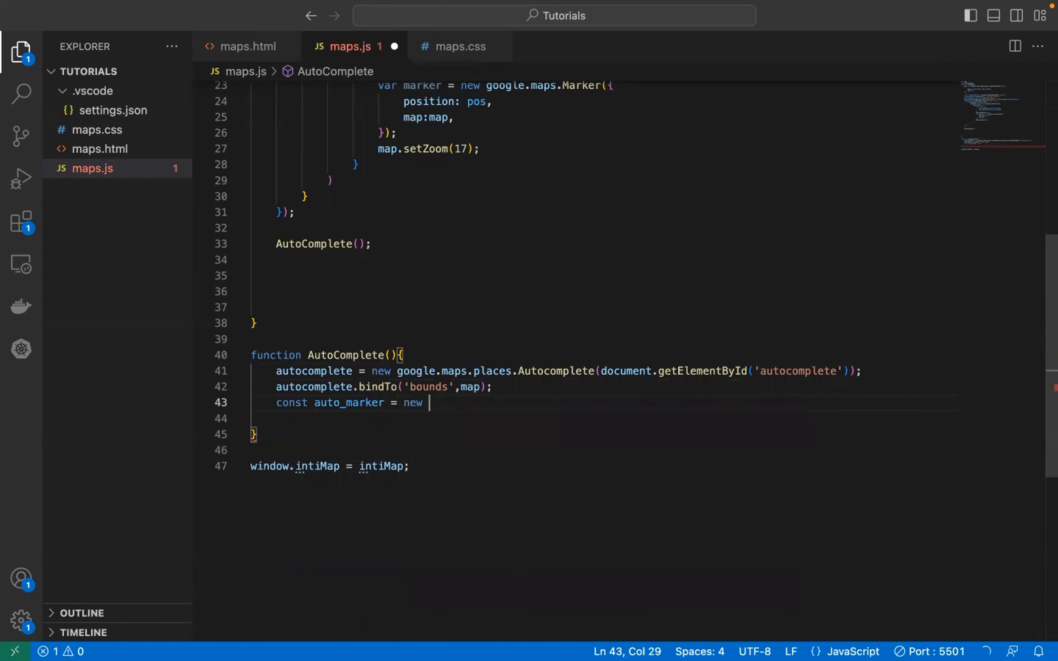
Make auto_marker a google.maps.Marker with map and anchorPoint Point(0,-29), closing the block.
text(google.maps.)
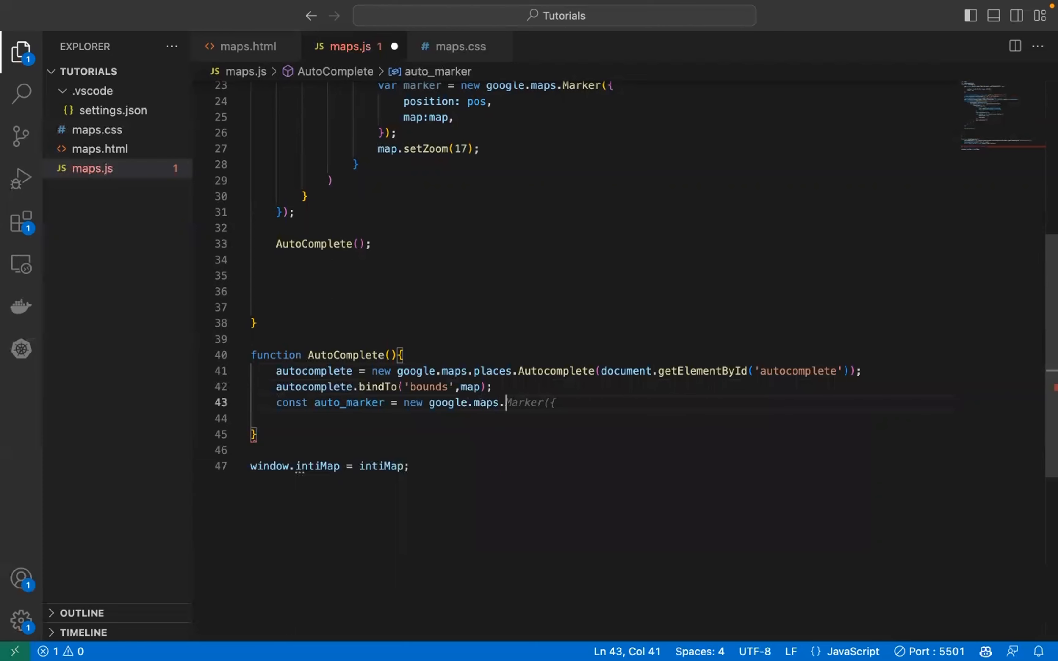
text(Marker({)
click(603, 419)
text(map,)
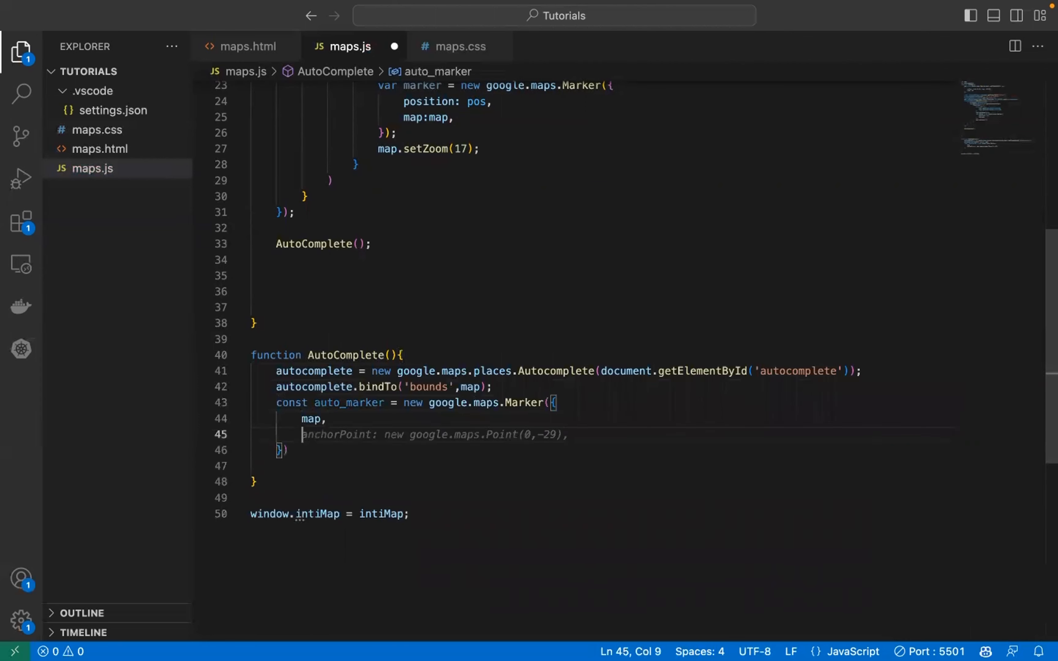
text(an)
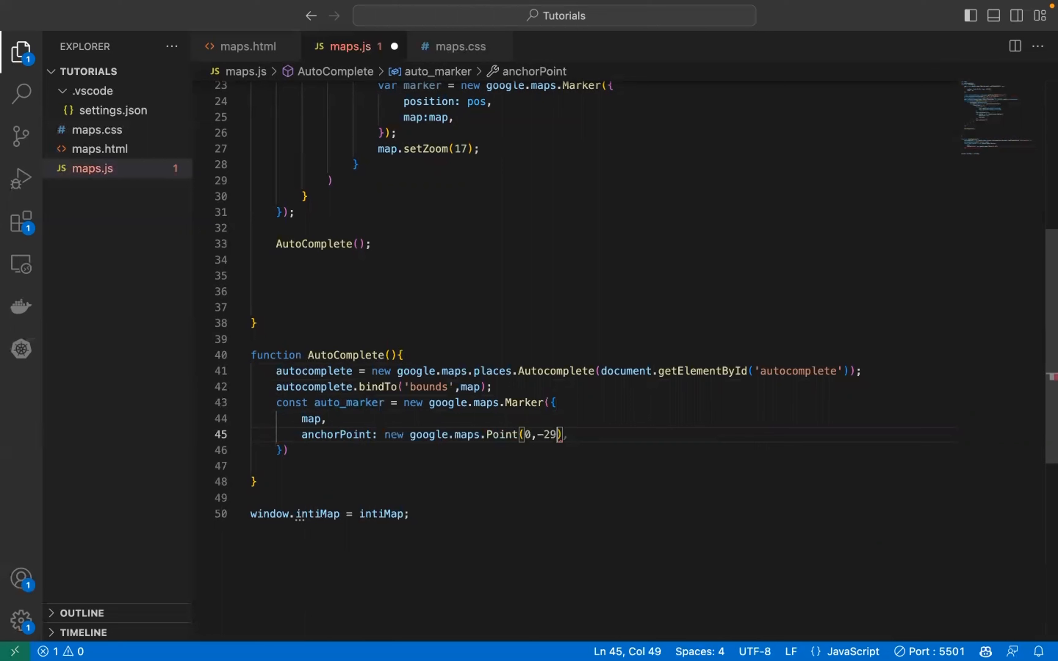
click(282, 450)
text(;)
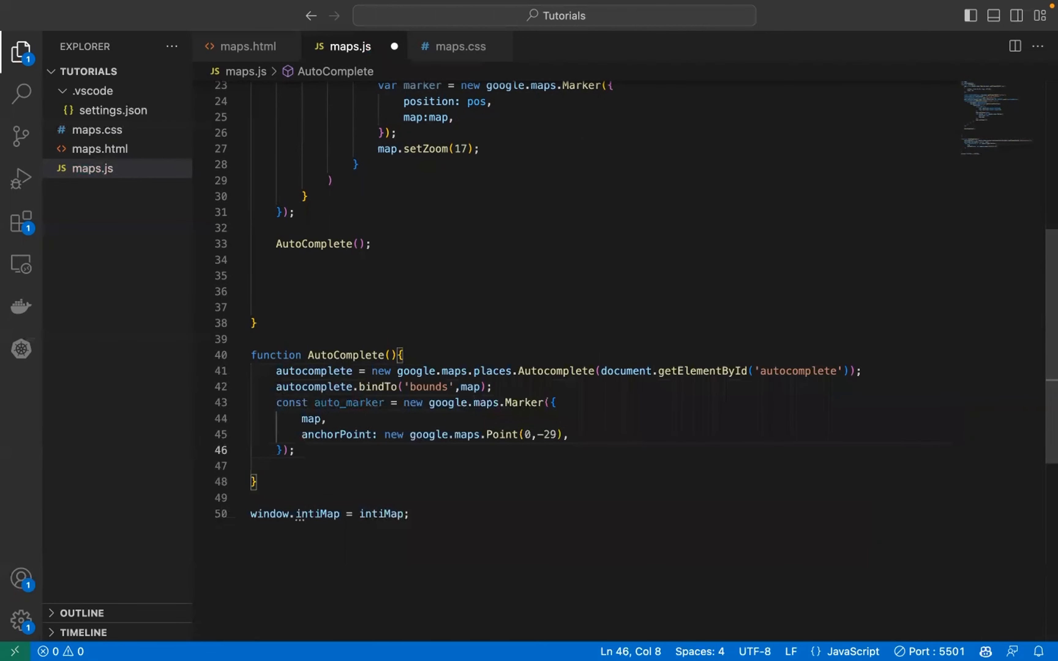
Add autocomplete.addListener('place_changed', ()=>{ }) with an empty callback.
text(autocomplete.addListener('place_changed',()=>{)
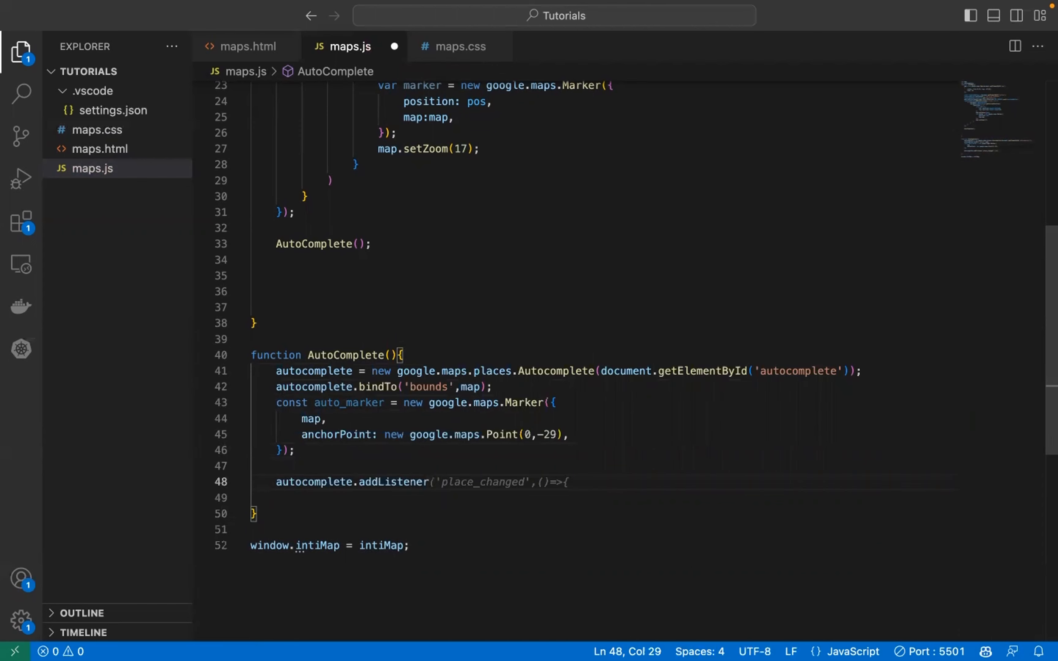
text(place_changed',()
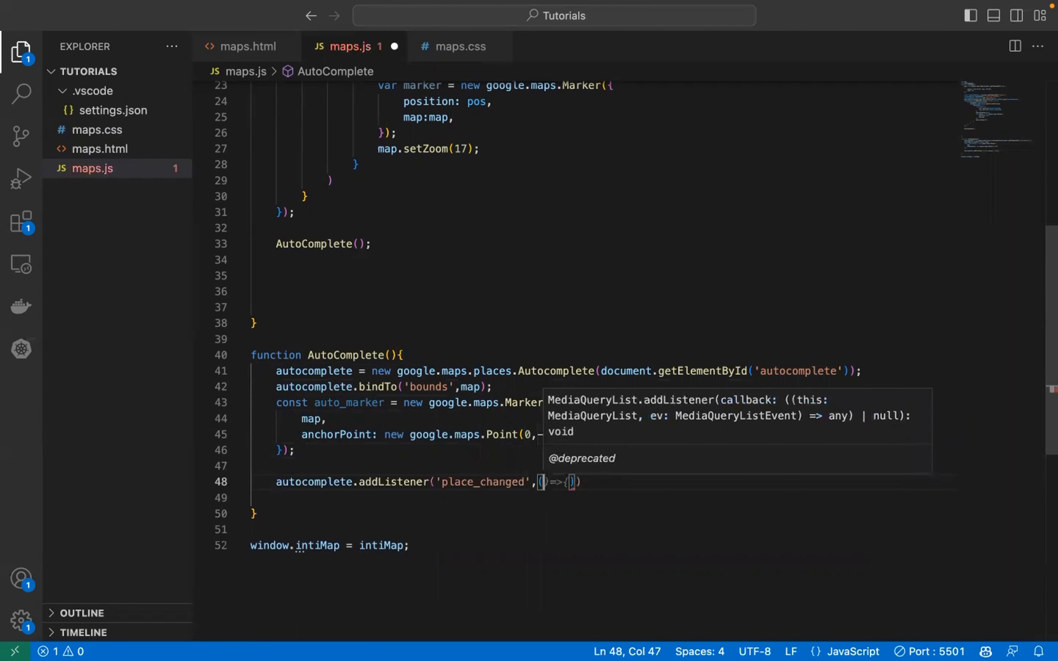
text(=>{)
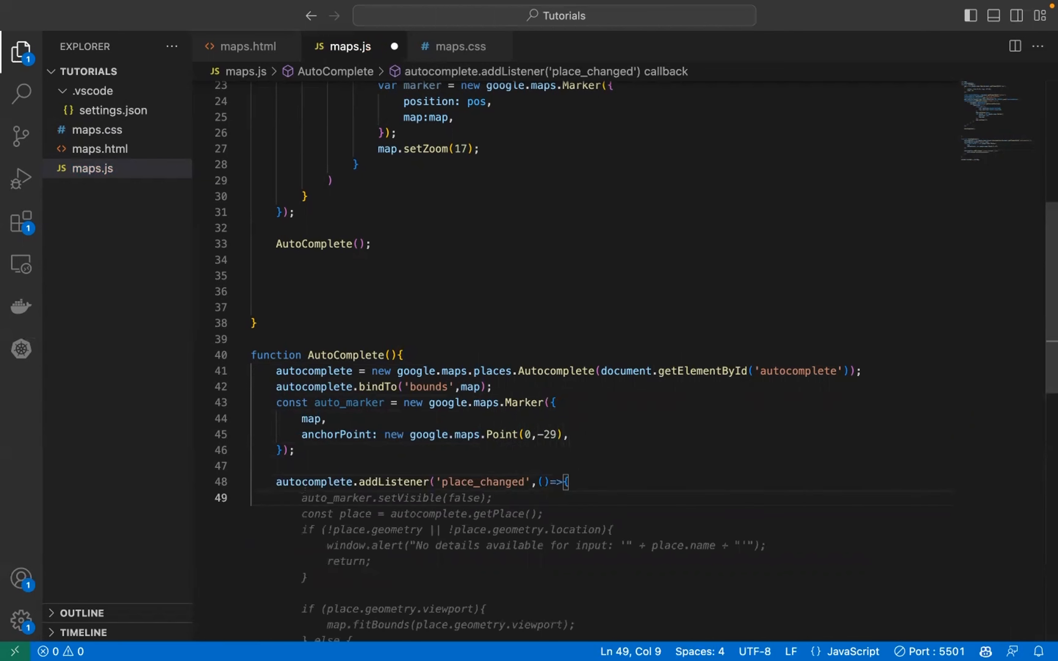
click(411, 18)
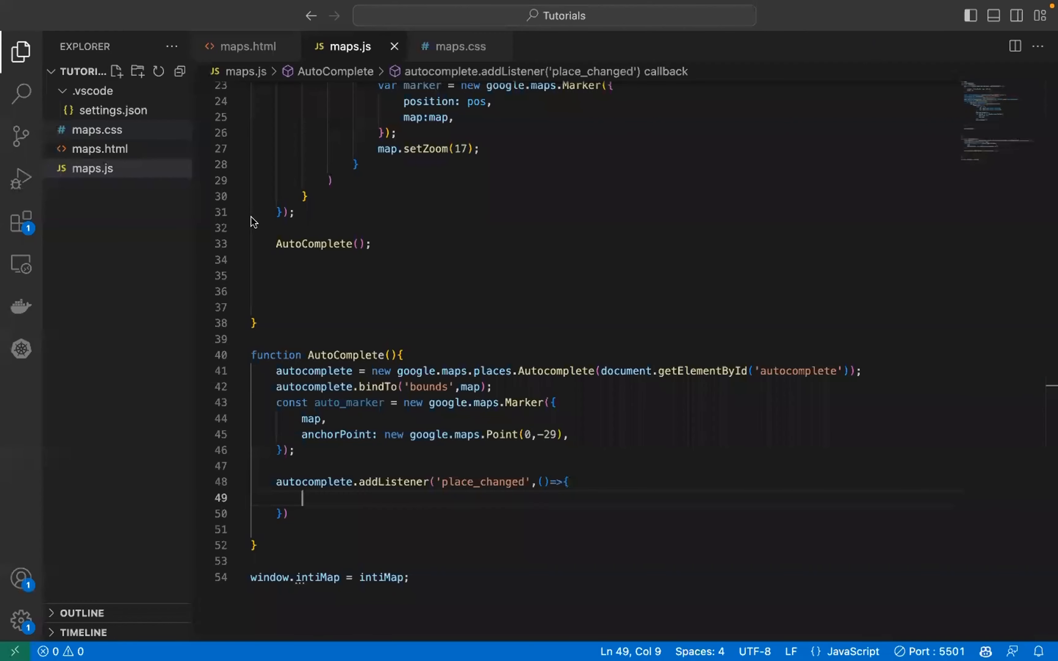
scroll(down, 3)
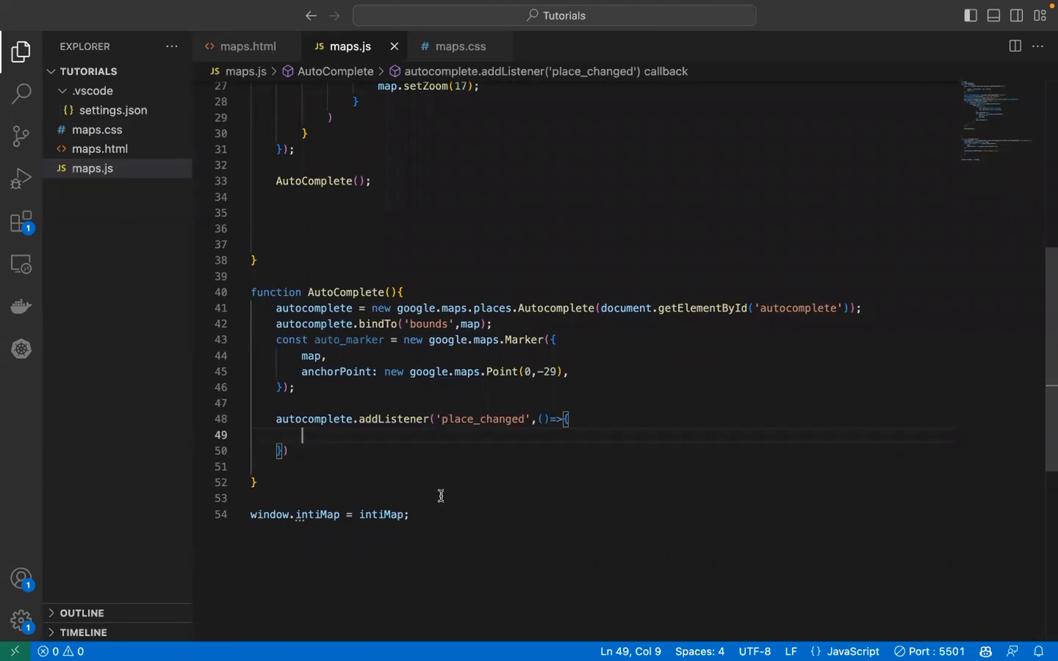
mouse_move(536, 492)
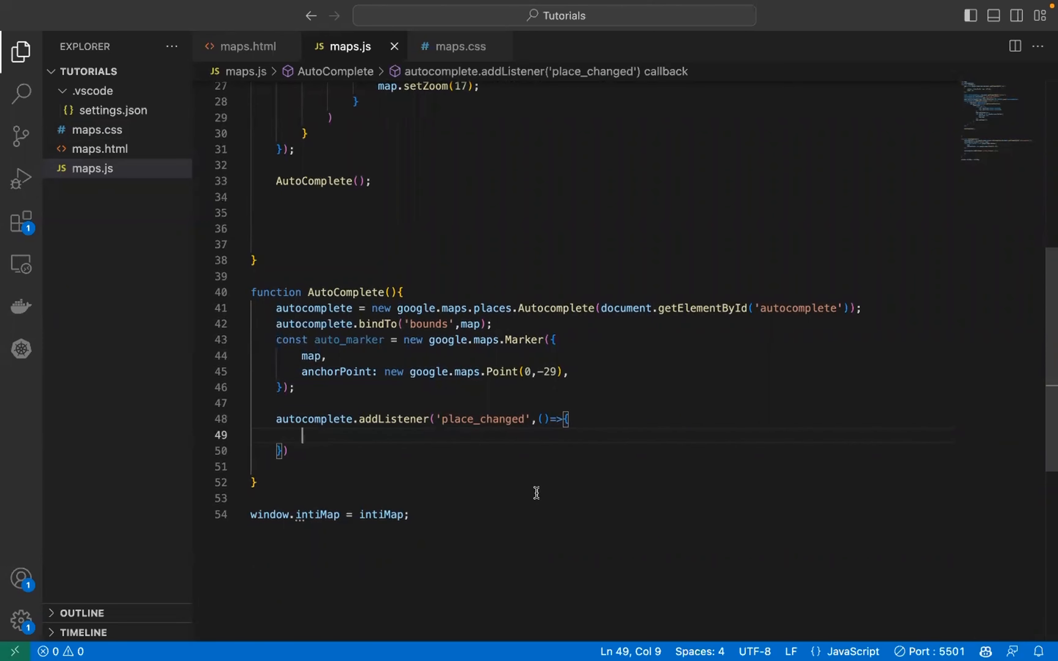
Inside the callback hide the marker with auto_marker.setVisible(false).
text(auto_marker.)
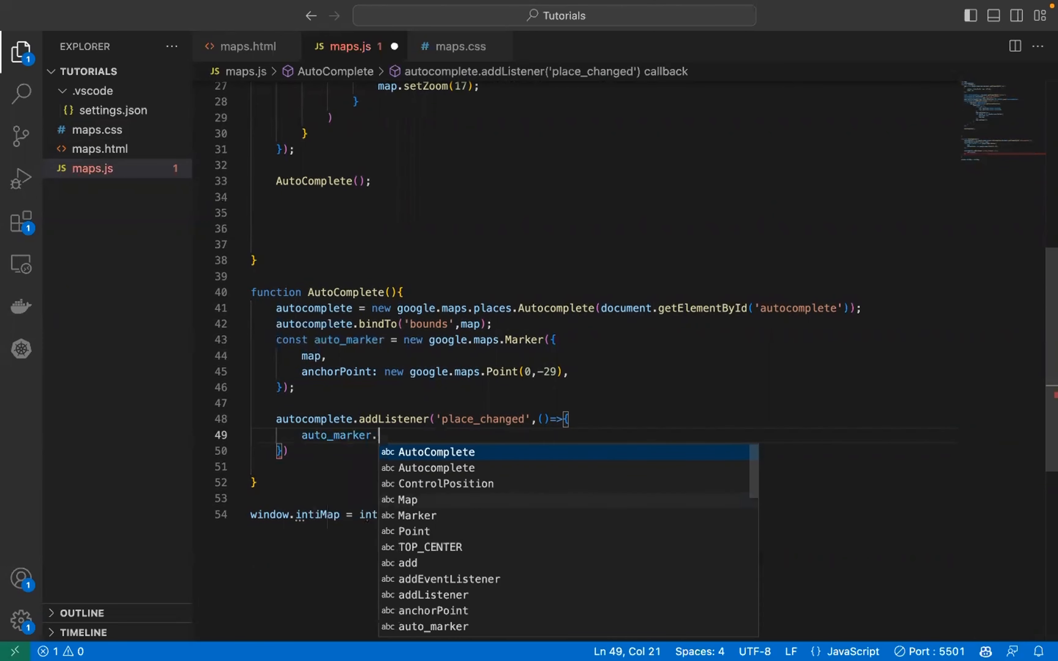
text(set)
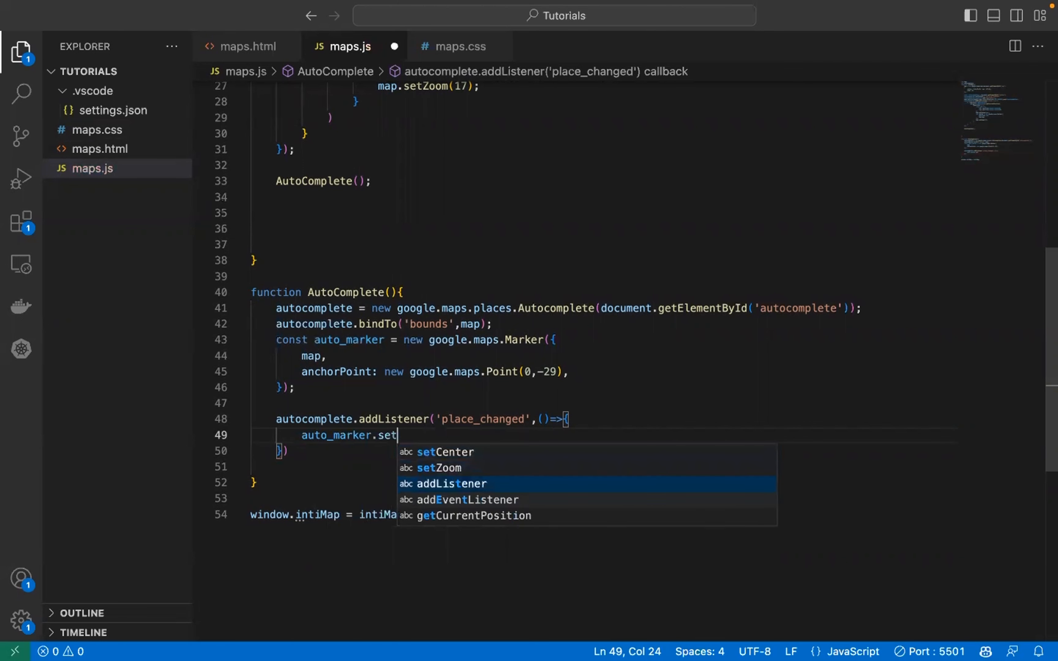
text(Vi)
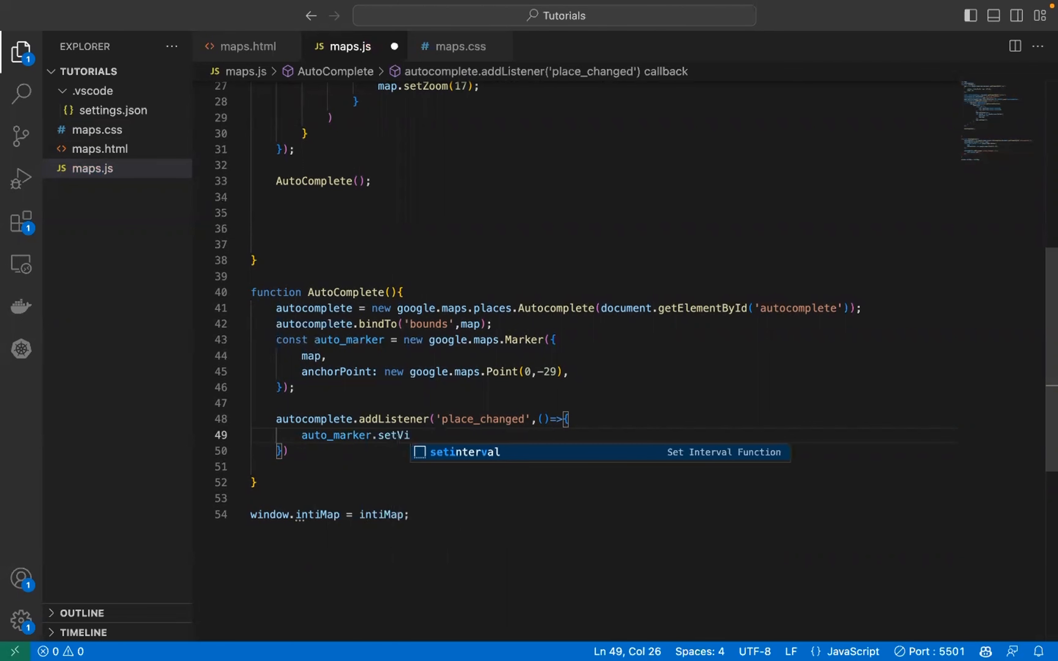
text(sible(false))
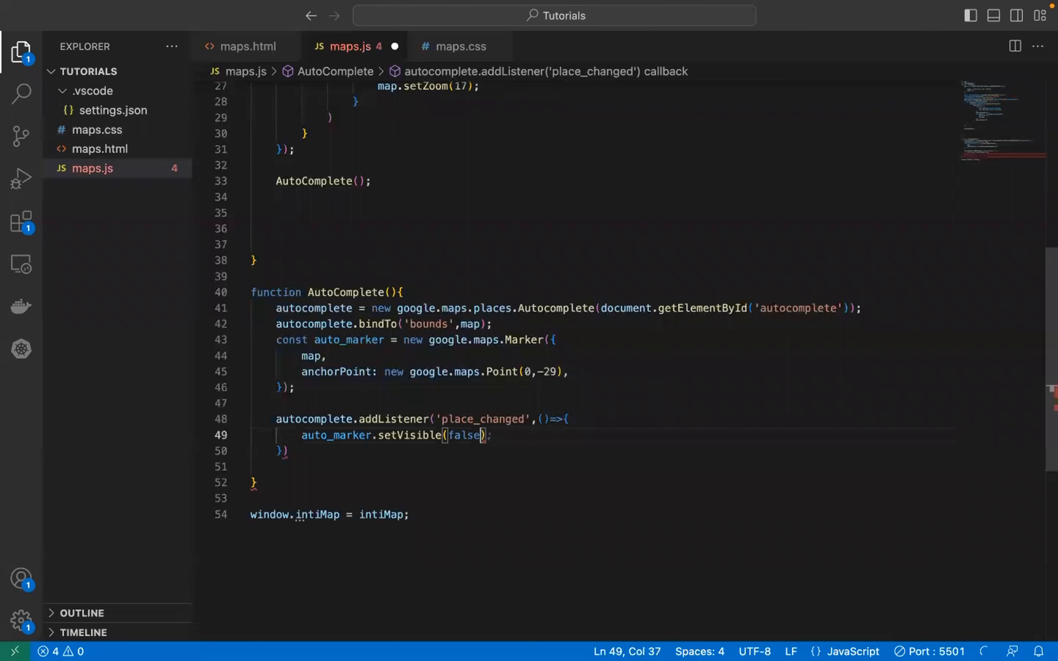
key(Enter)
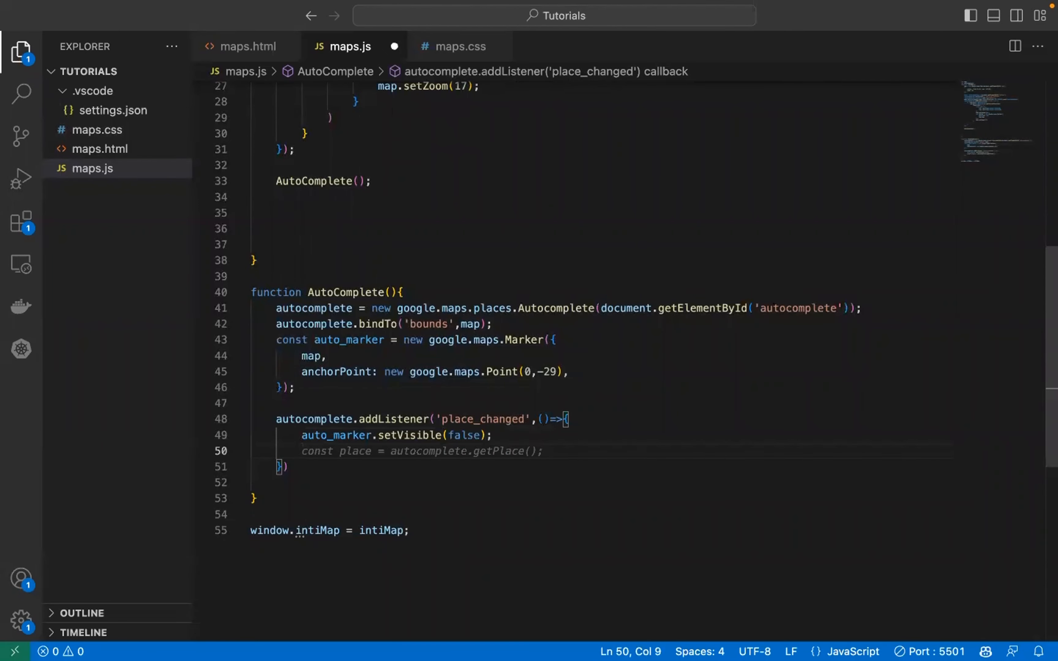
Add const place = getPlace() and const position = place.geometry.location.
text(const palce = autocomplete.getPlace();)
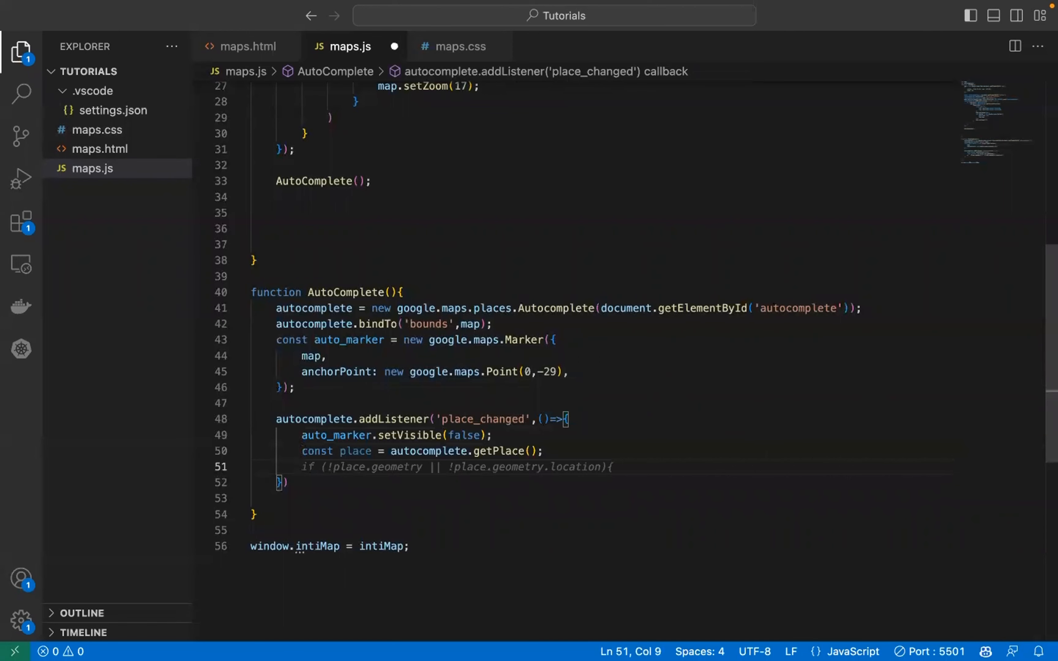
mouse_move(735, 485)
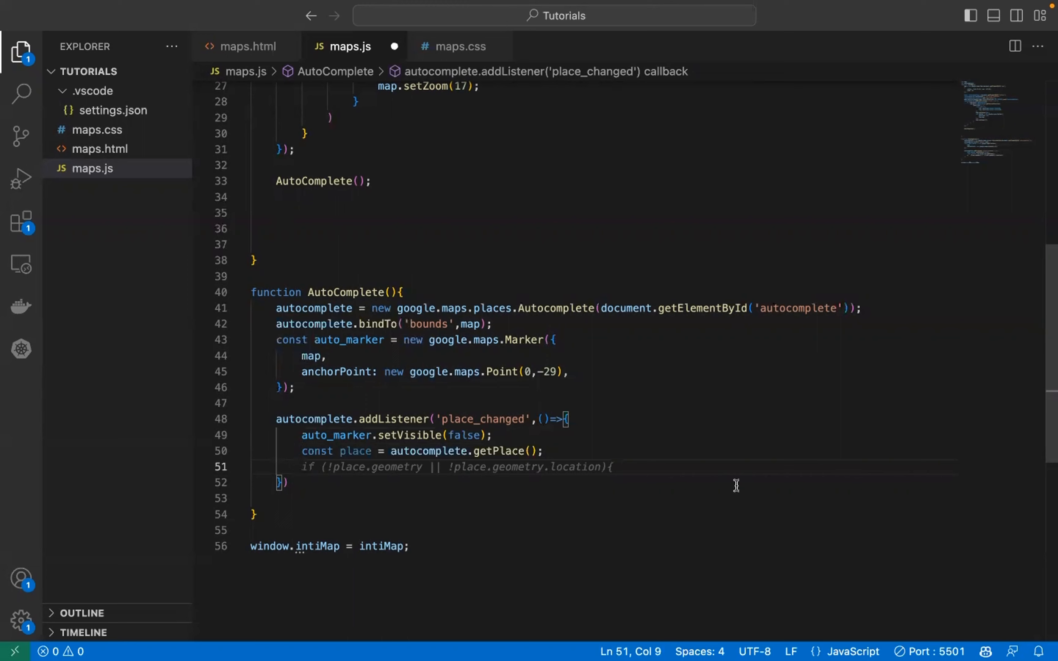
text(const)
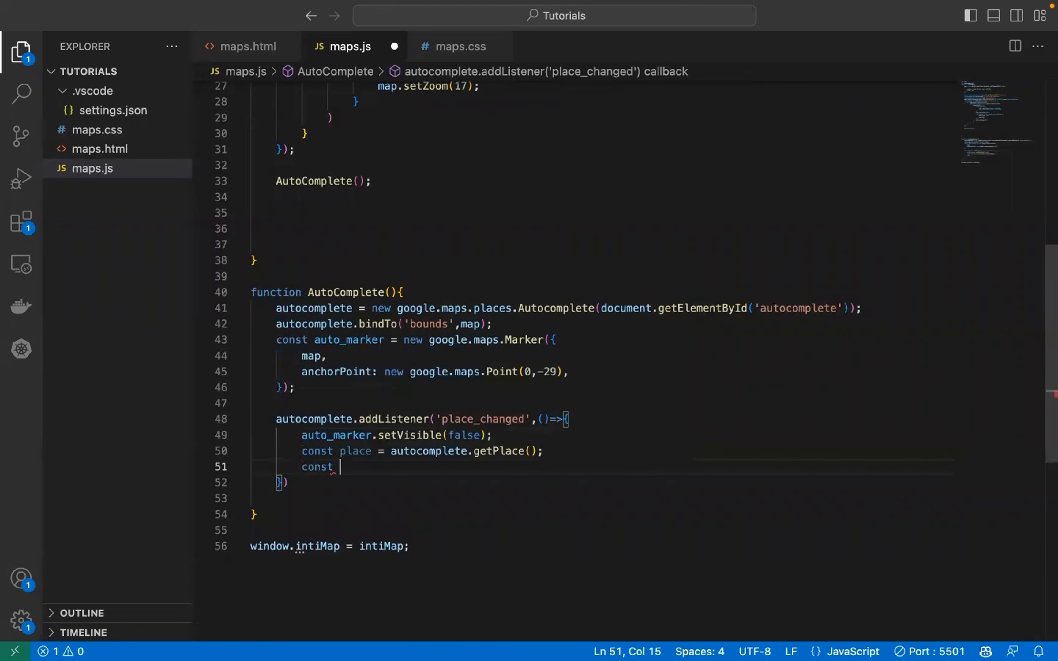
text(position = place.geometry.location;)
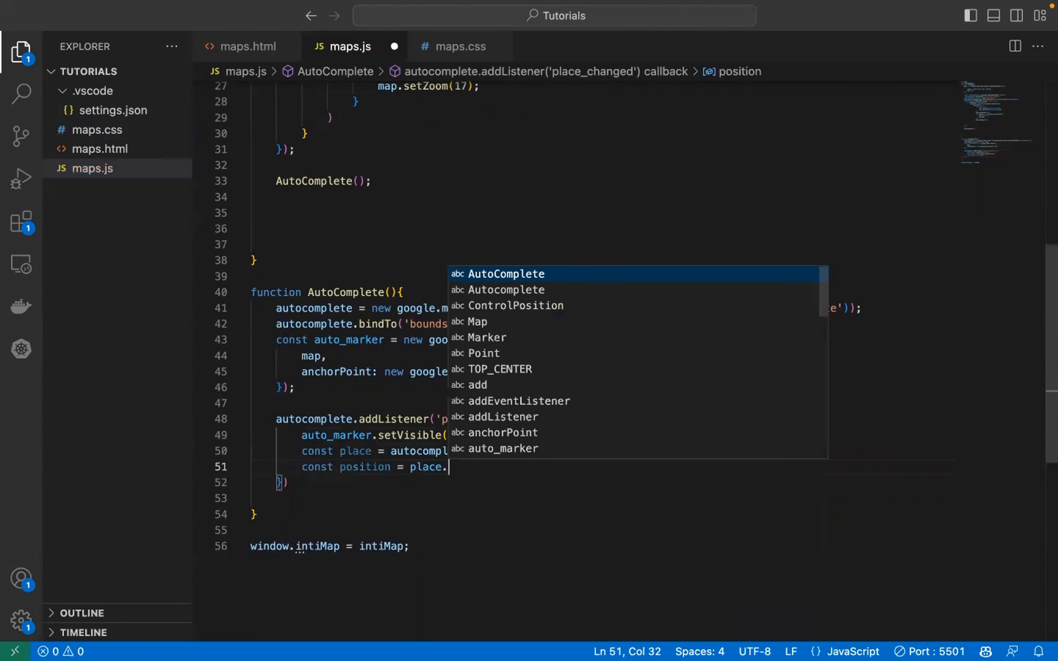
text(geometry.location;)
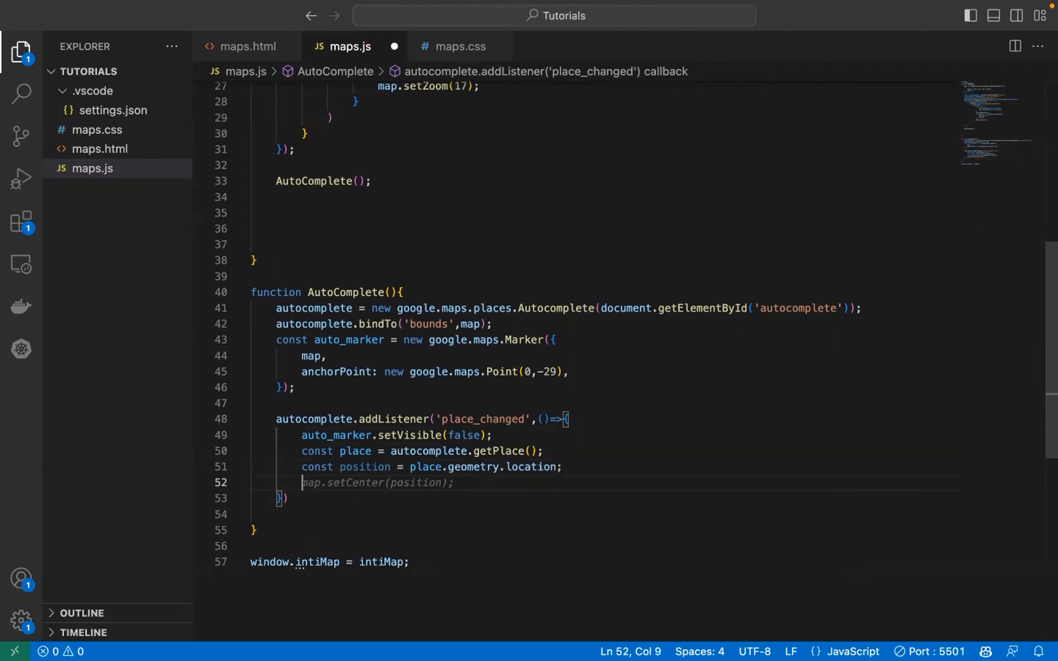
Add an if (!place.geometry || !place.geometry.location) check in the listener.
text(if (!plac)
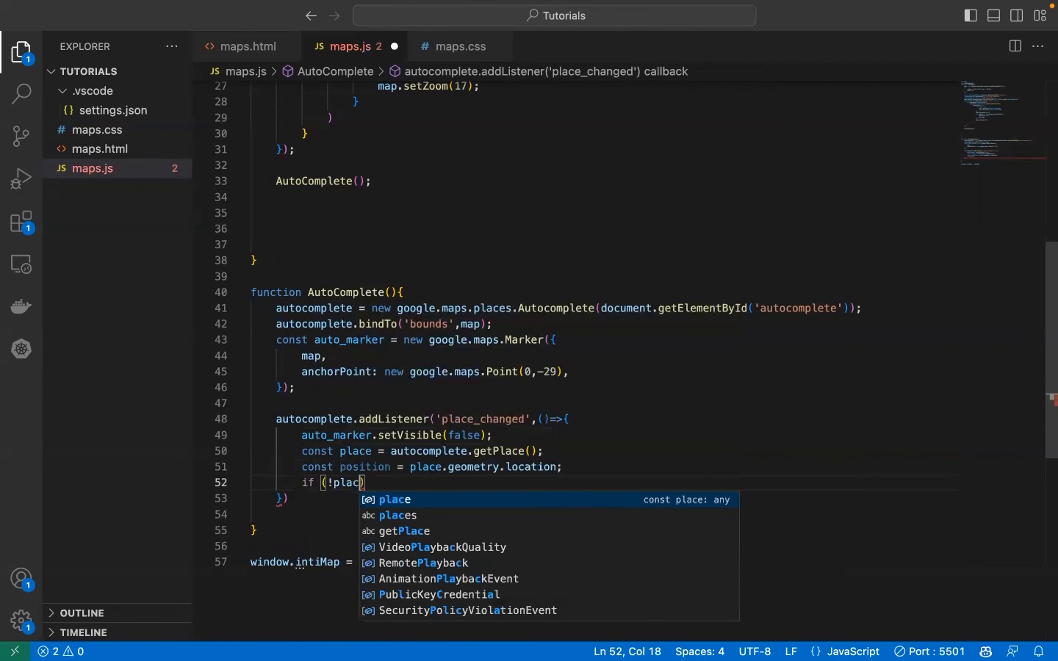
text(e.geometry)
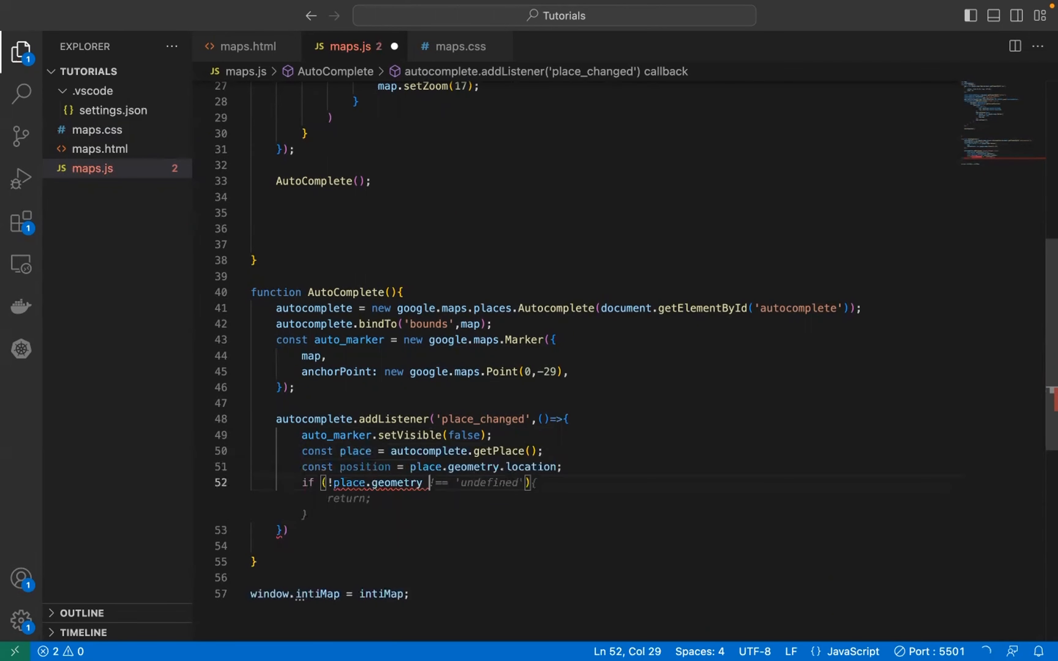
text(|| p)
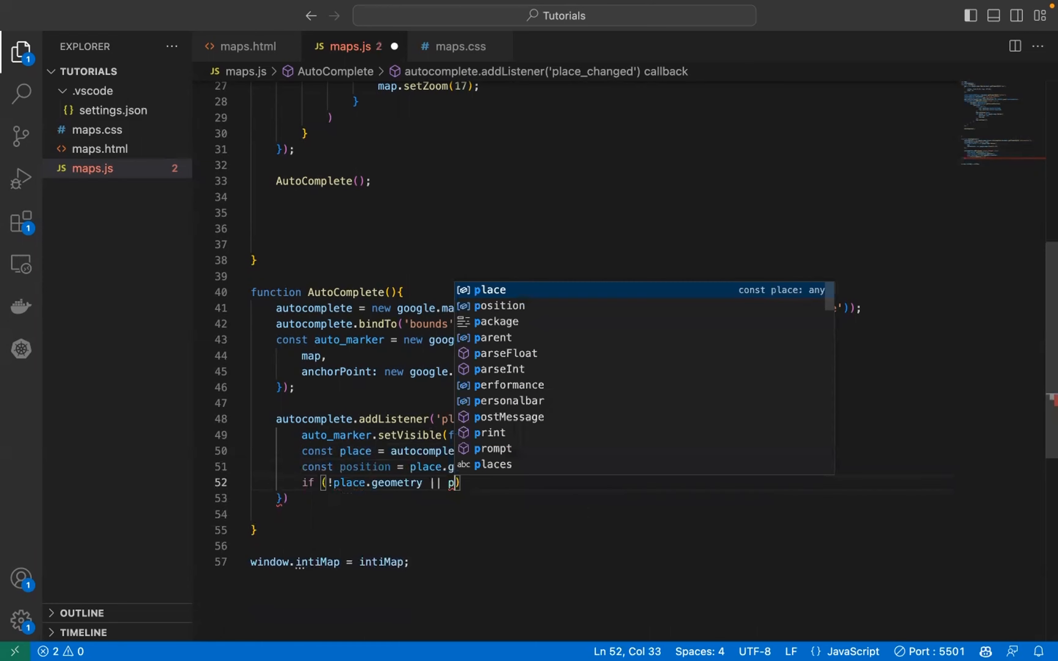
text(place)
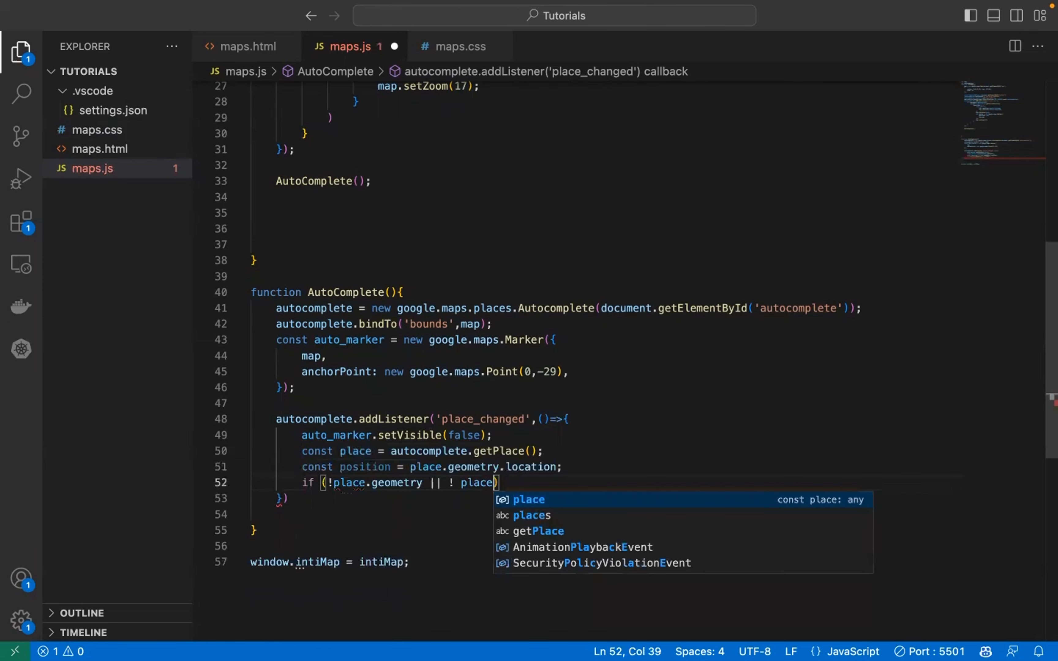
text(.geo)
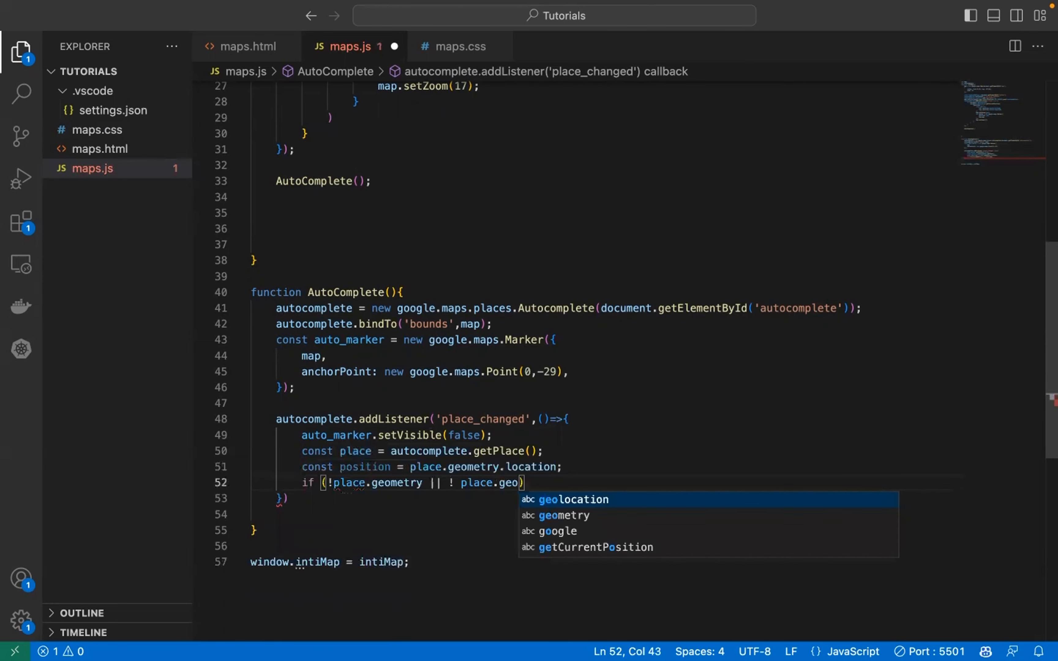
text(metry.)
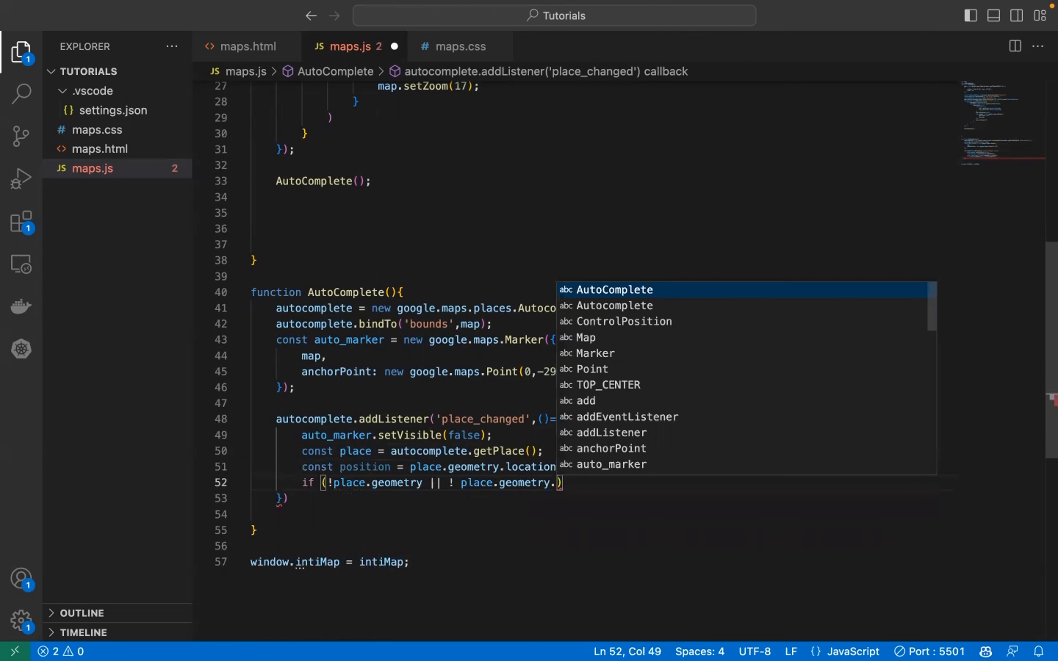
text(location)
text(wi)
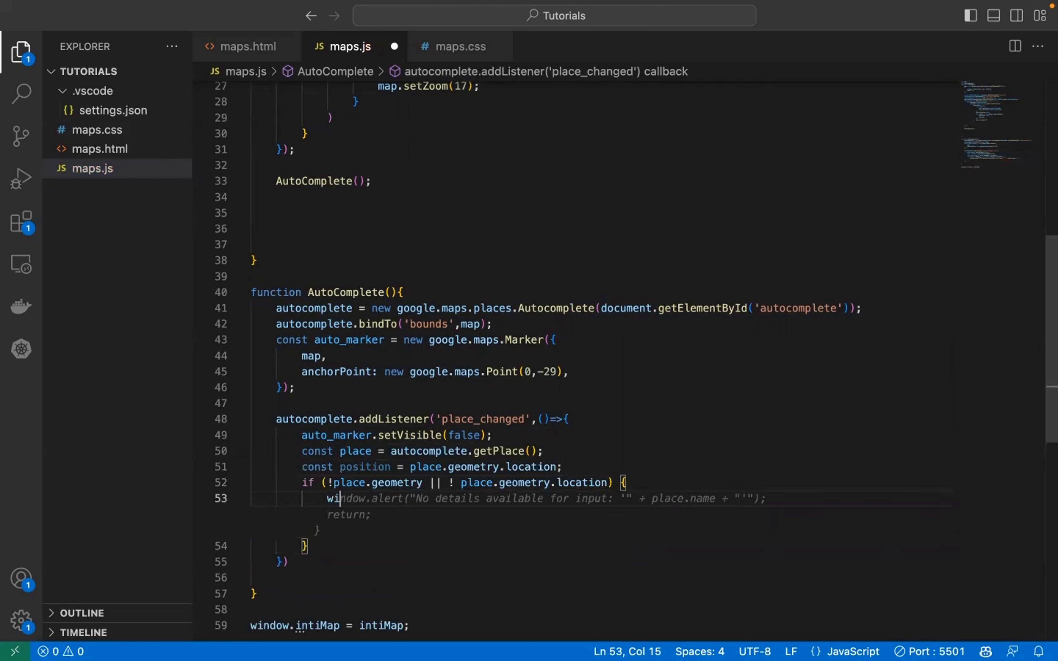
Inside it window.alert 'No information found for' the place name, then begin an else branch.
text(WritableStreamDefaultContro)
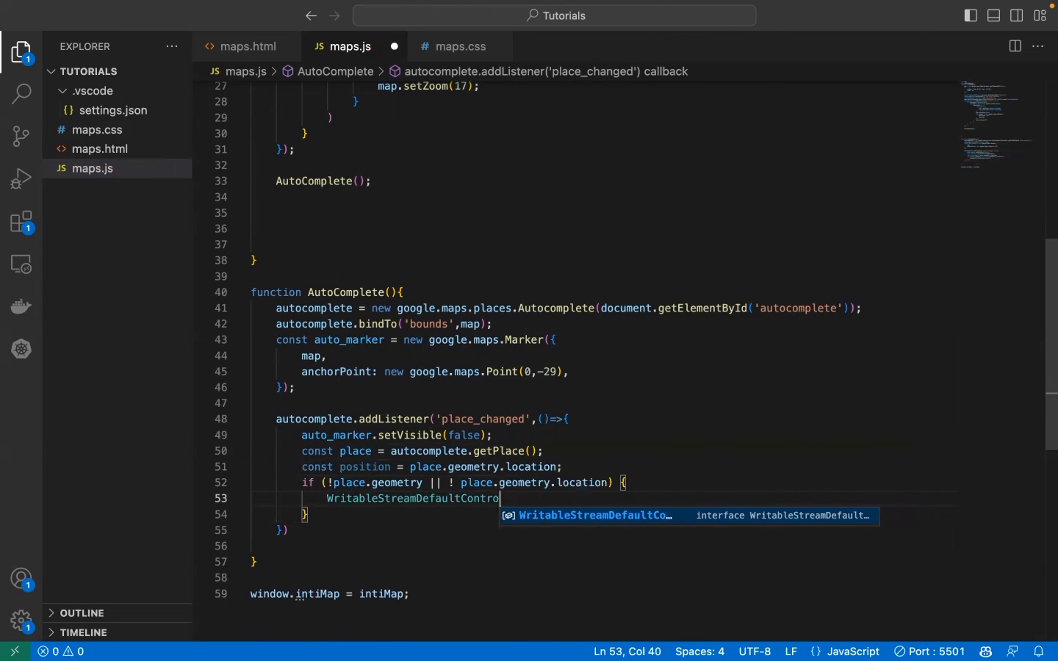
key(Backspace)
text(window.alert("No)
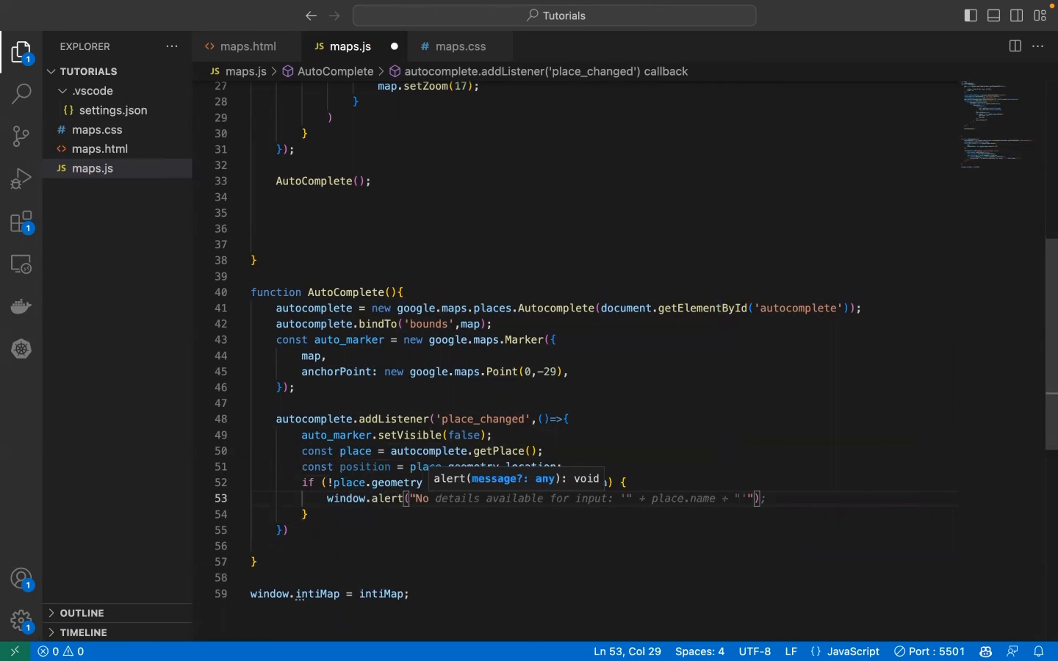
text(No information found for "+ place.name + ".)
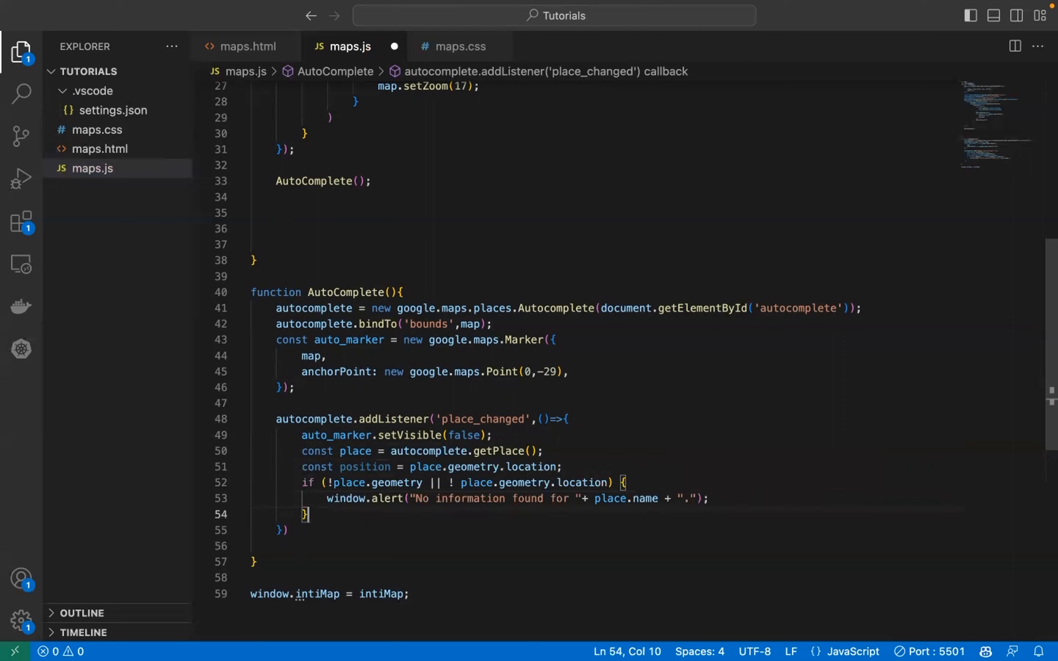
text(else {)
text(if)
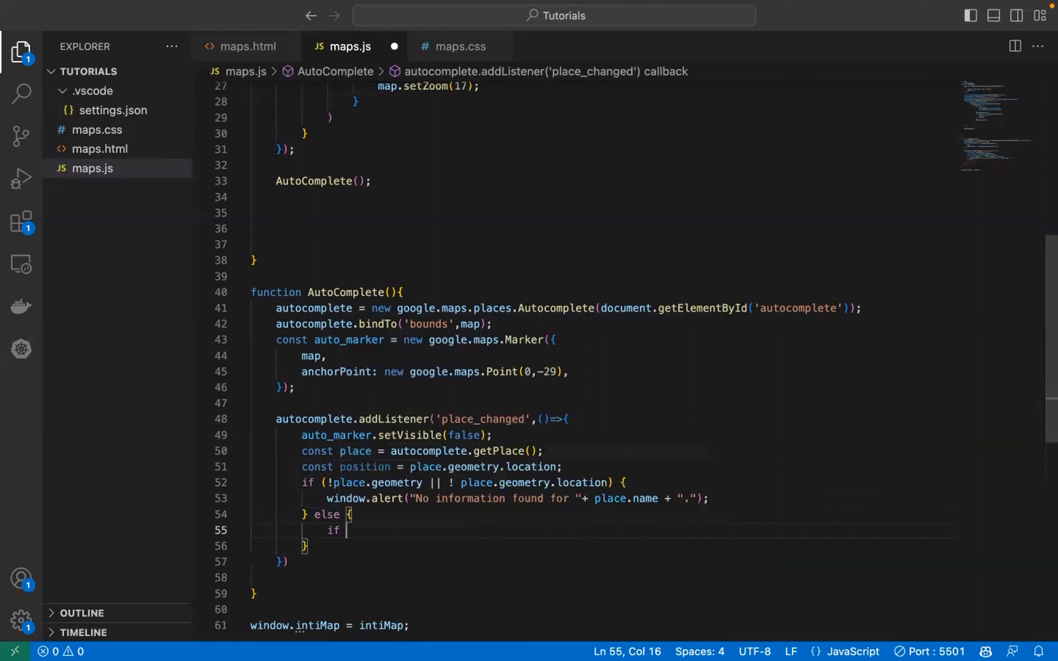
Add an else branch that fitBounds to place.geometry.viewport when present, otherwise setCenter(position) and setZoom(17).
text((place.geometry))
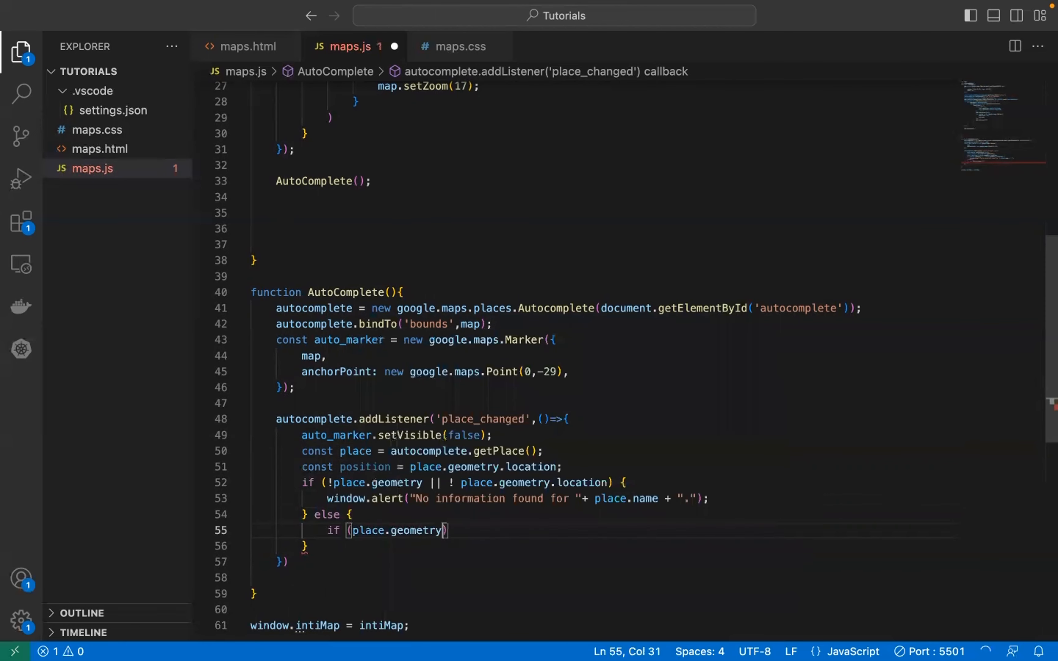
text(.viewport)
text(map.fitB)
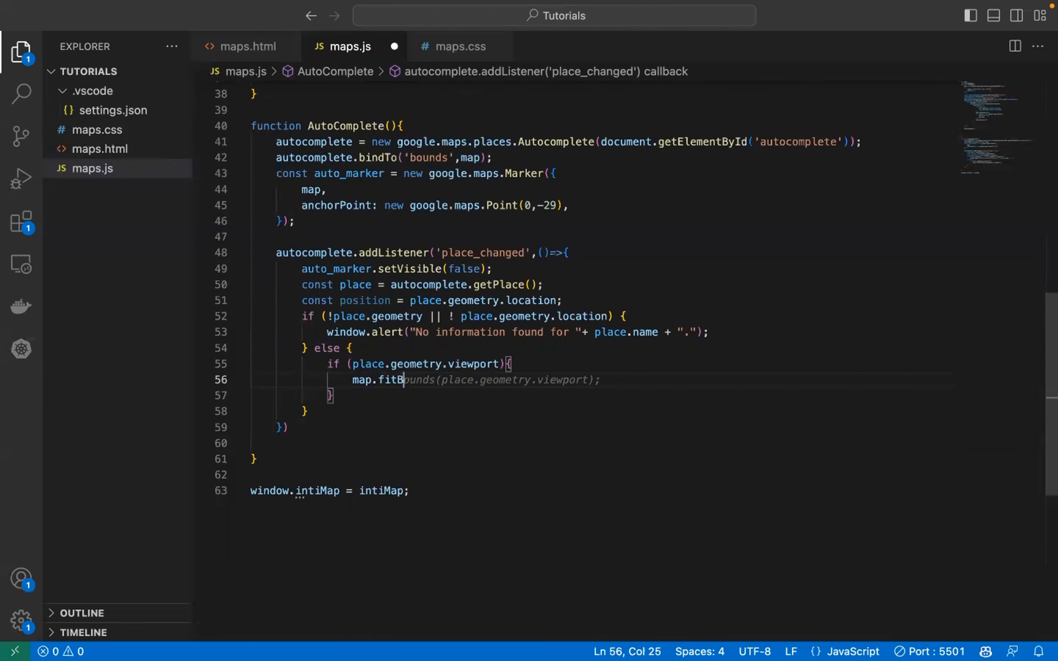
text(ounds(place.)
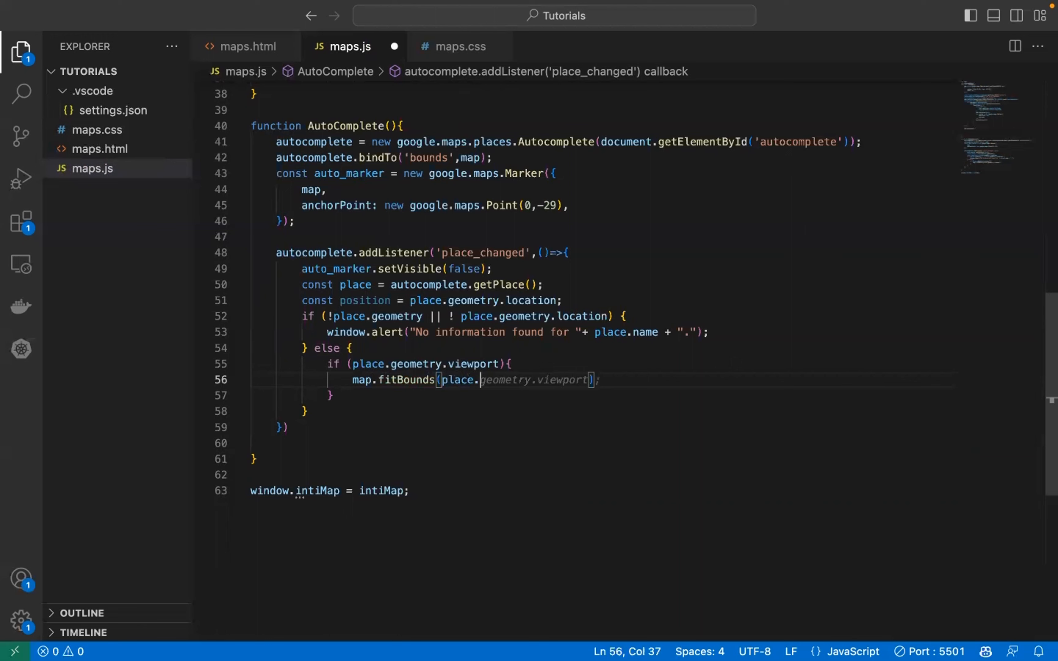
text(geometry.viewport)
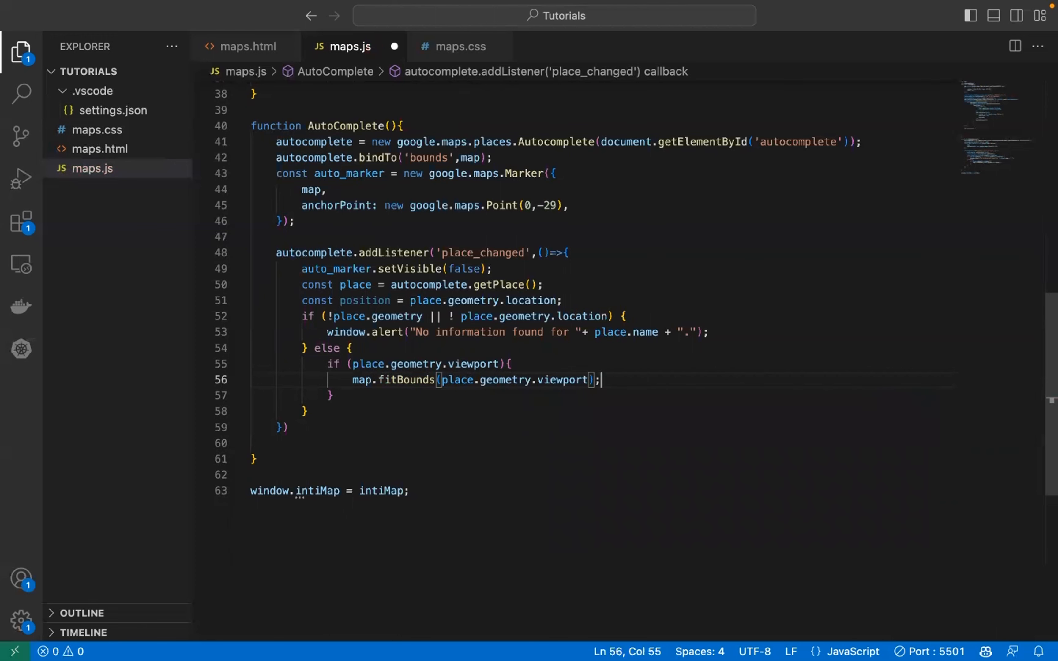
scroll(down, 3)
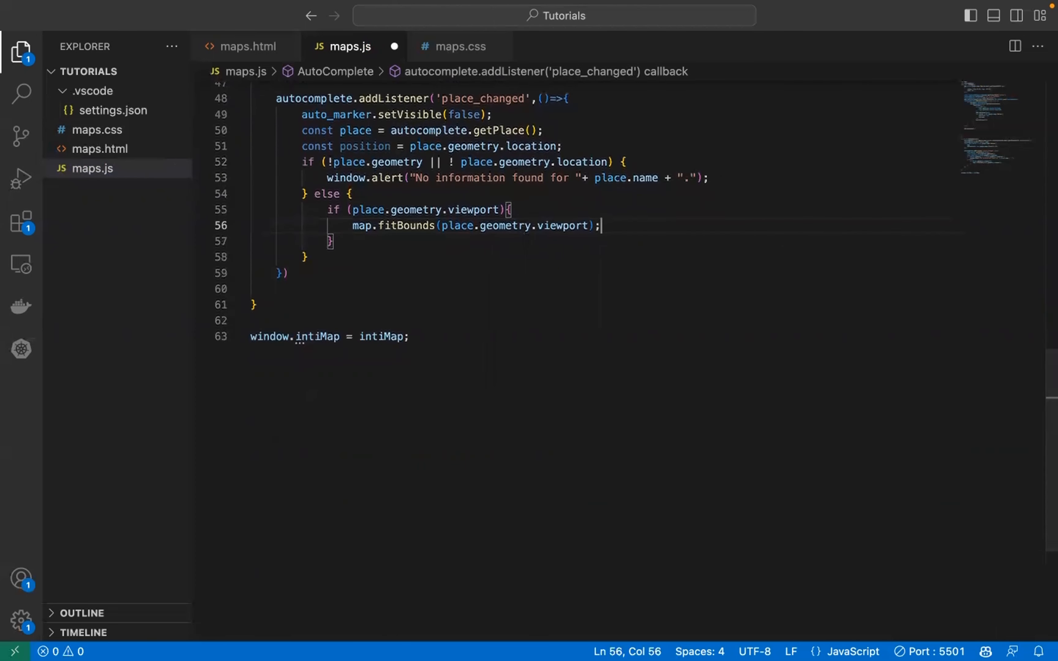
mouse_move(557, 255)
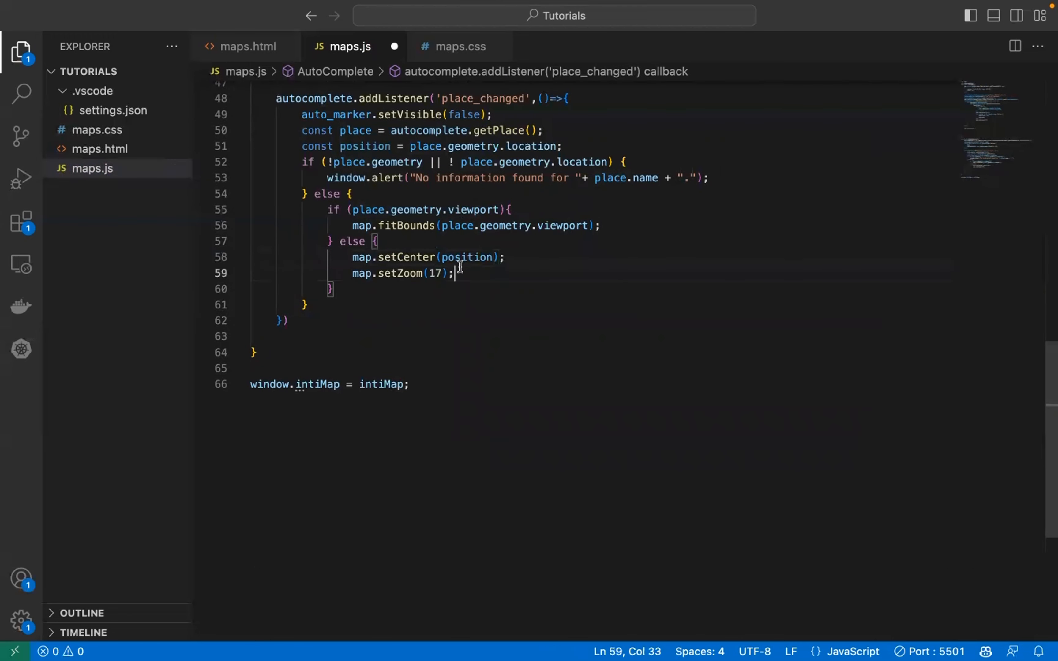
mouse_move(317, 305)
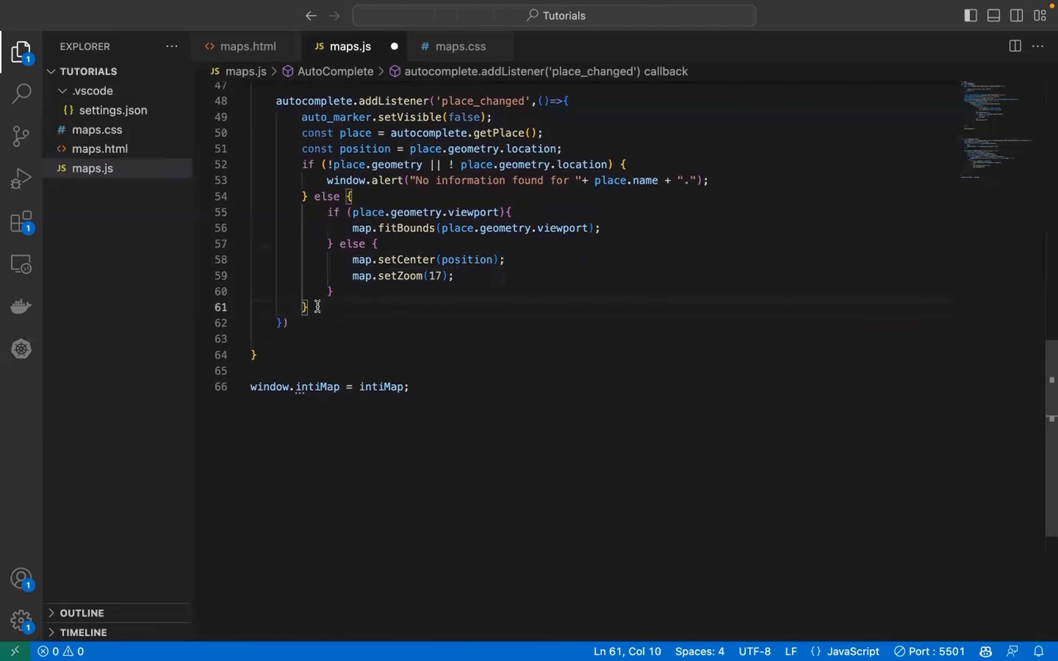
After the branch, call auto_marker.setPosition(position) and setVisible(true), leaving a comment line below.
text(auto_marker.setPosition(position);)
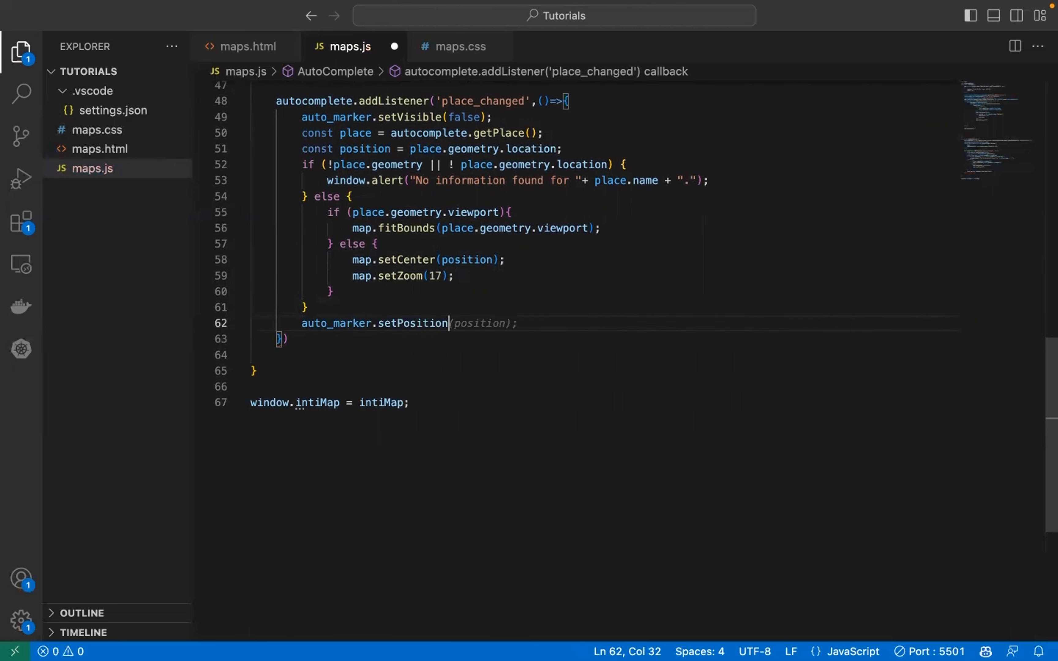
text(auto_marker.setVisible(true);)
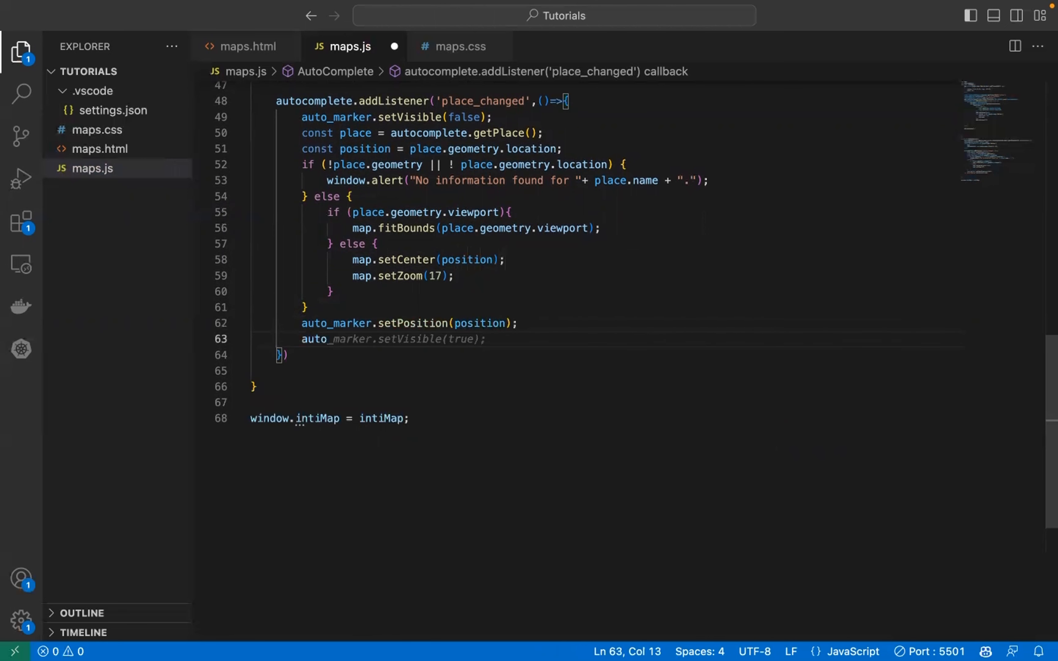
key(Enter)
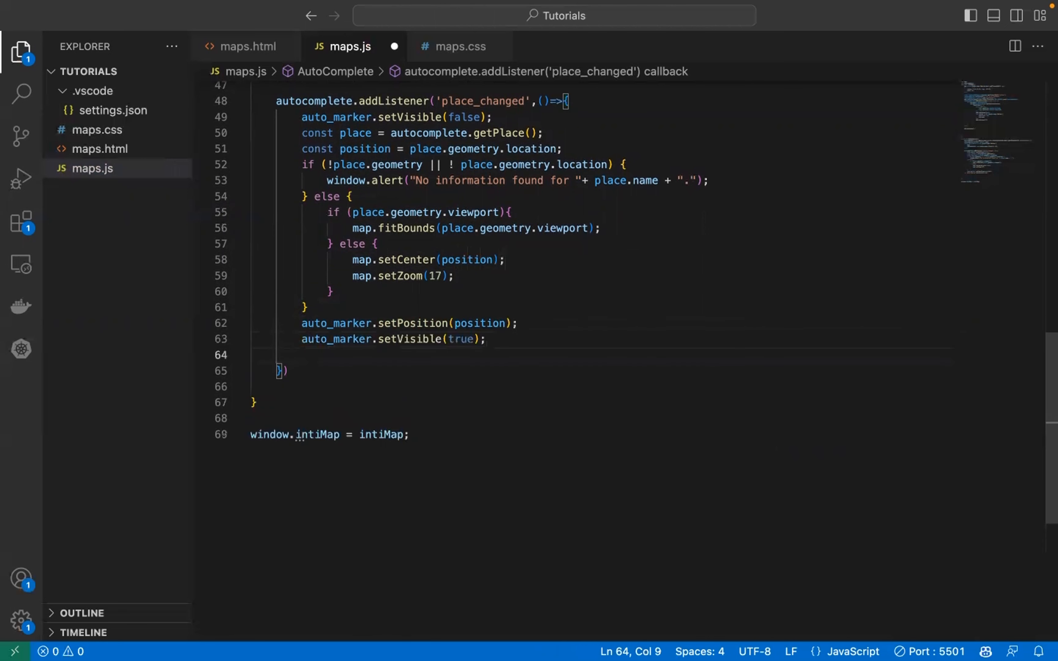
text(//)
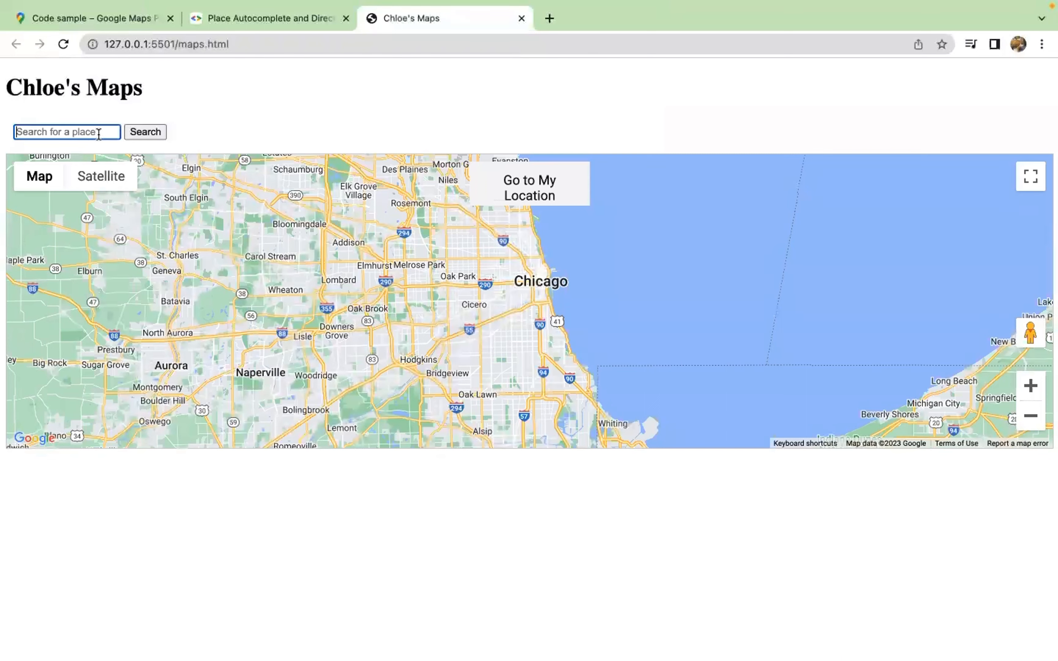
mouse_move(364, 118)
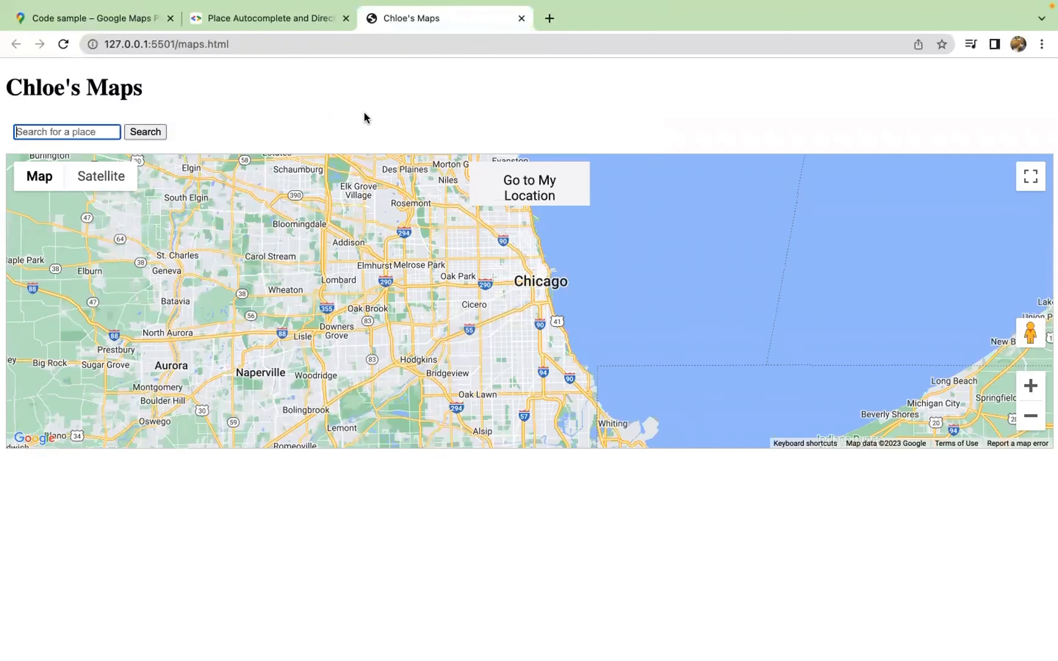
Reload the localhost maps page, allow location access and search for 'whole food' in the search box.
click(529, 187)
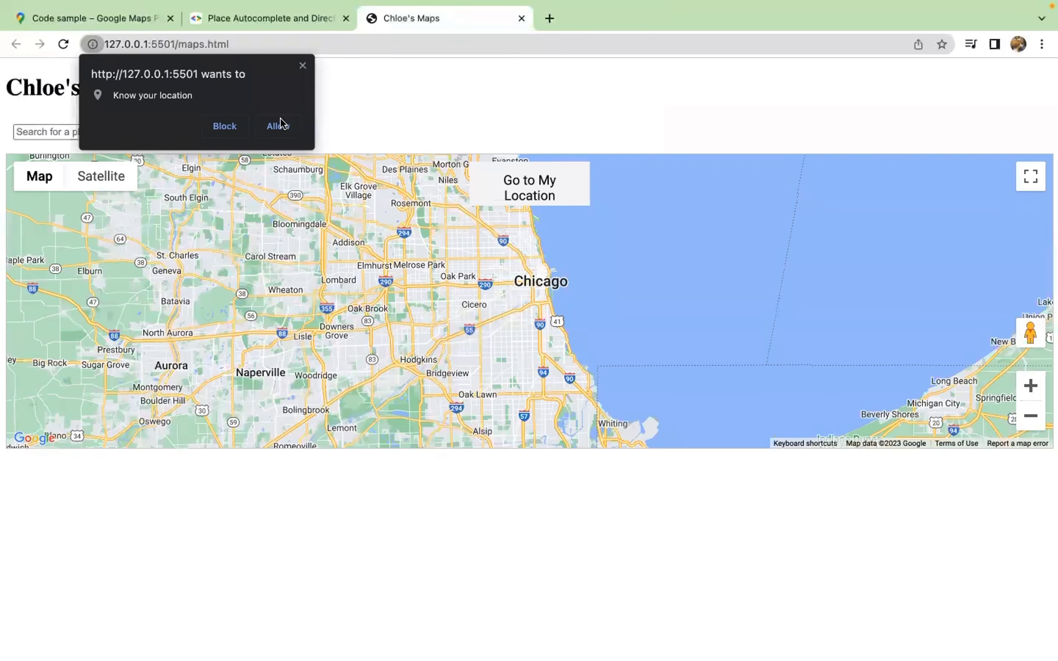
click(277, 126)
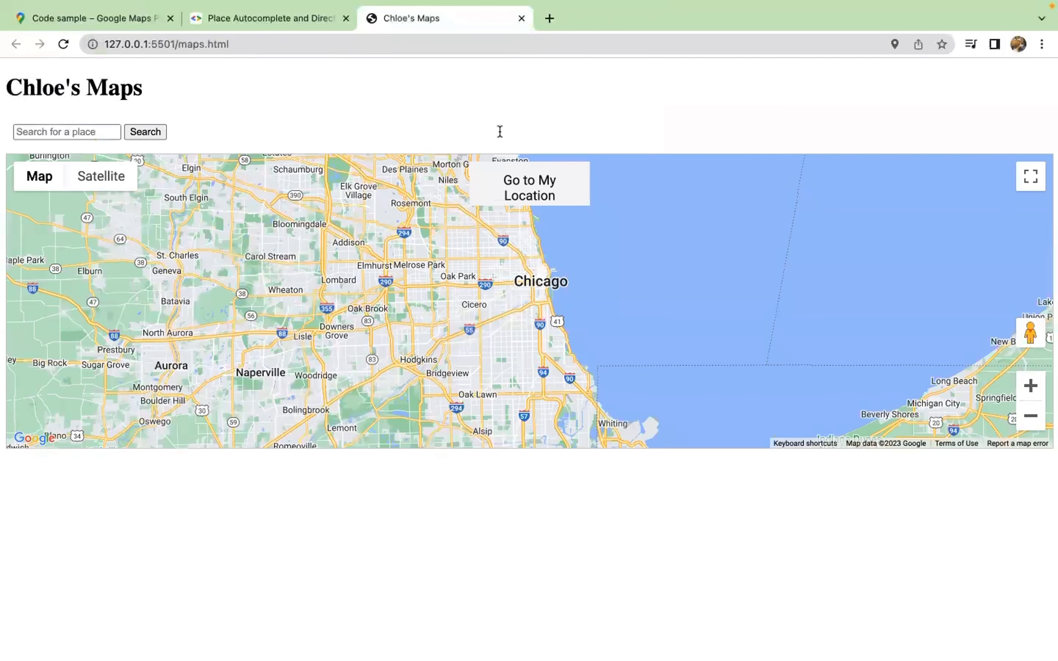
click(529, 187)
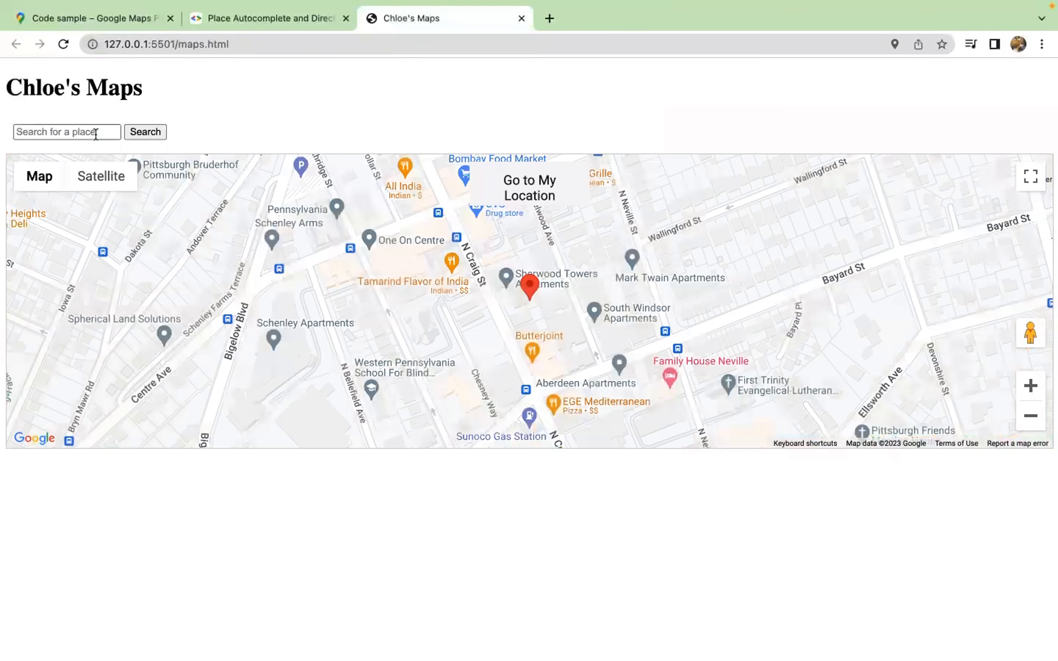
text(whole fo)
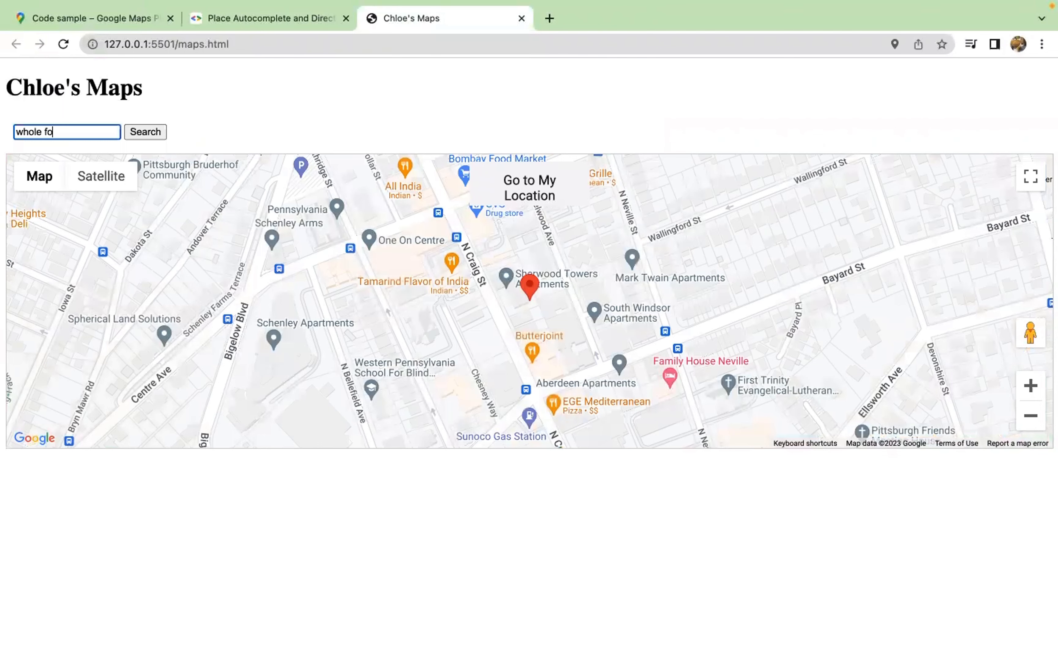
text(od)
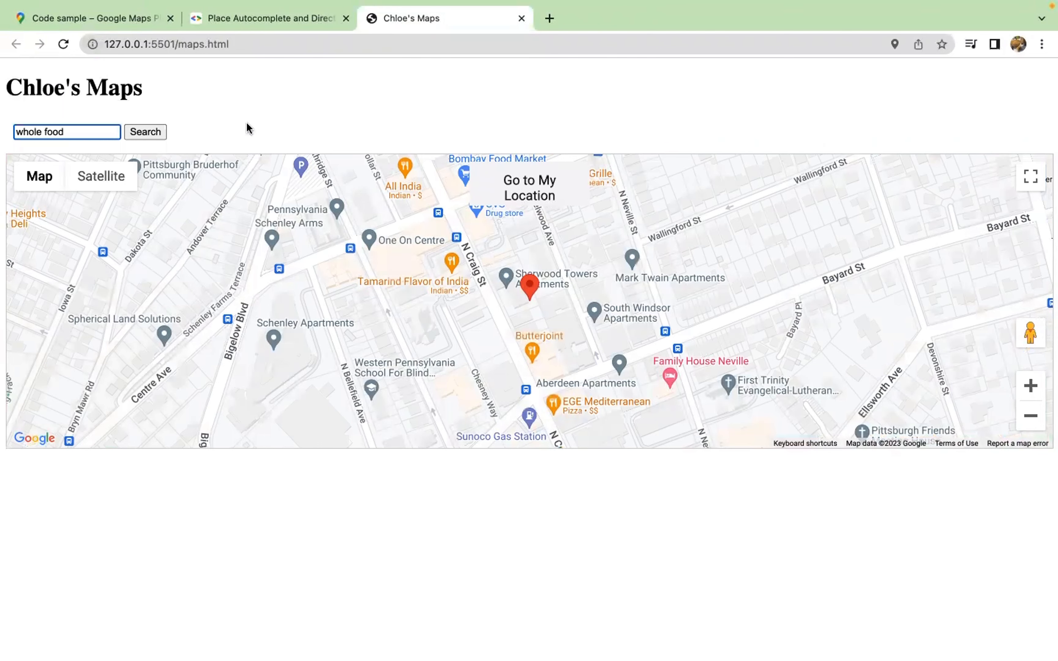
In DevTools, expand the InvalidValueError 'not an HTMLInputElement' to read its stack trace.
key(F12)
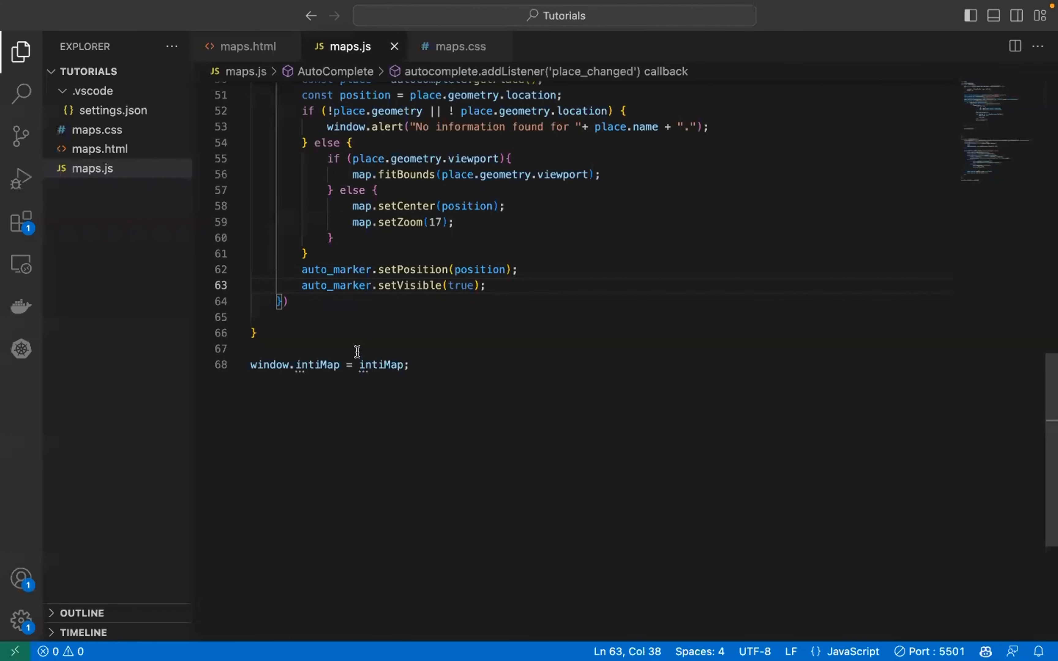
text(i)
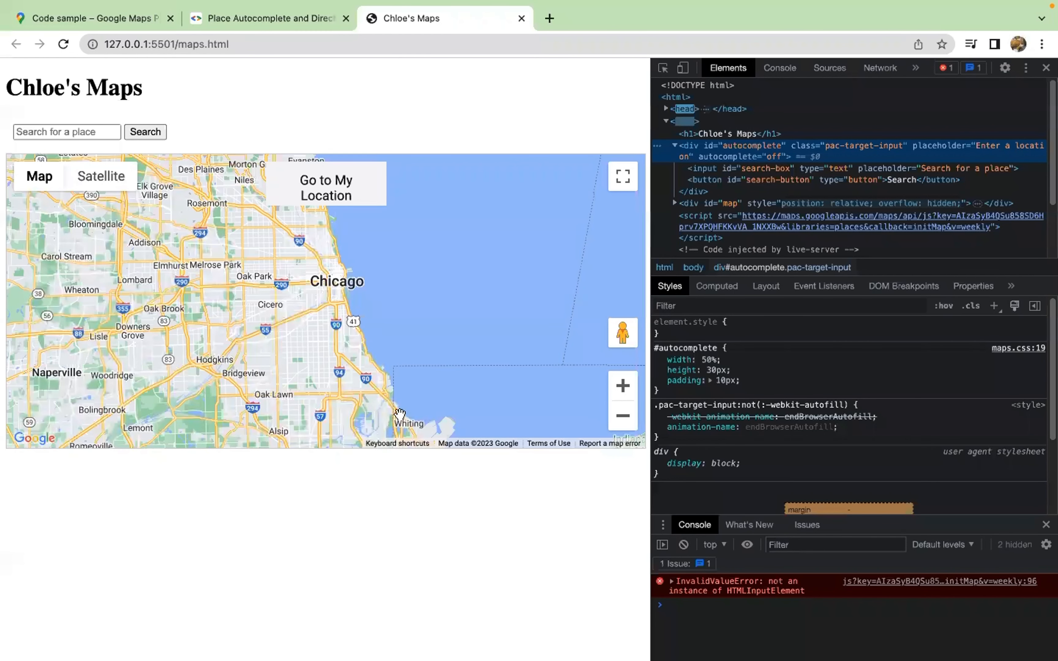
click(670, 581)
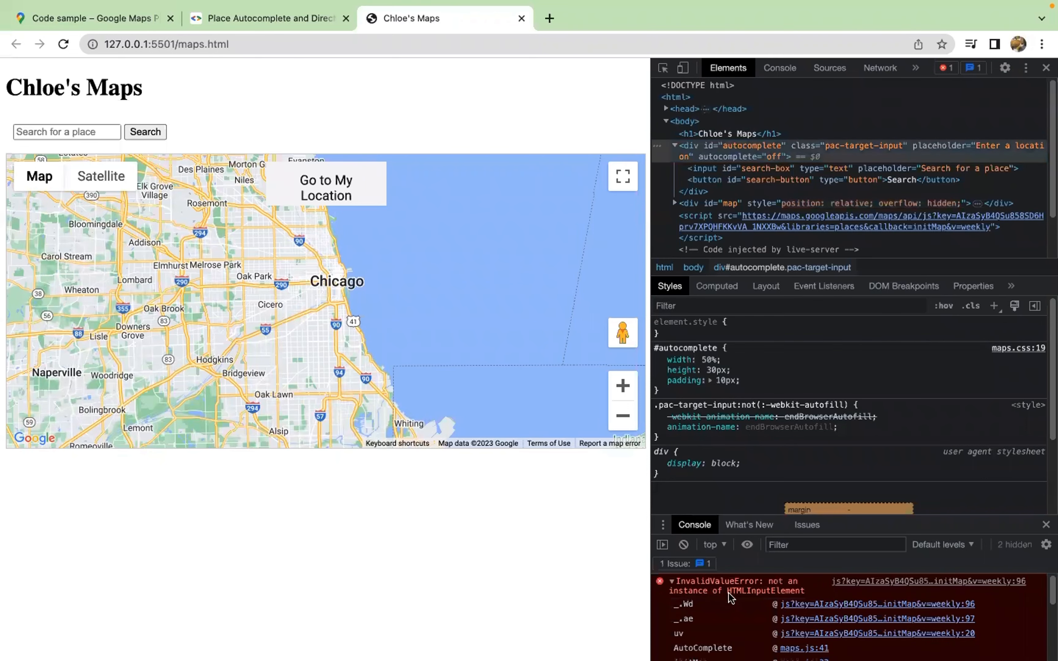
scroll(down, 3)
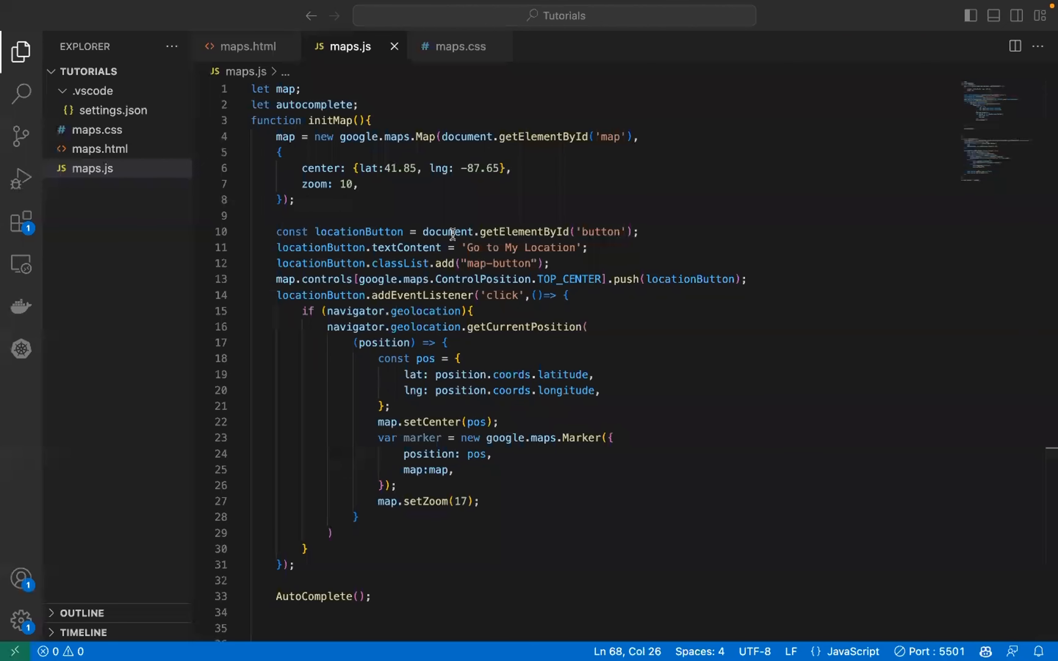
mouse_move(403, 227)
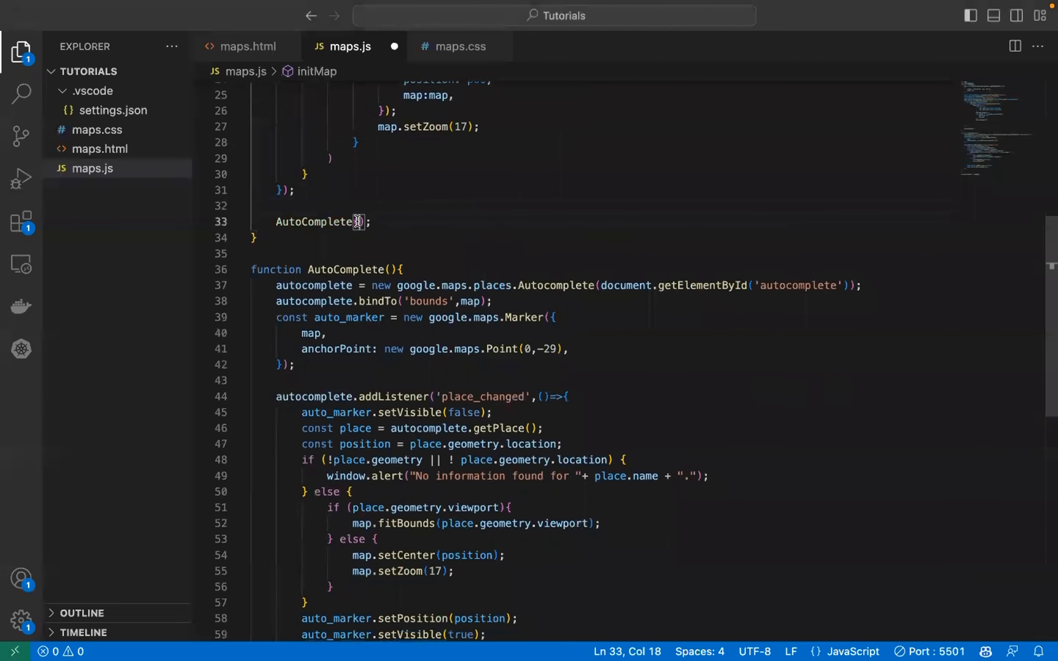
In maps.html give the wrapper div the id search-box and the text input the id autocomplete.
text(map'>)
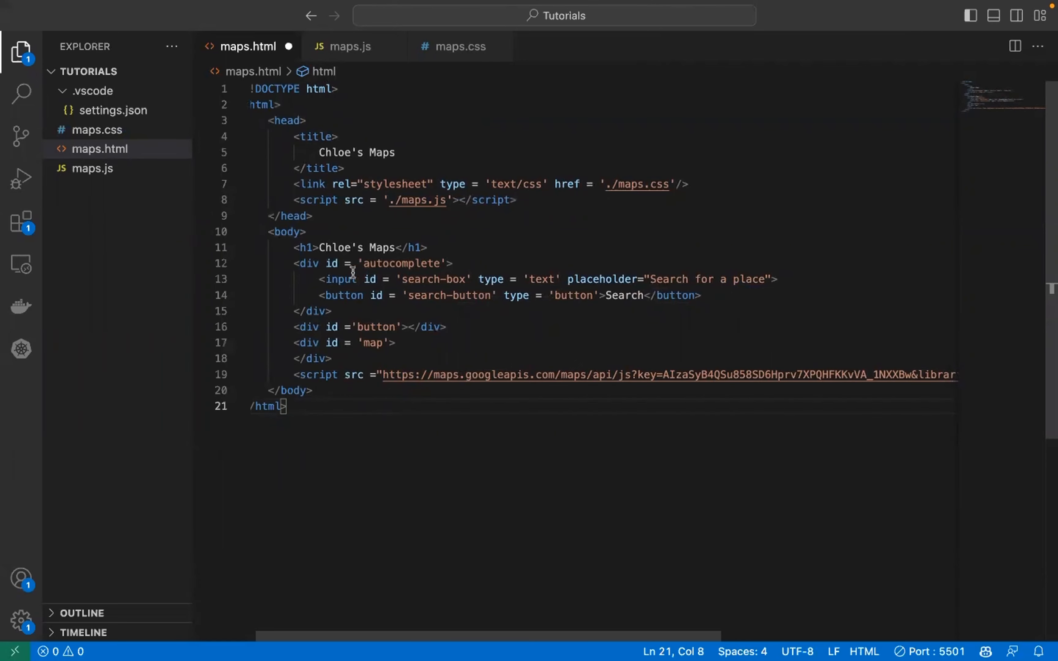
double_click(398, 264)
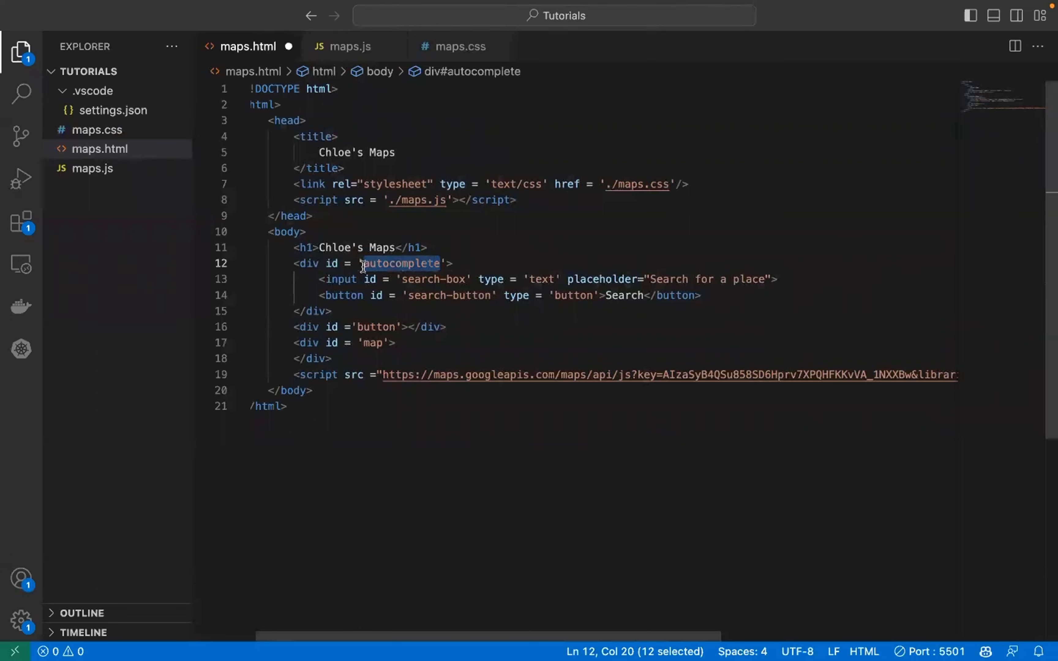
text(search-box)
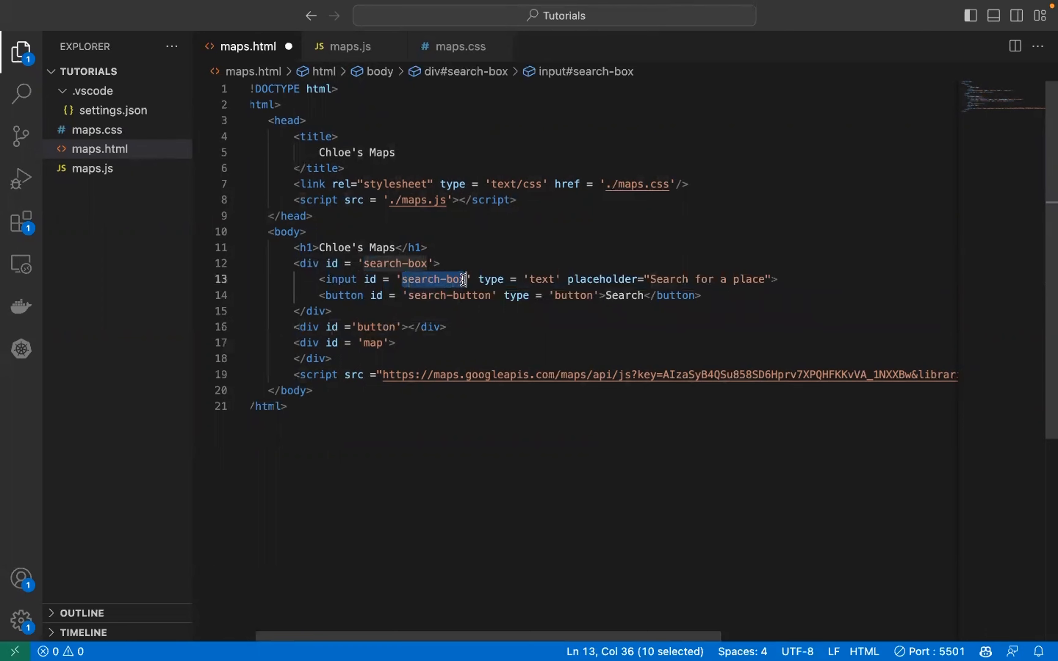
text(autocom)
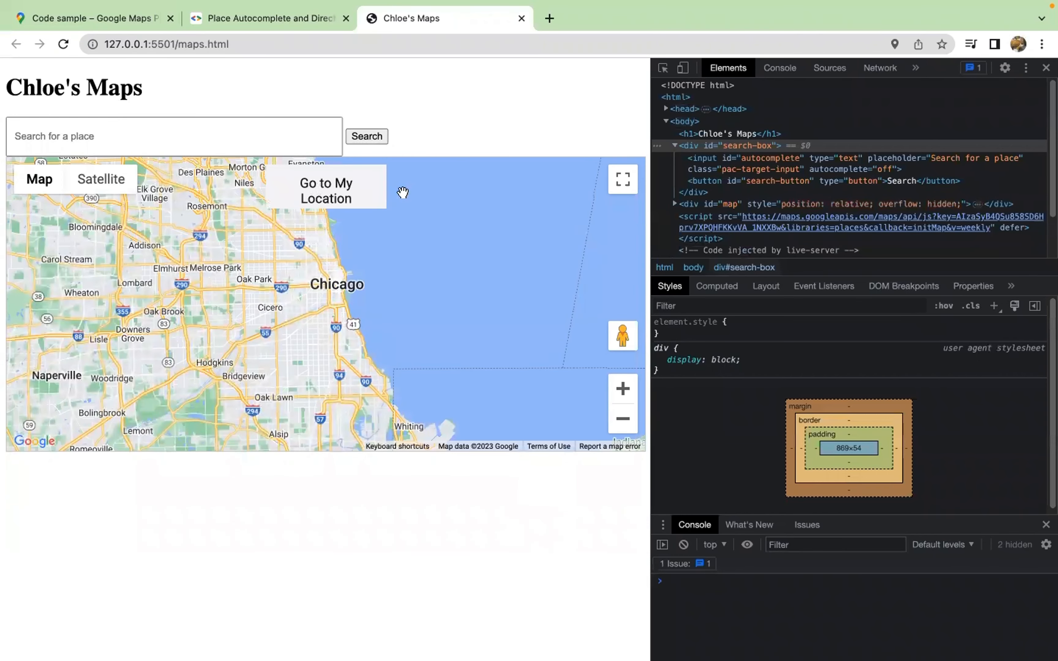
mouse_move(415, 216)
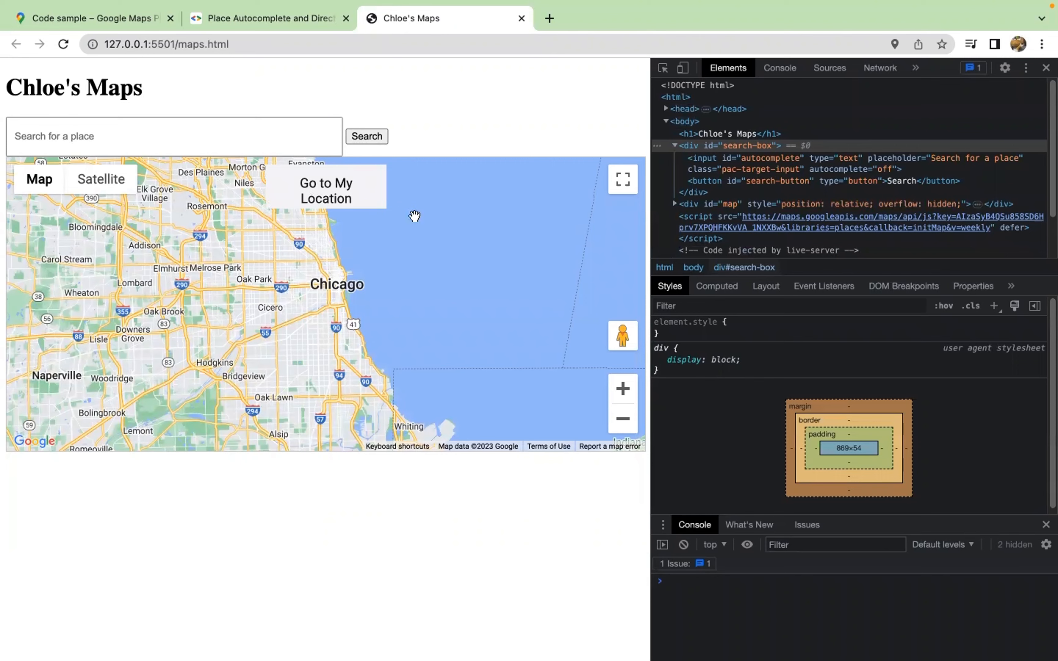
Start typing 'whole' into the 'Search for a place' input on the localhost page.
click(326, 191)
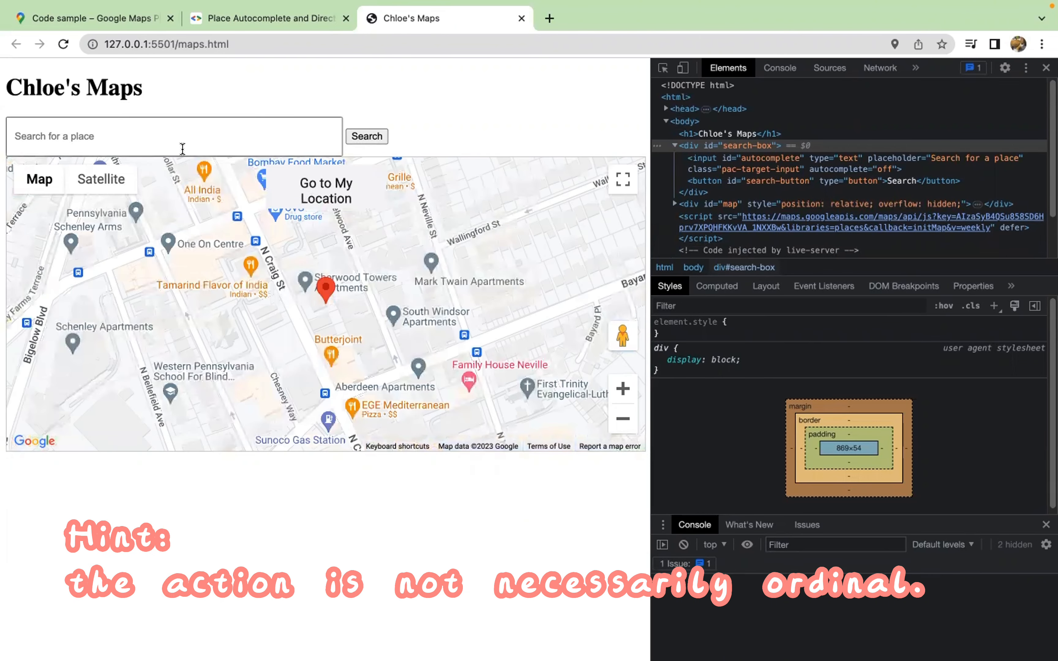
text(w)
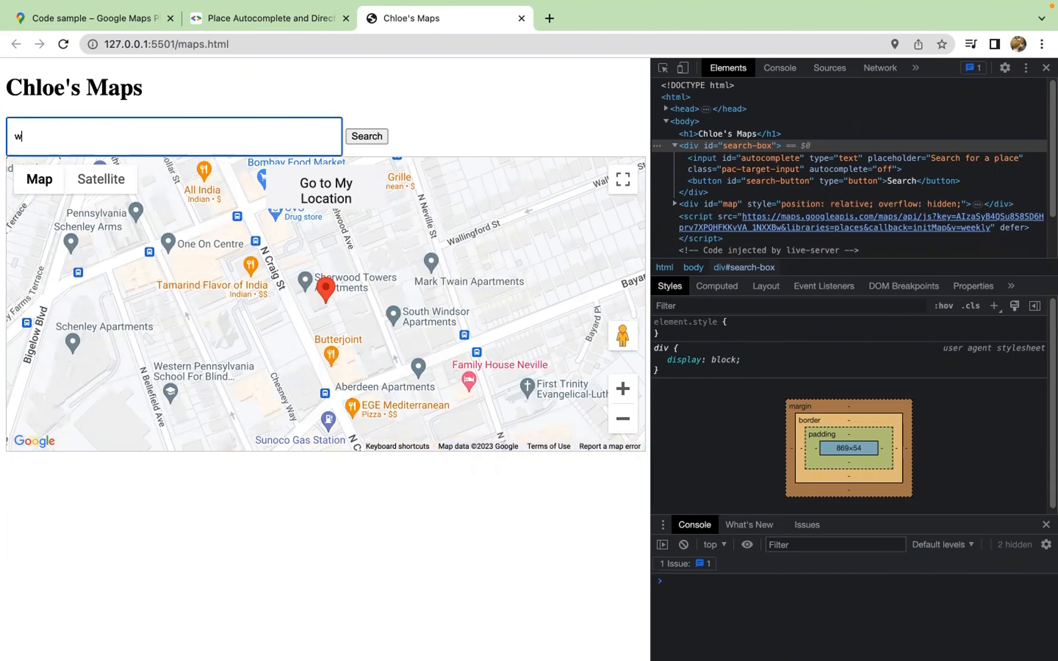
text(hole)
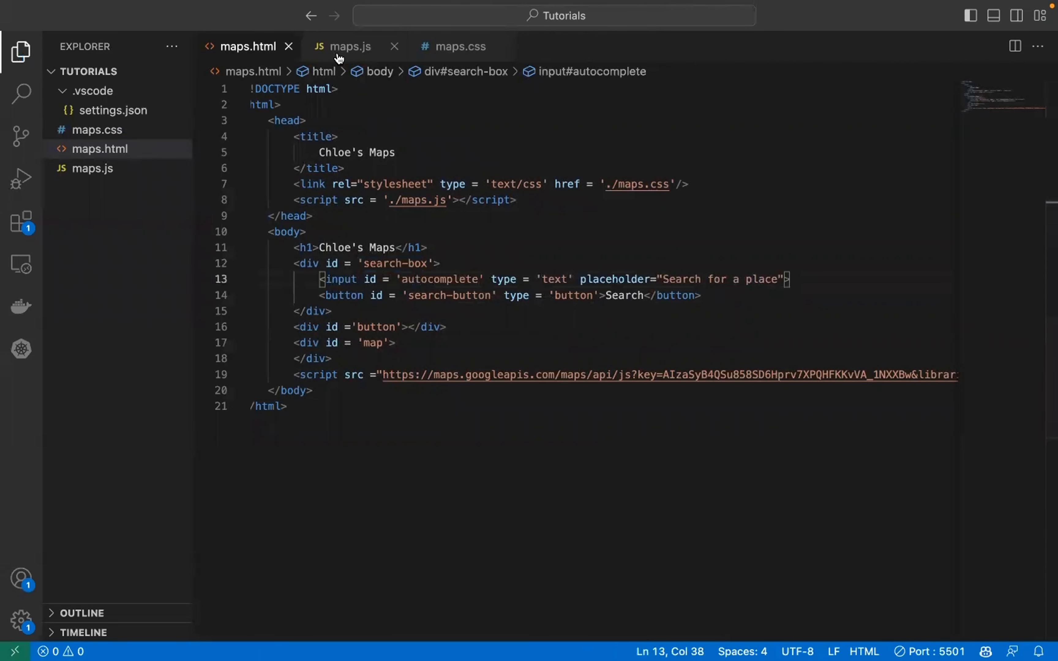
In maps.js after auto_marker.setVisible(true), declare a new google.maps.InfoWindow.
click(351, 46)
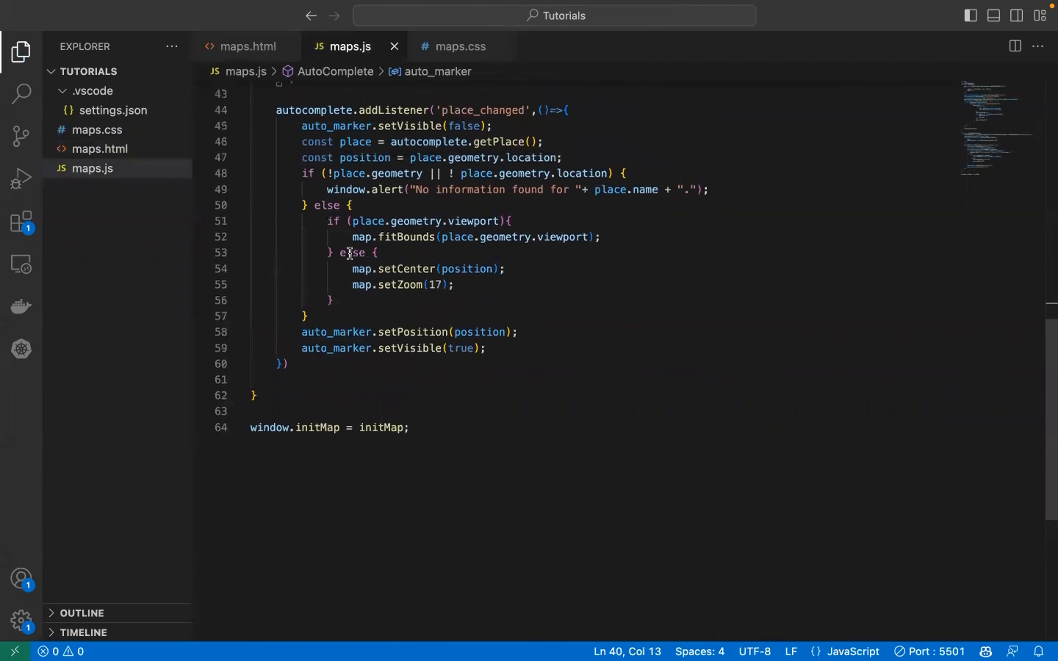
scroll(up, 3)
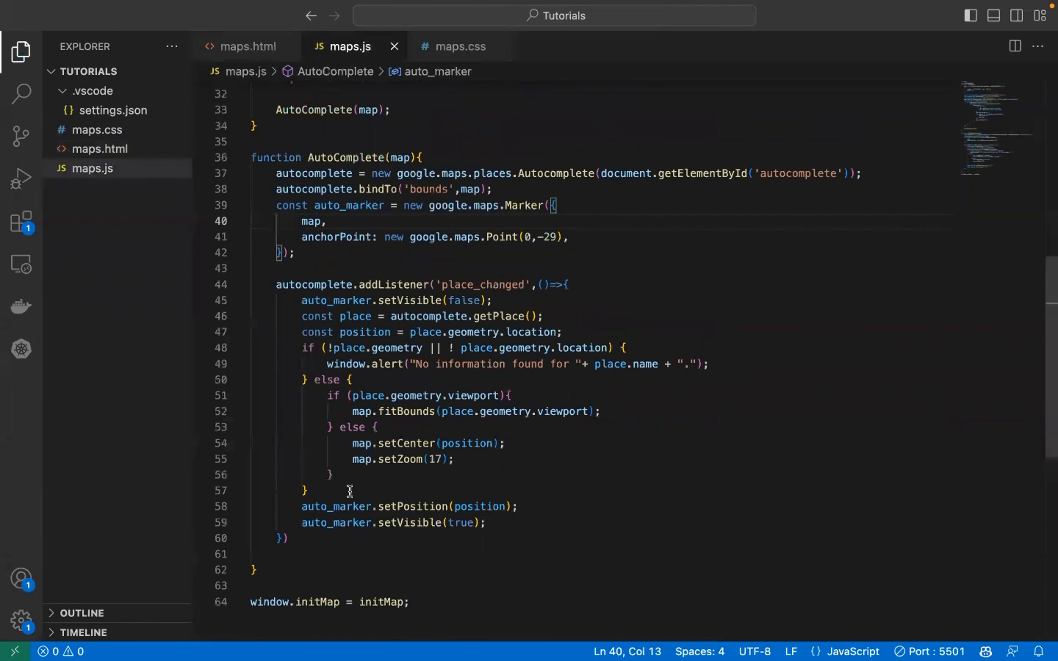
scroll(down, 3)
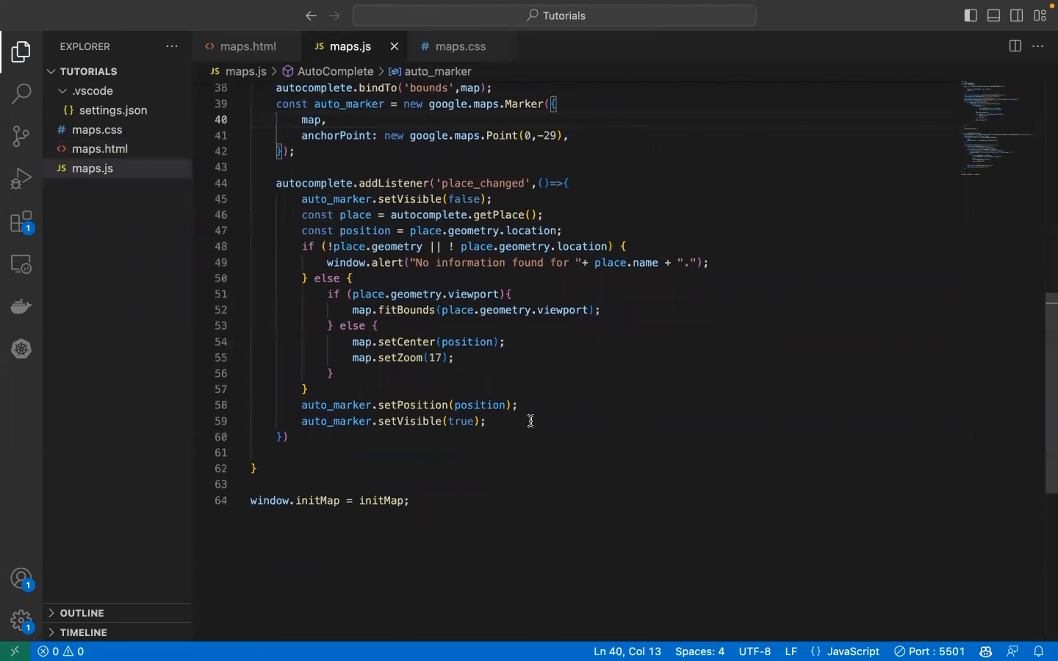
click(484, 422)
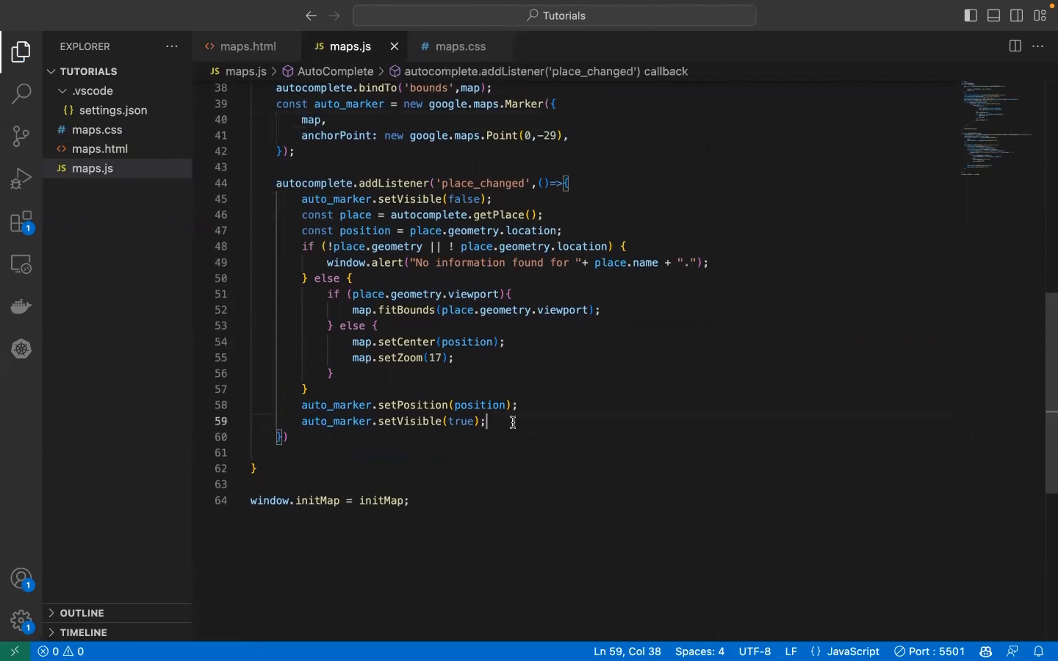
key(Enter)
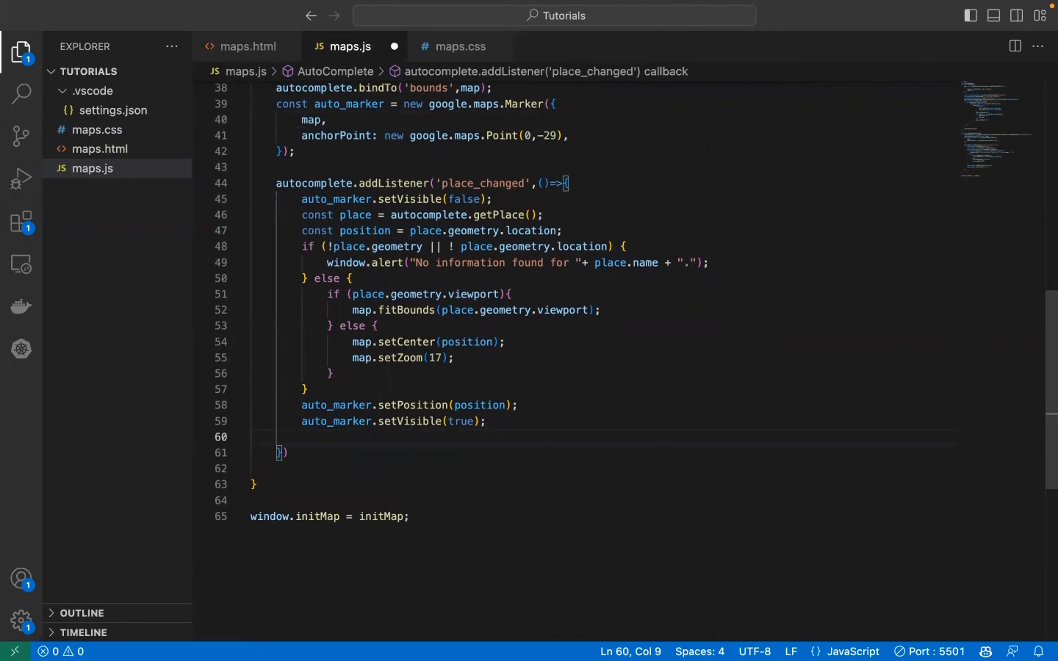
text(const I)
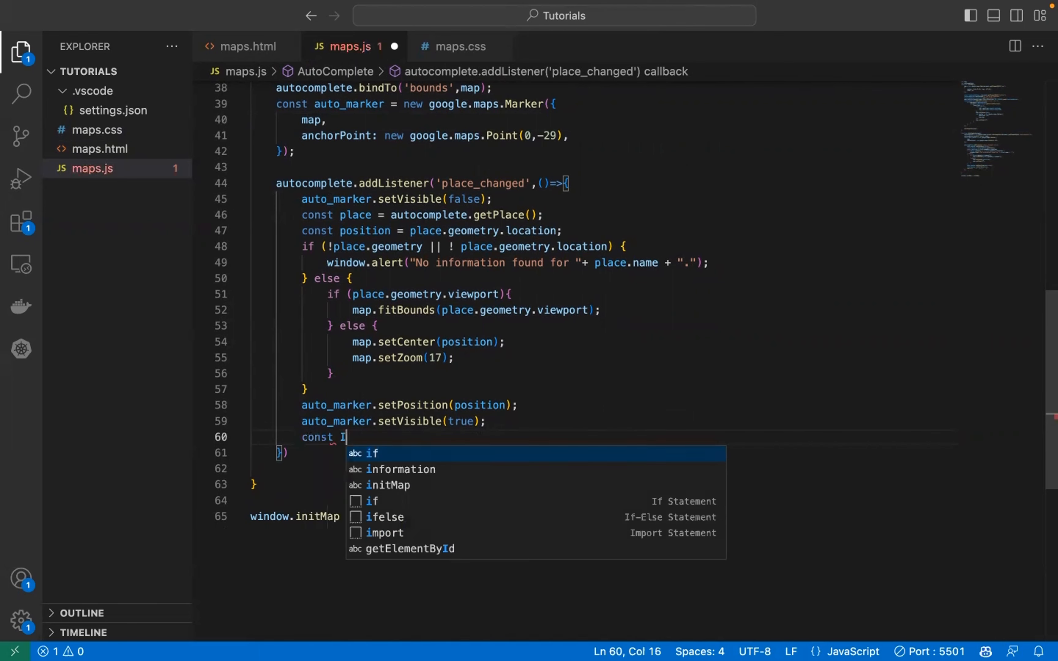
text(nfo)
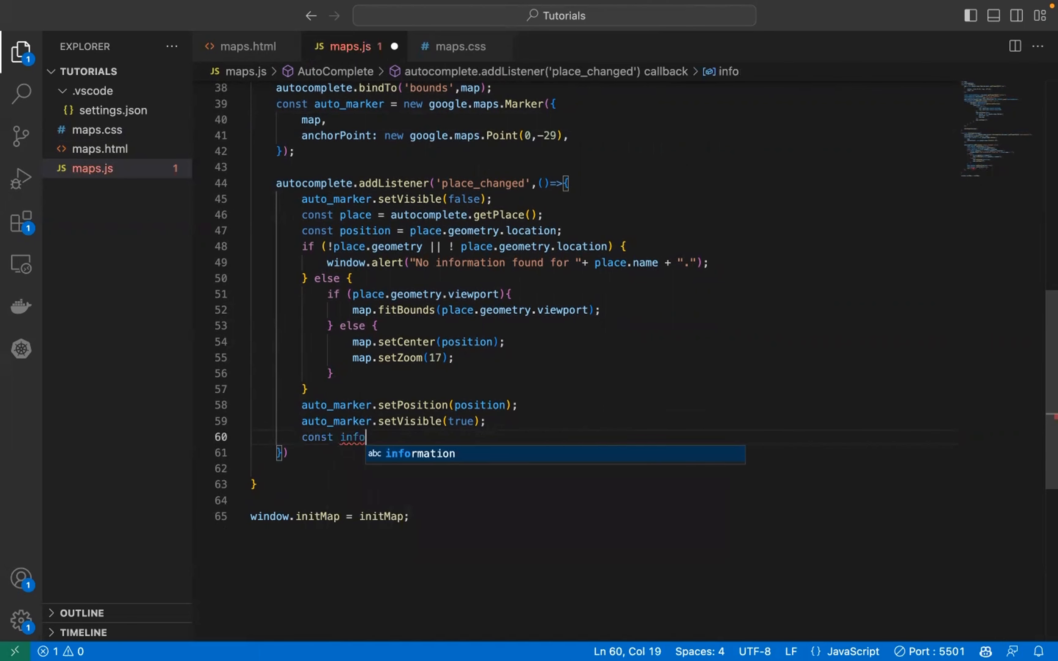
text(Window = new google.maps.InfoWindow({)
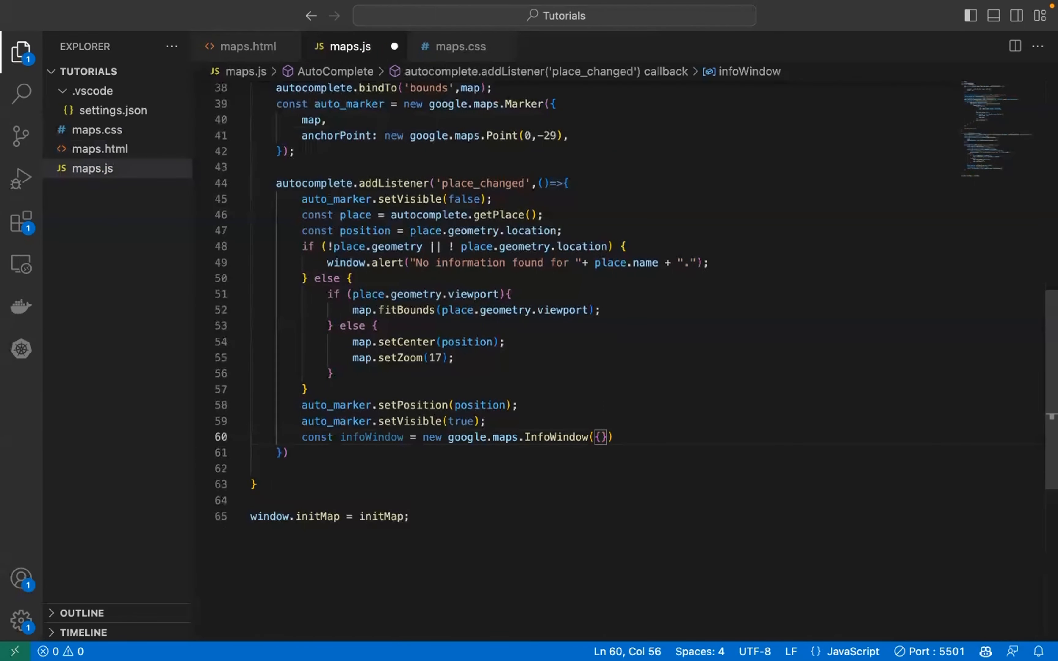
key(Backspace)
text(;)
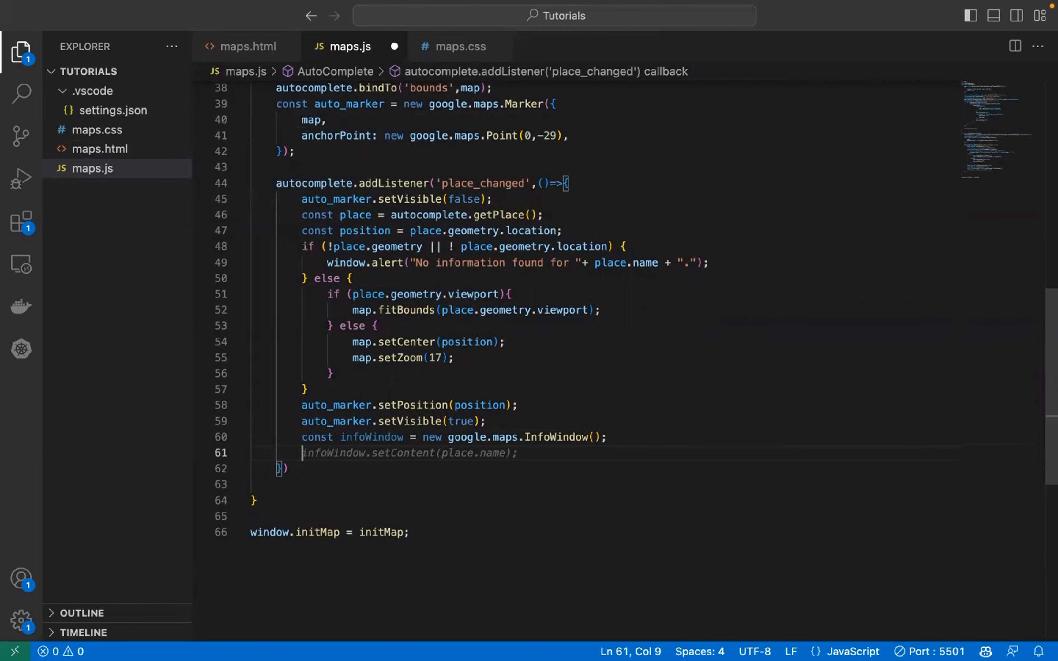
Create a div infoContent holding the place name and pass it to infoWindow.setContent.
text(const)
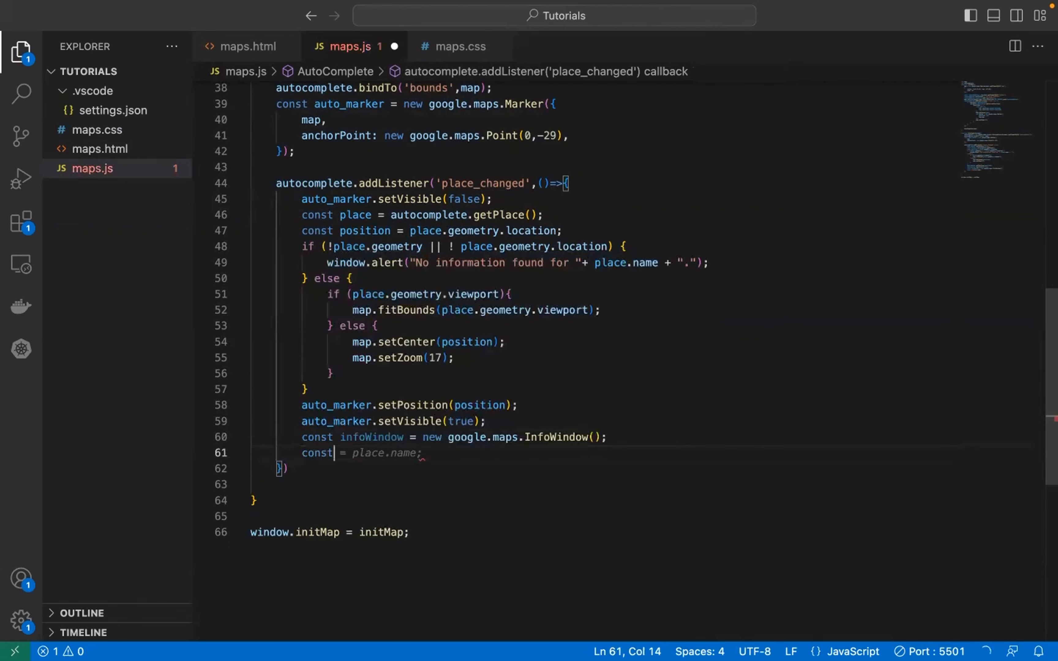
text(infoContent = document.createElement('div');)
text(infoContent.textContent = place.name;)
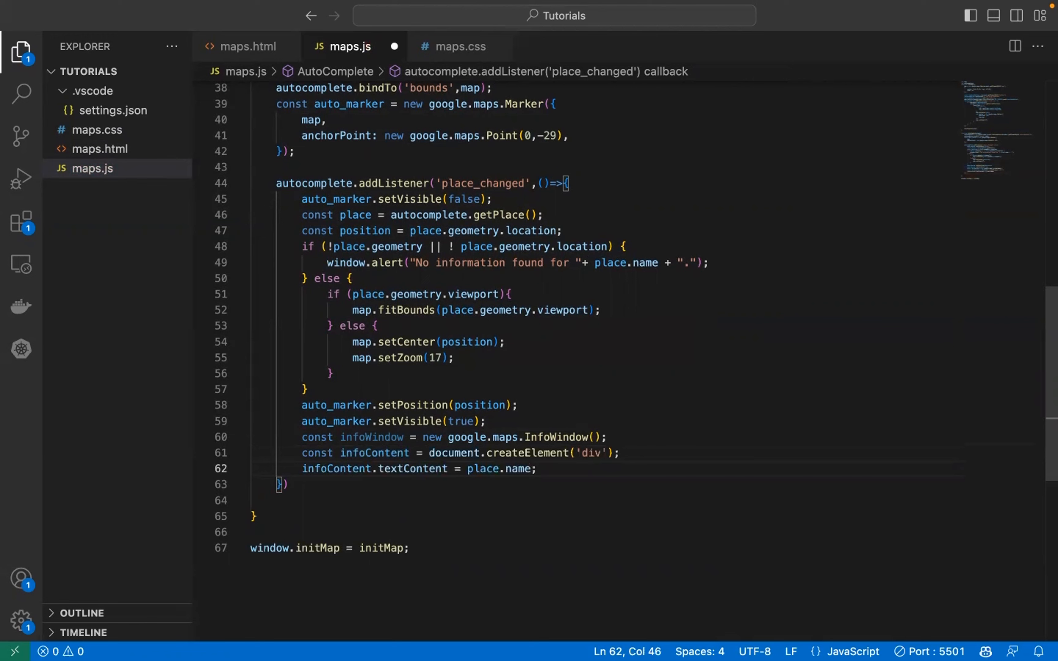
text(infoWindow.setContent(infoContent);)
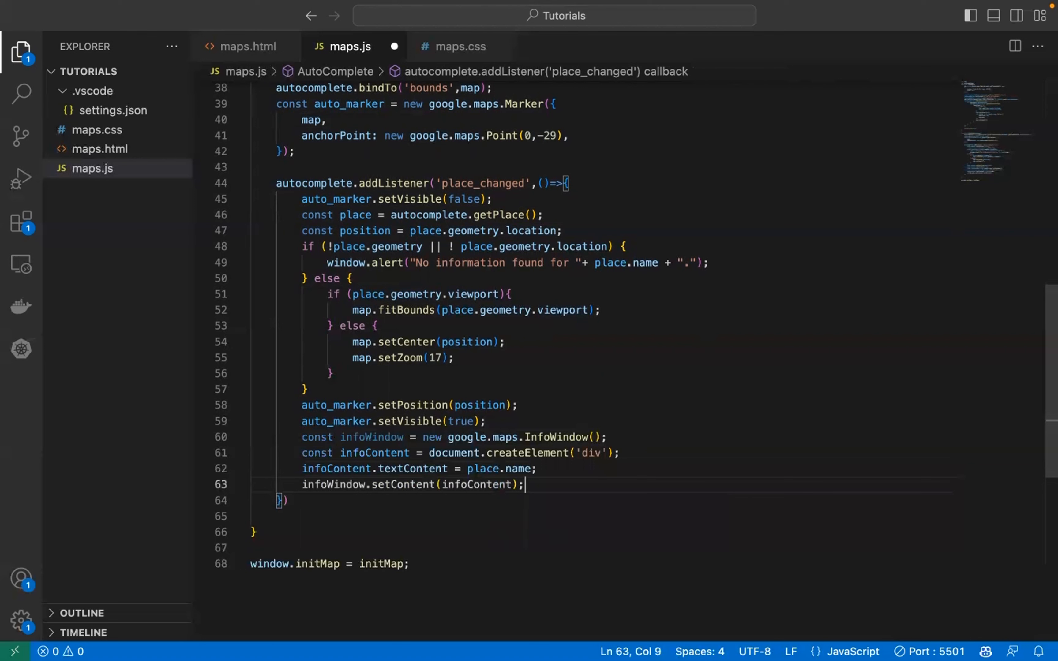
click(519, 484)
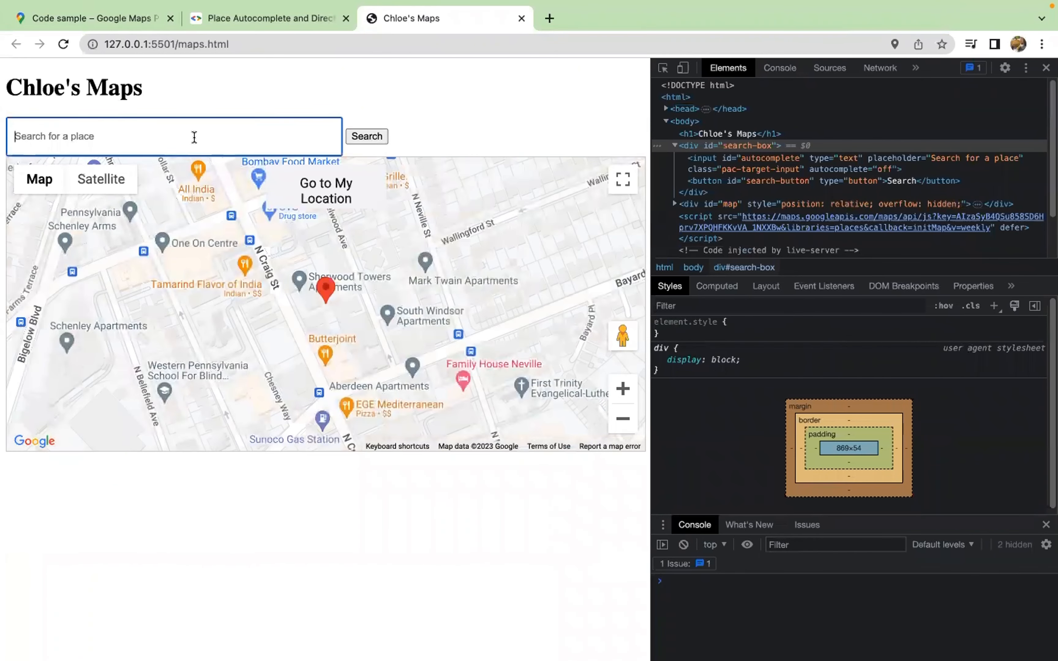
Search 'giant', pick Giant Eagle Supermarket on Murray Avenue, confirm its name popup, then return to the code sample.
text(giant)
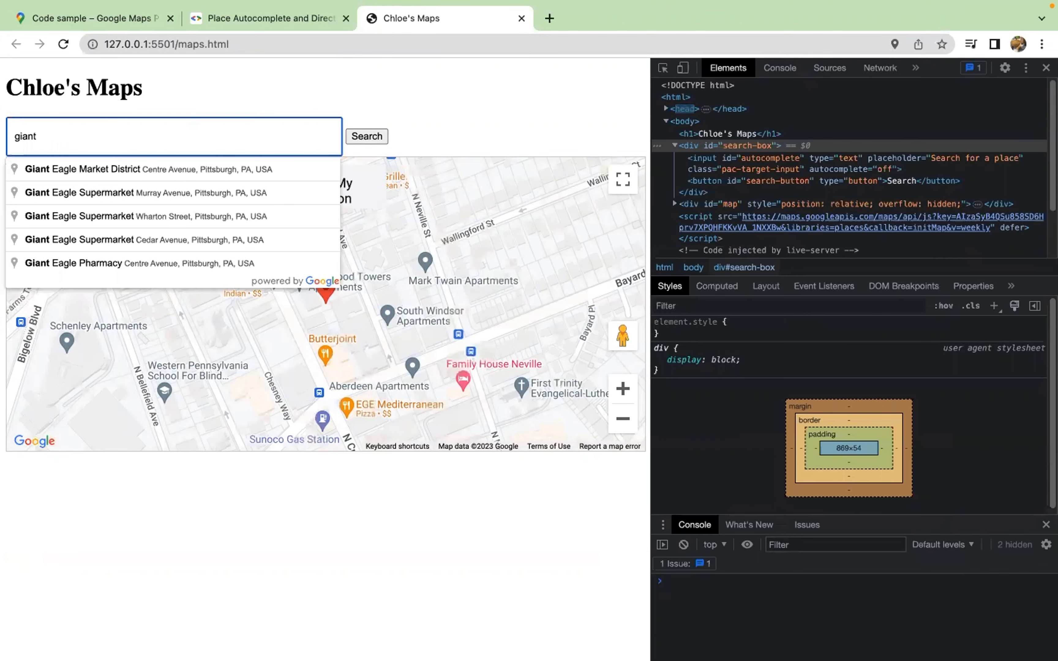
click(145, 193)
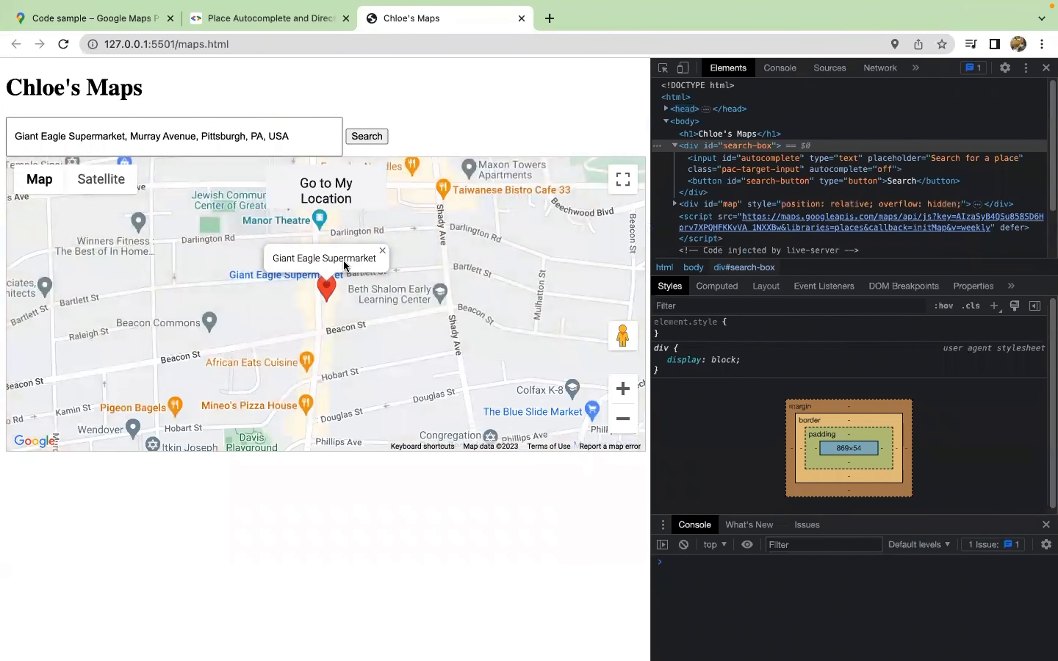
click(382, 251)
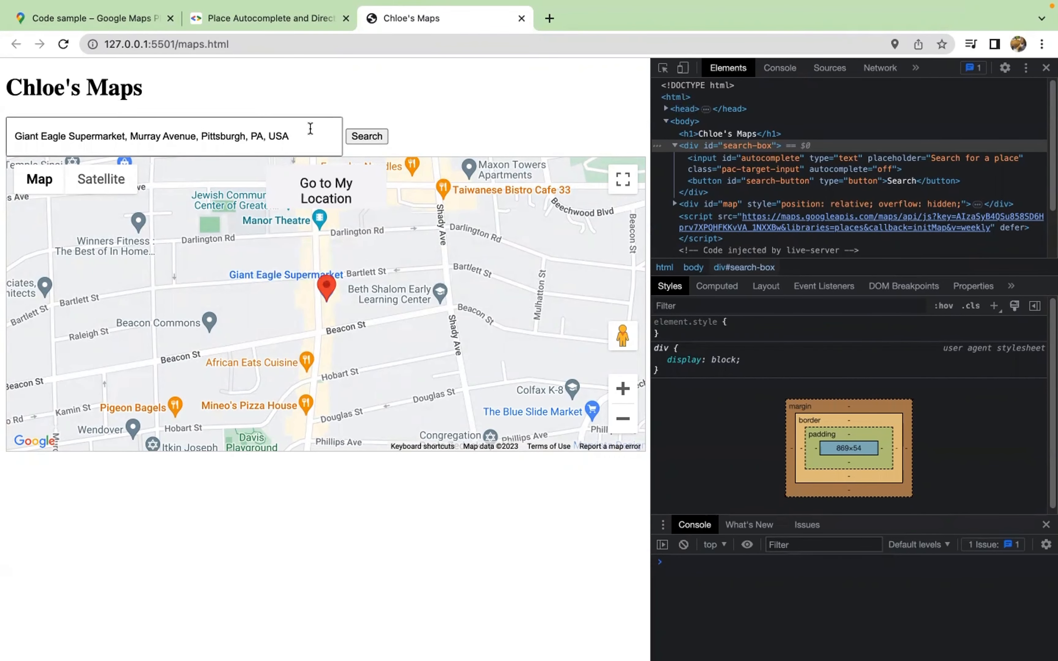
click(95, 19)
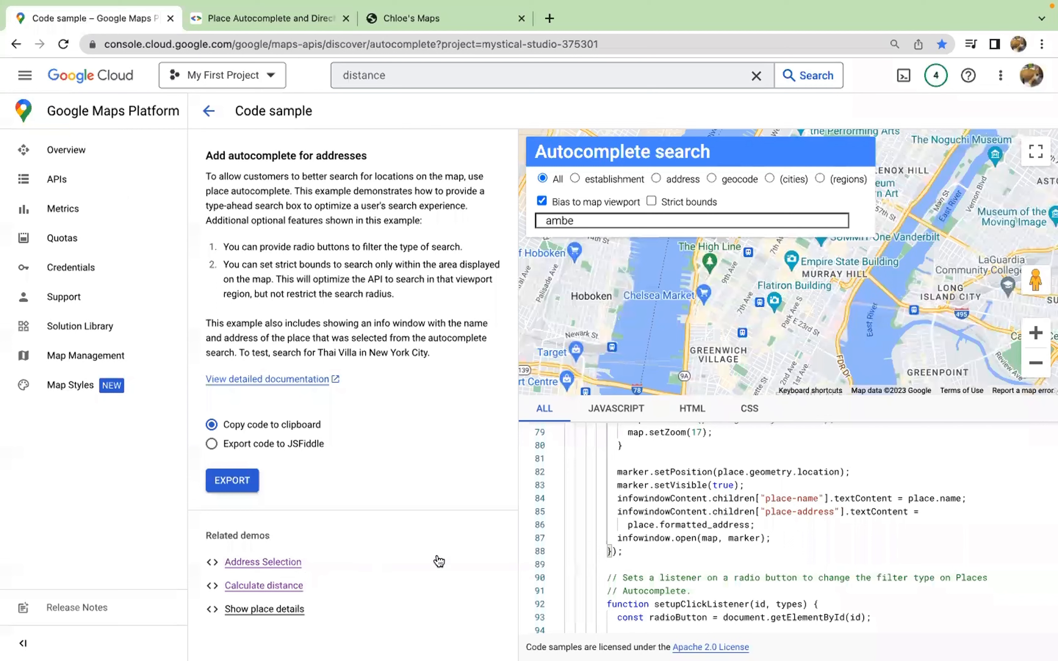
mouse_move(150, 337)
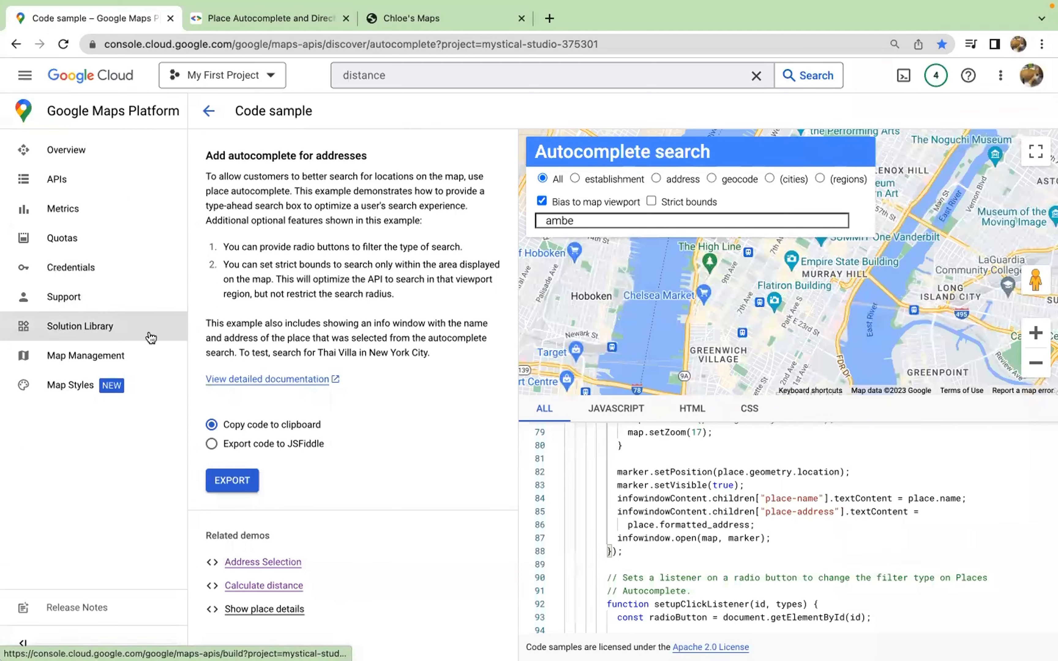
mouse_move(470, 364)
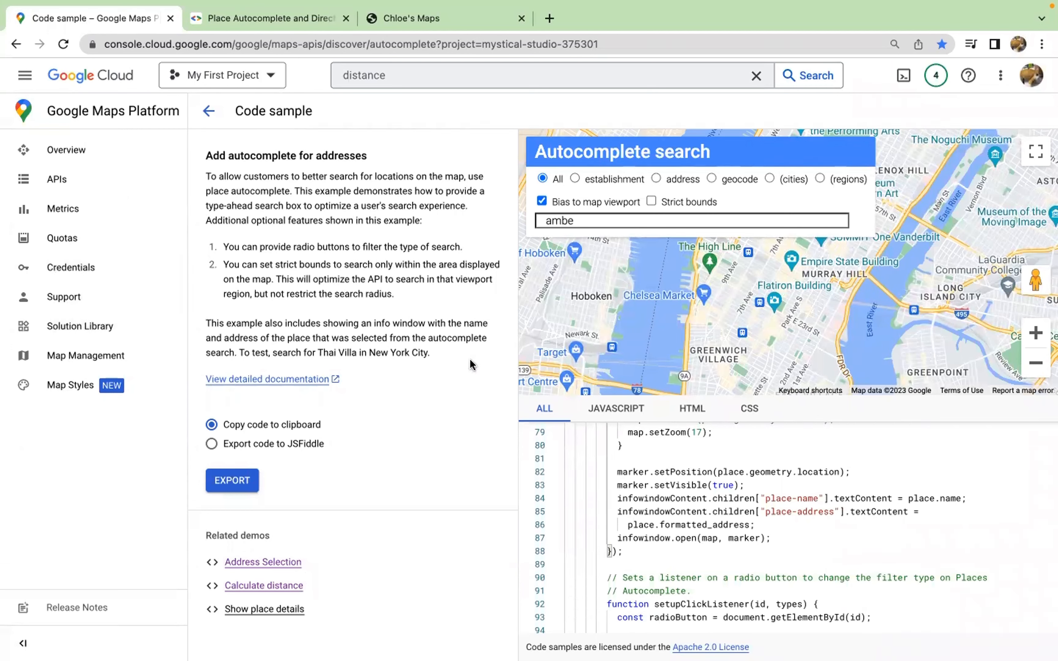
mouse_move(330, 87)
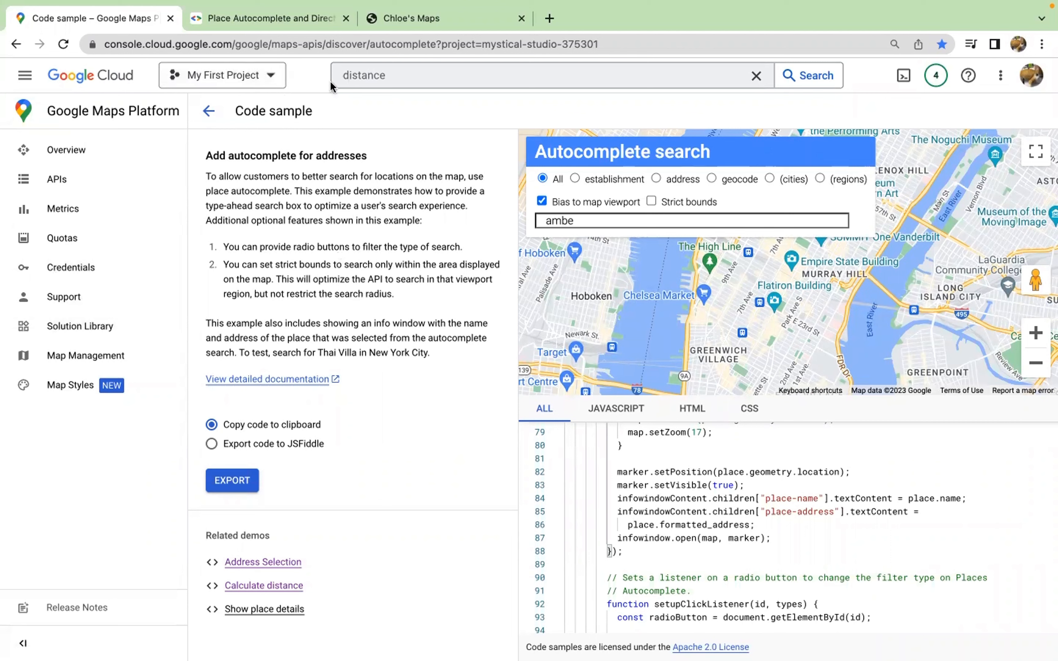
mouse_move(312, 214)
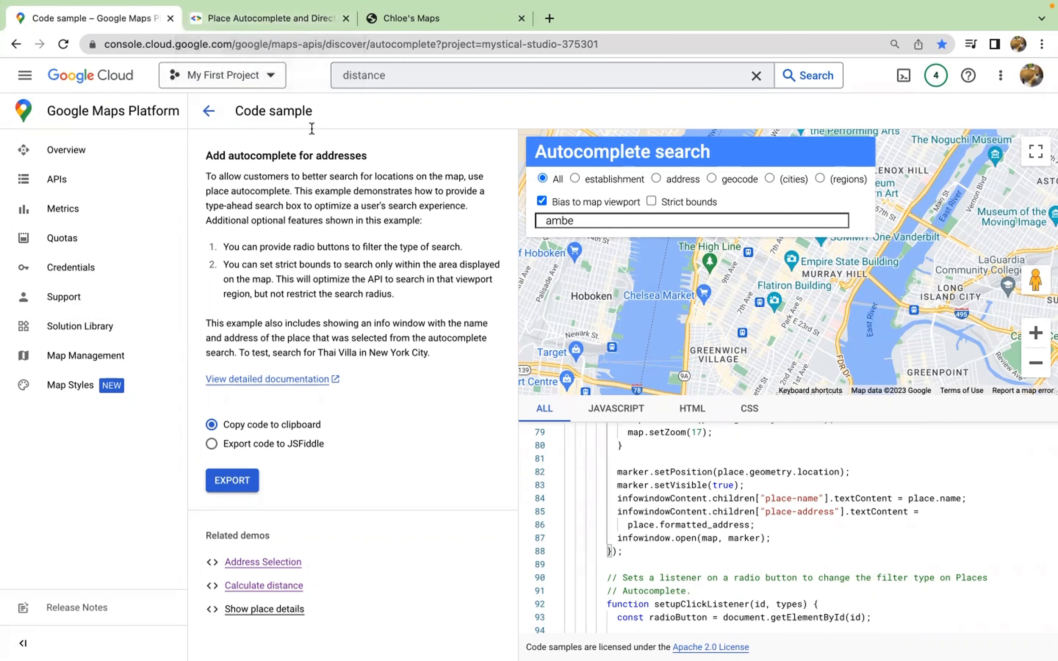
mouse_move(270, 19)
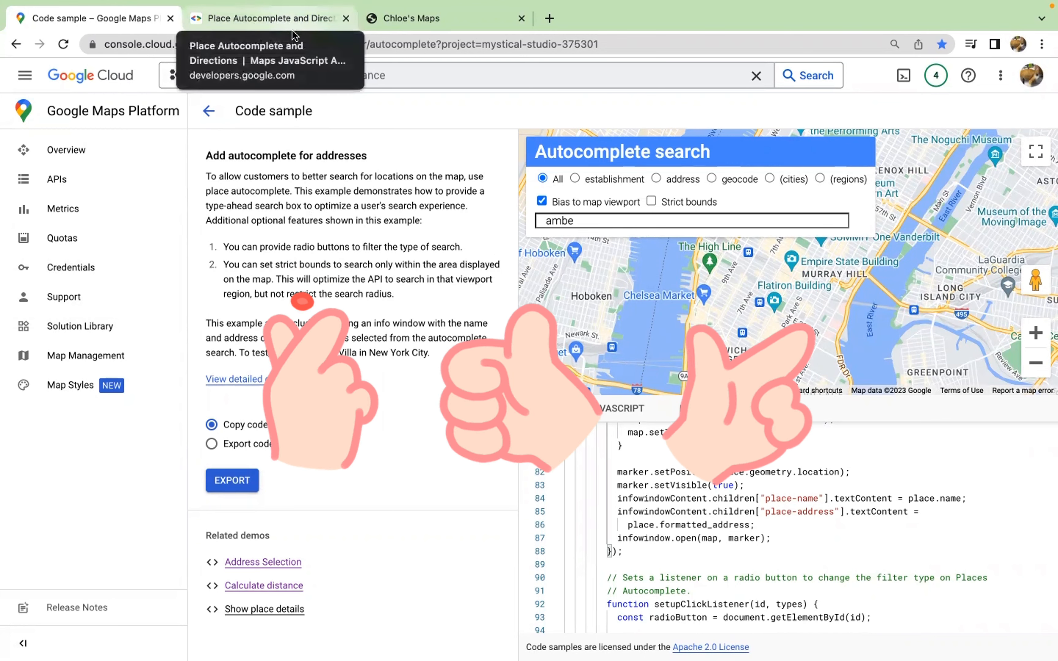